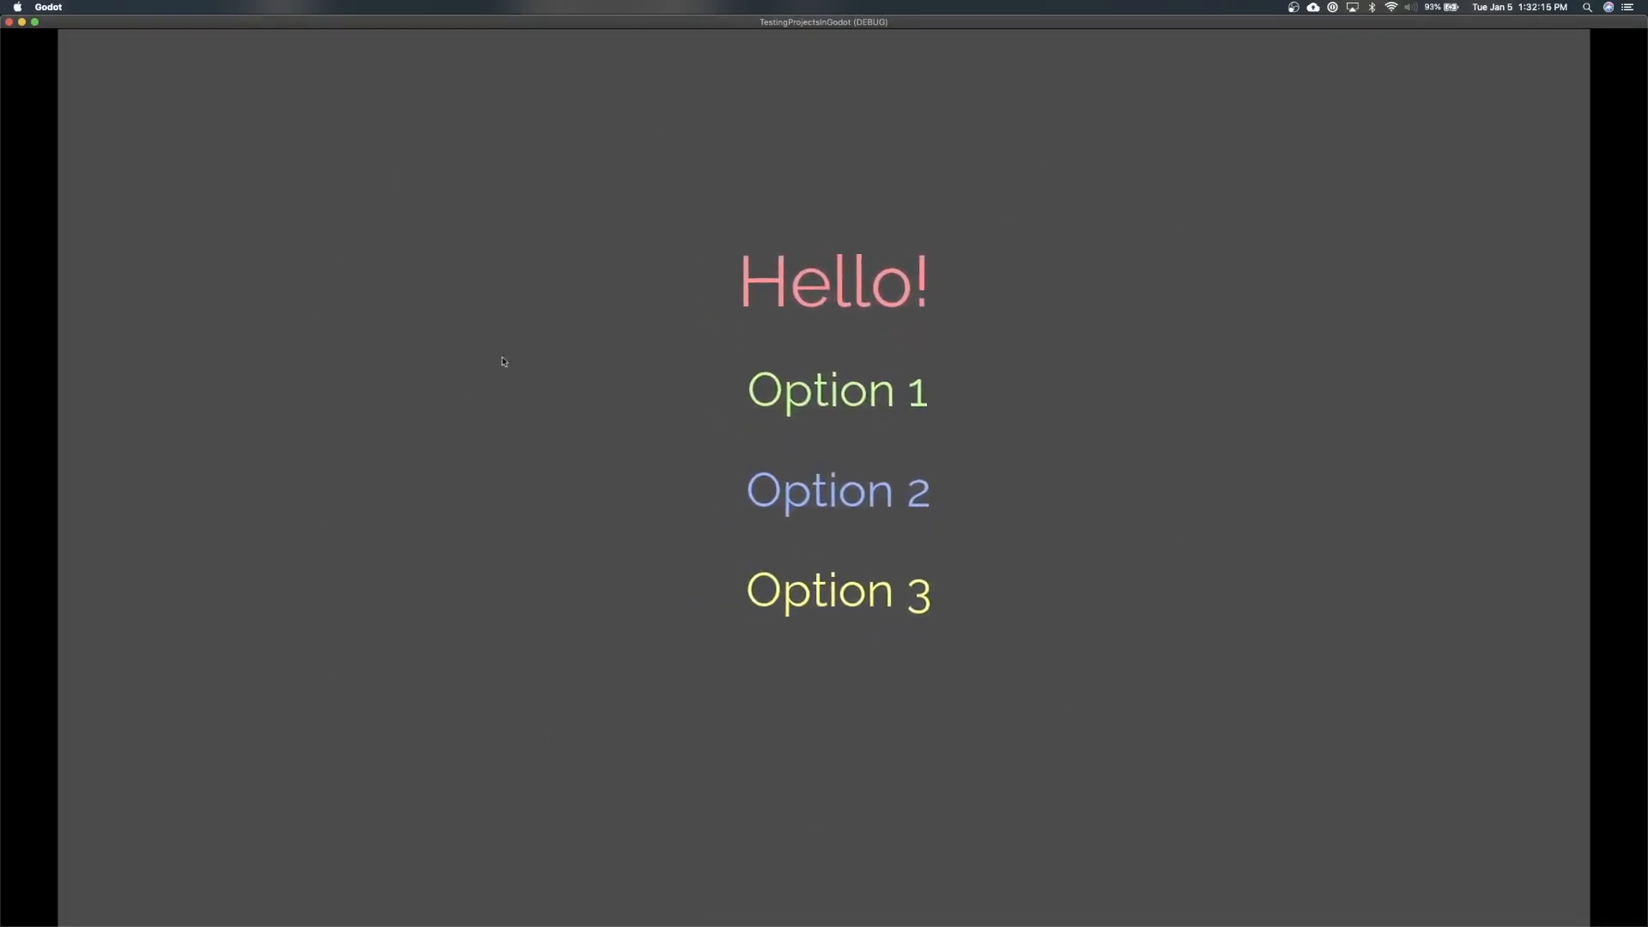
- Stop the running menu demo and return to the editor
left_click(836, 390)
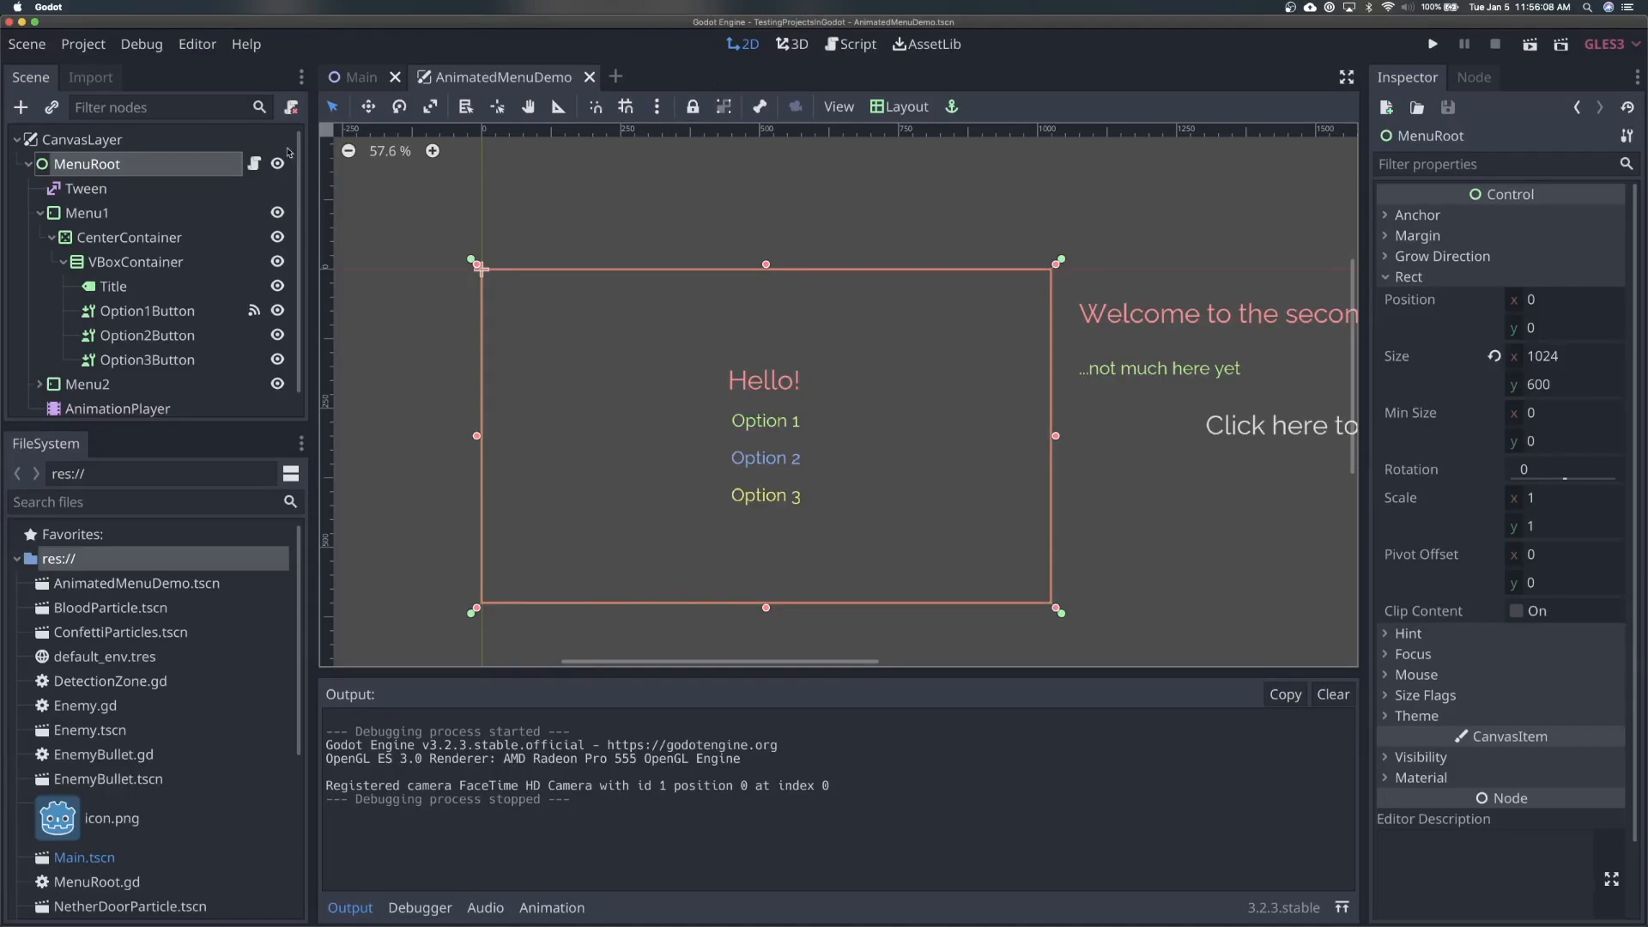
left_click(855, 44)
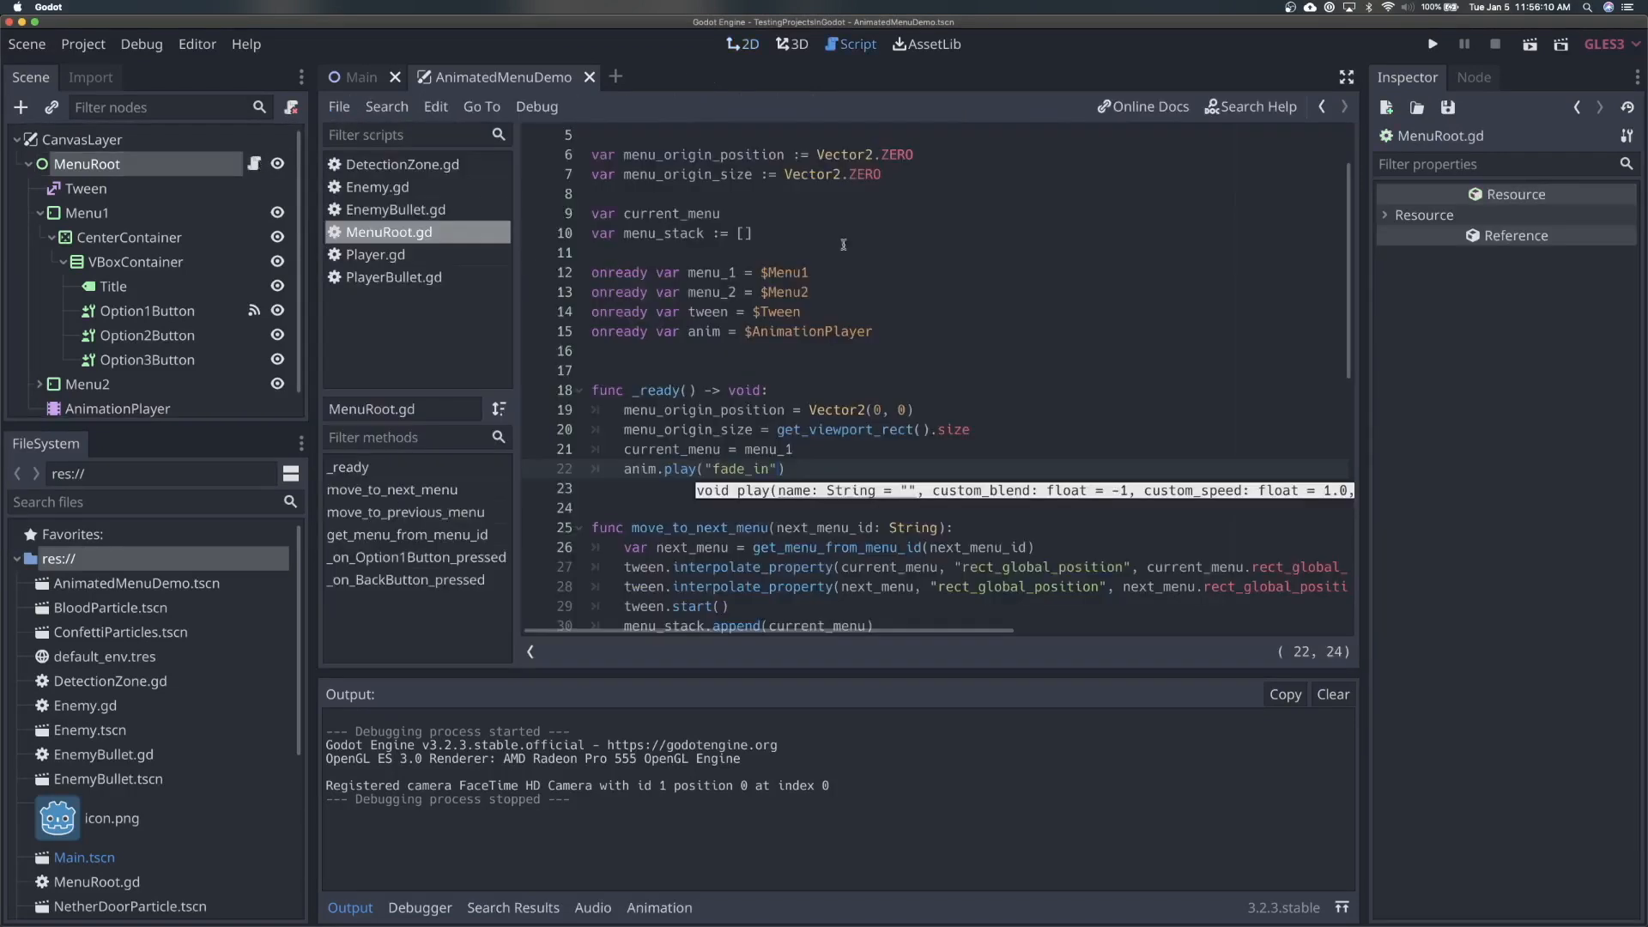
scroll("up", 3)
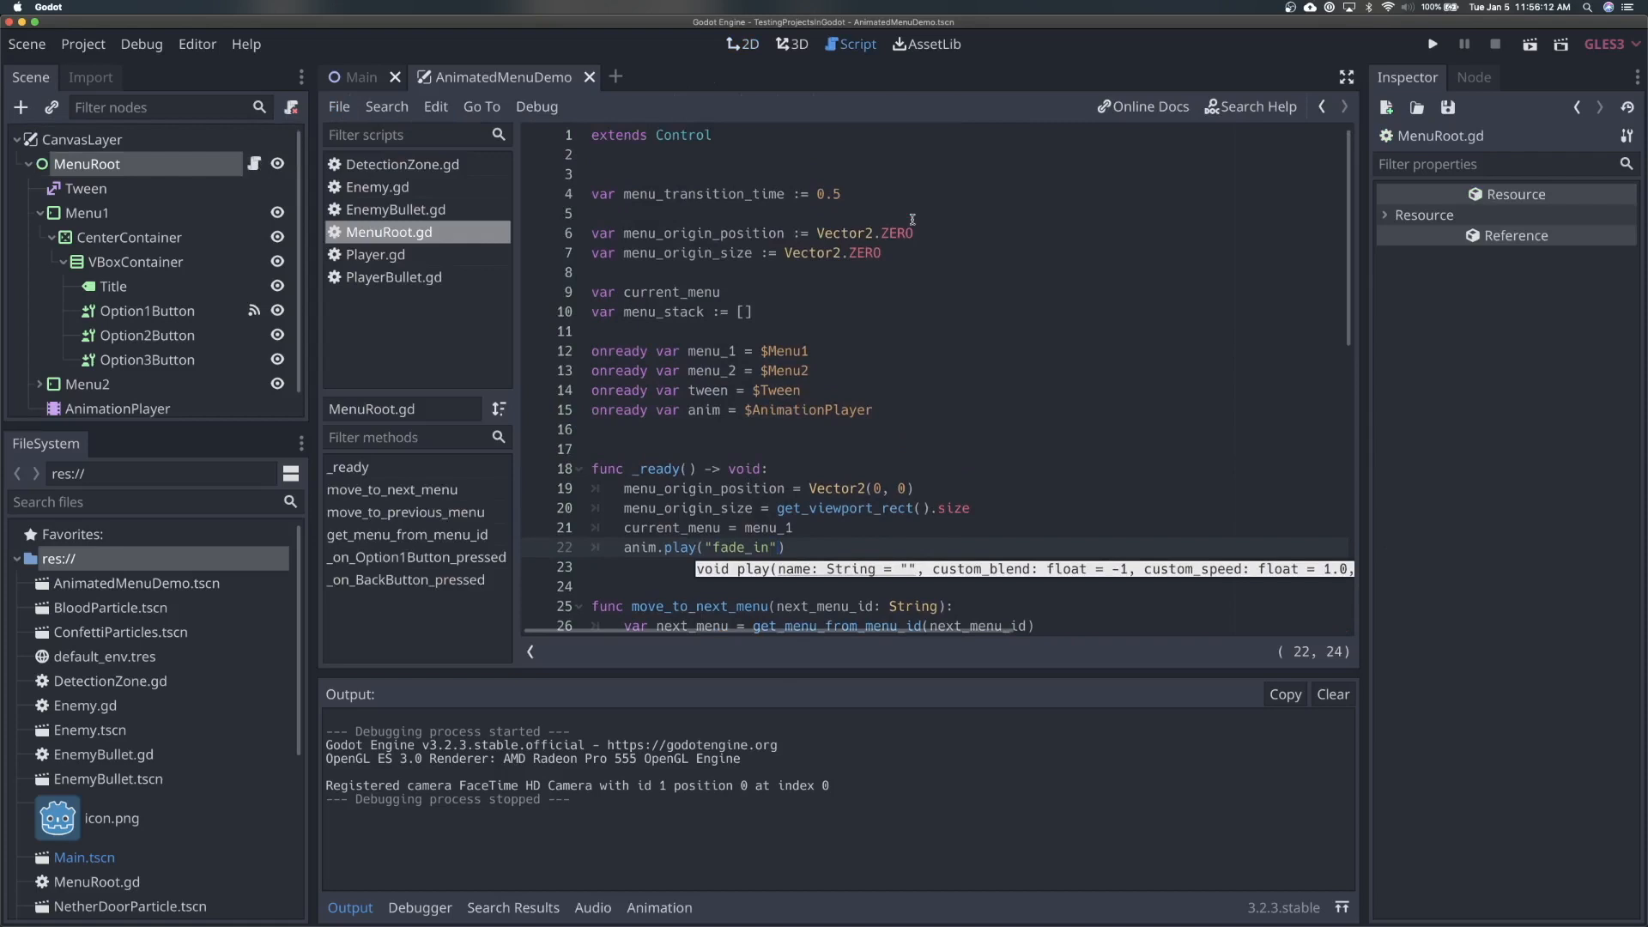
mouse_move(125, 154)
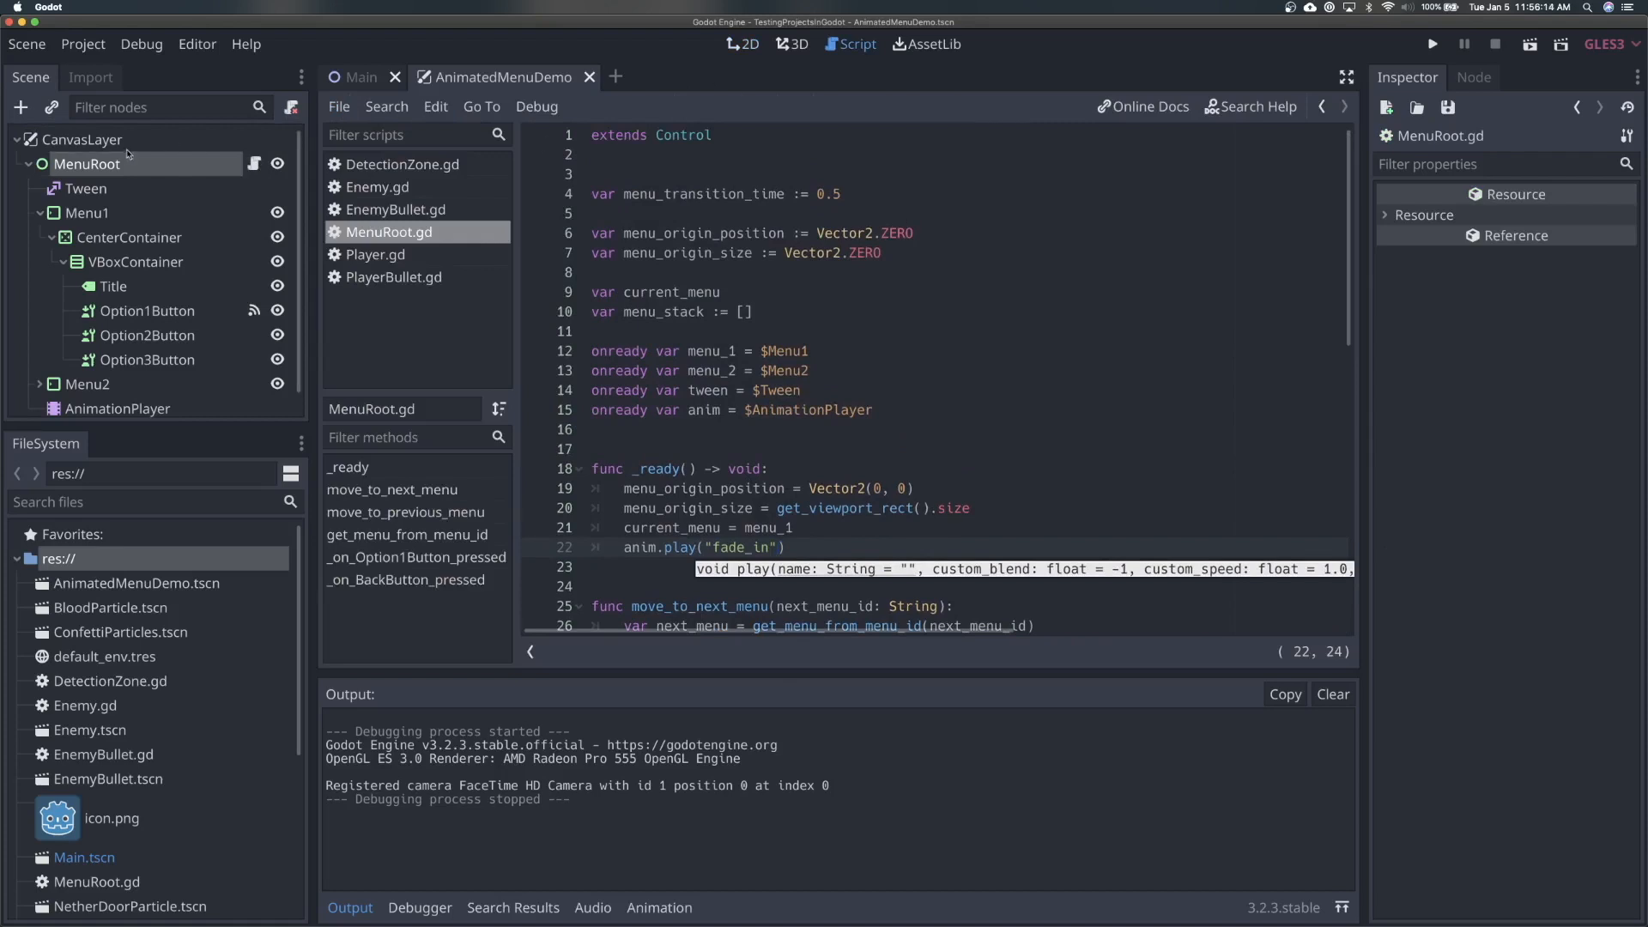
left_click(741, 45)
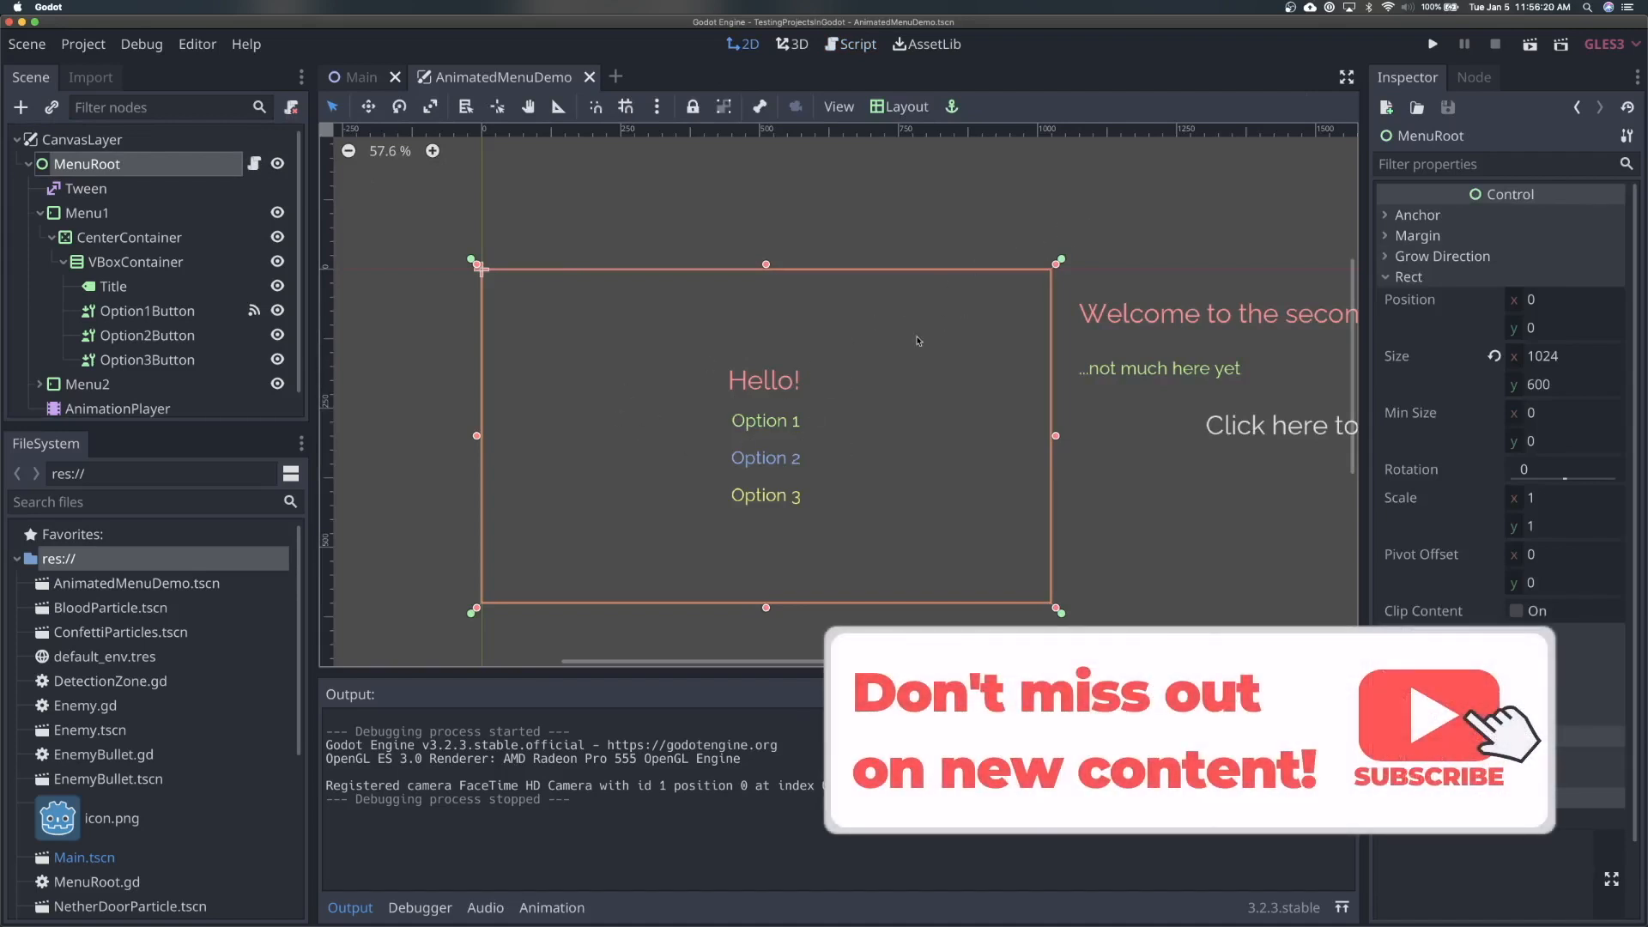
mouse_move(956, 306)
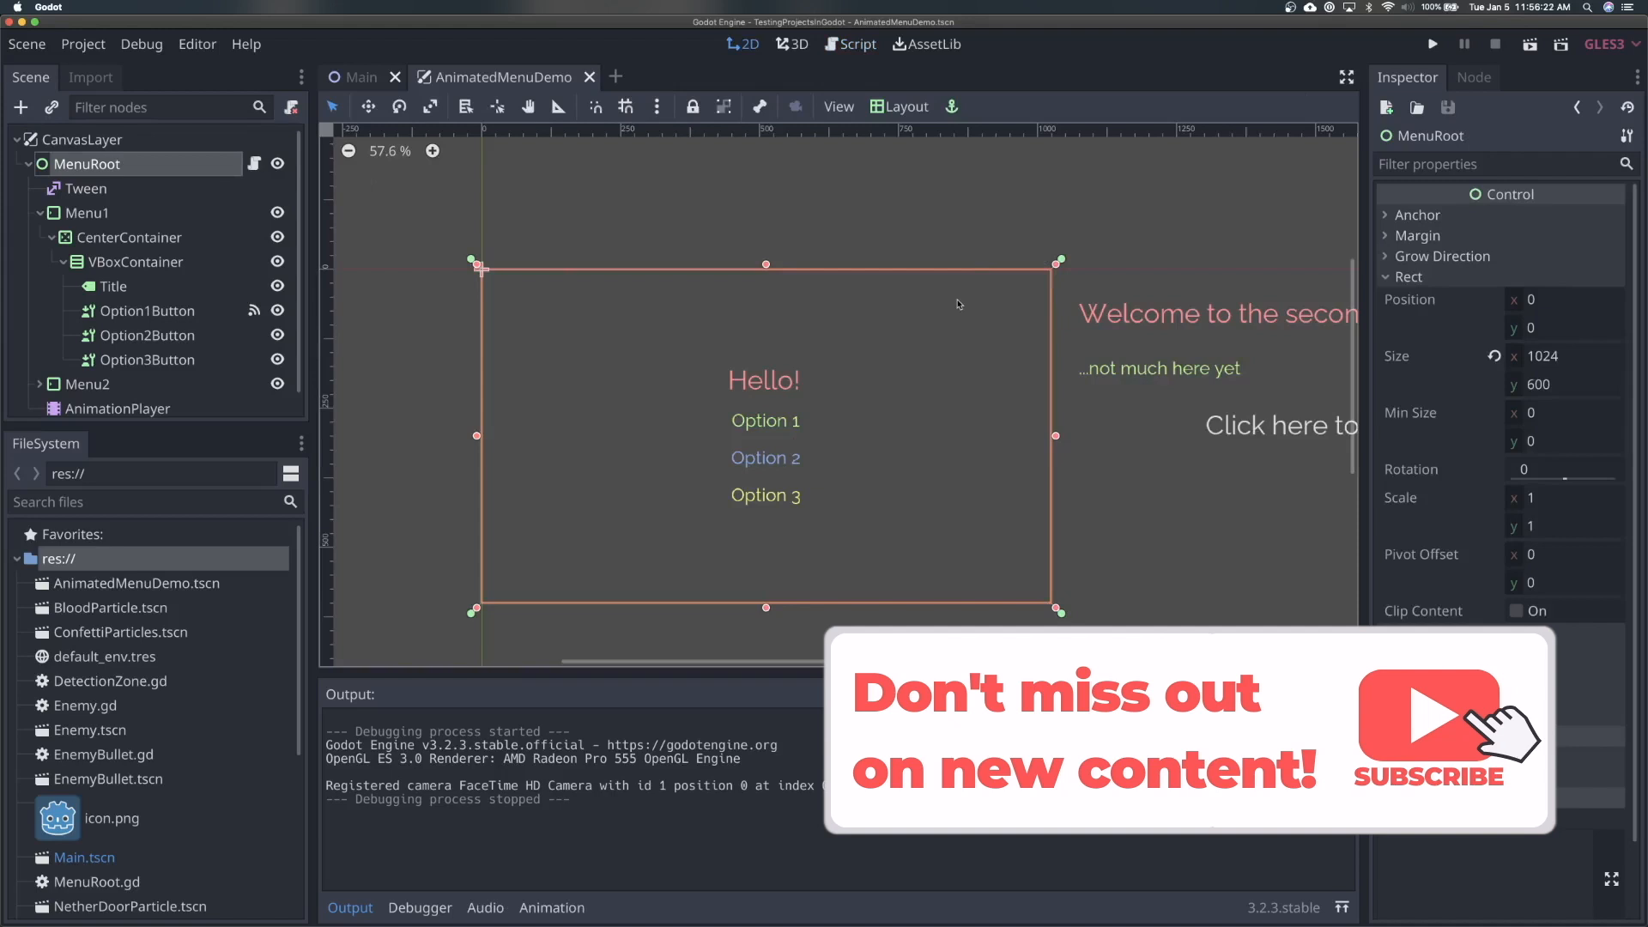
mouse_move(819, 467)
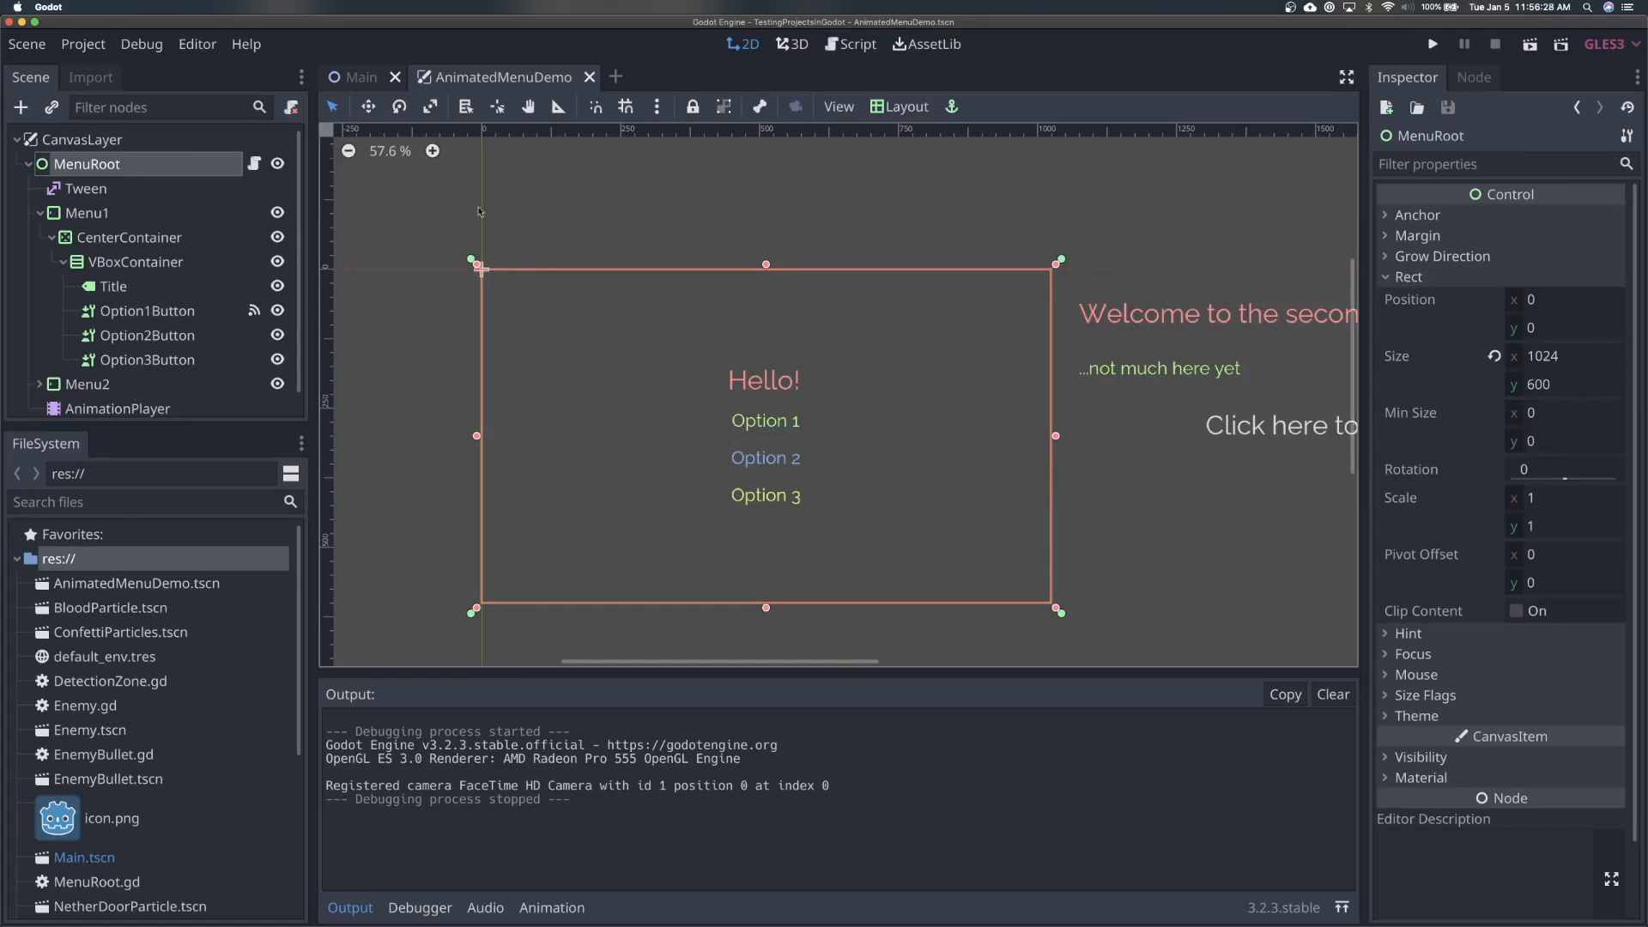
- Declare var menu_max_travel := 30 under menu_transition_time in MenuRoot.gd
left_click(855, 43)
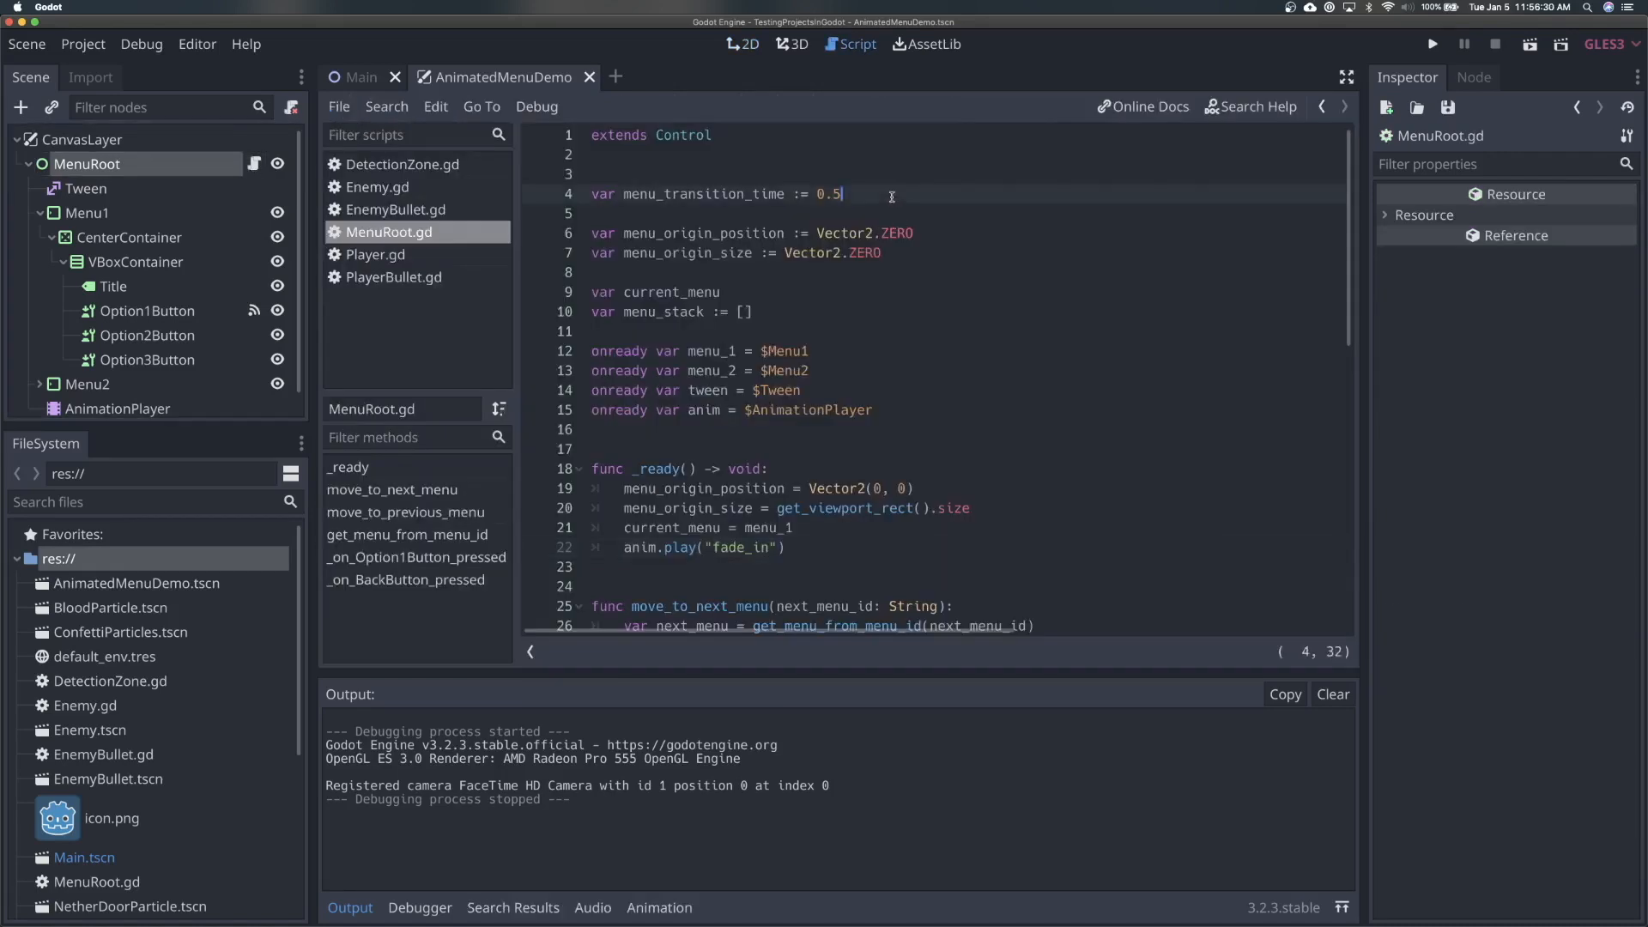
type("var menu_")
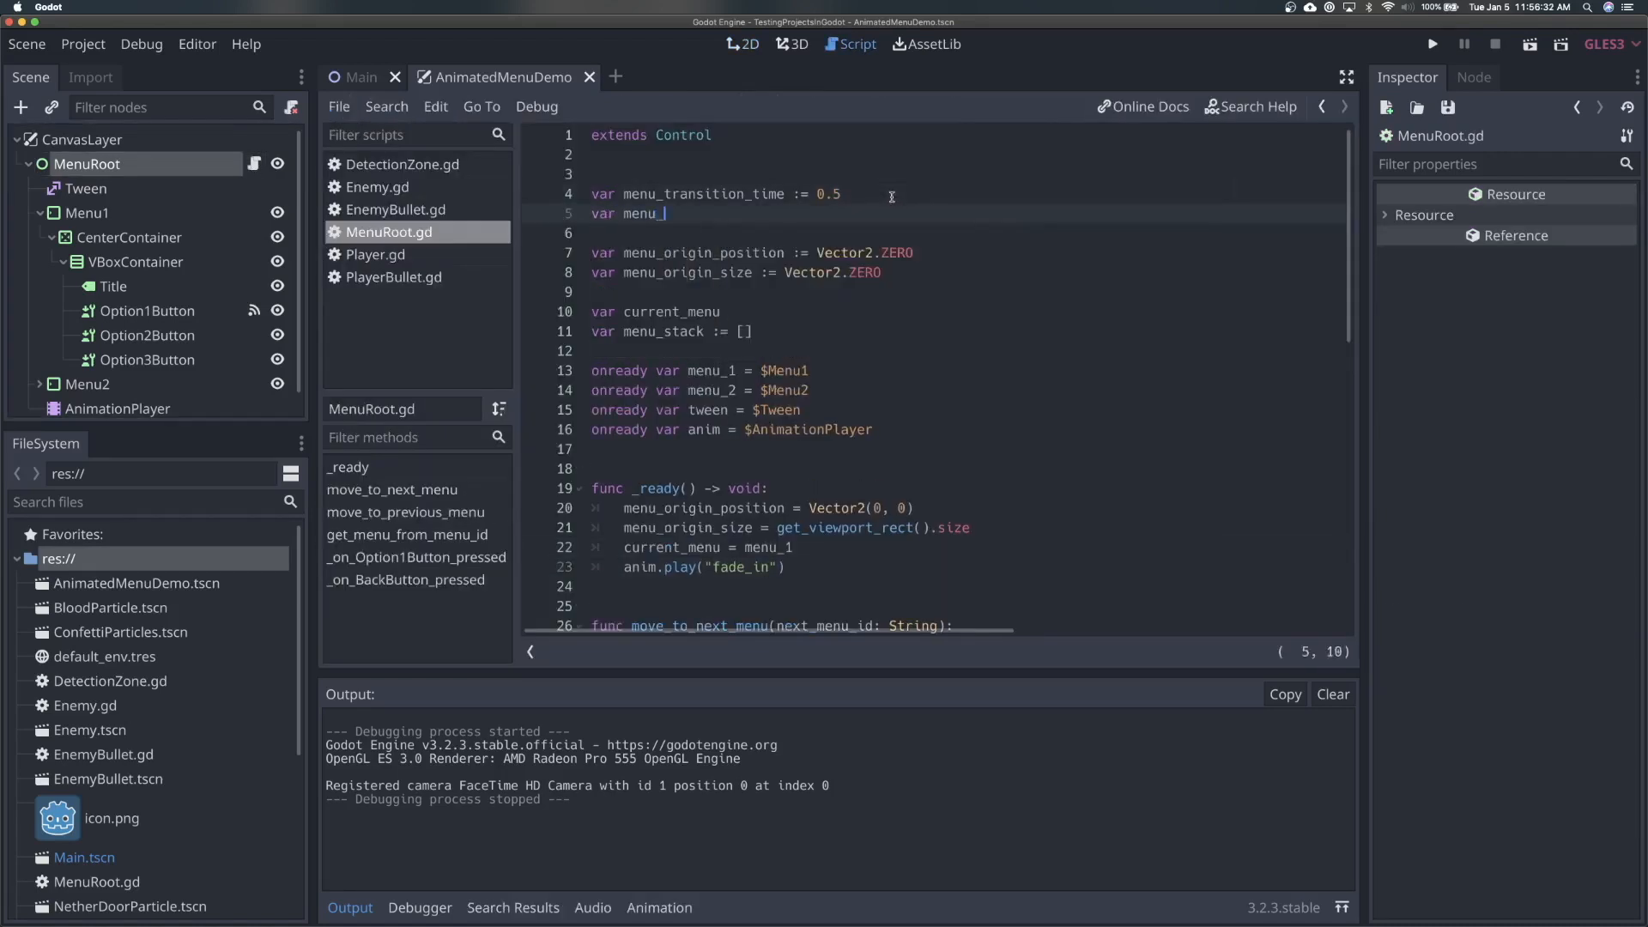
type("travel")
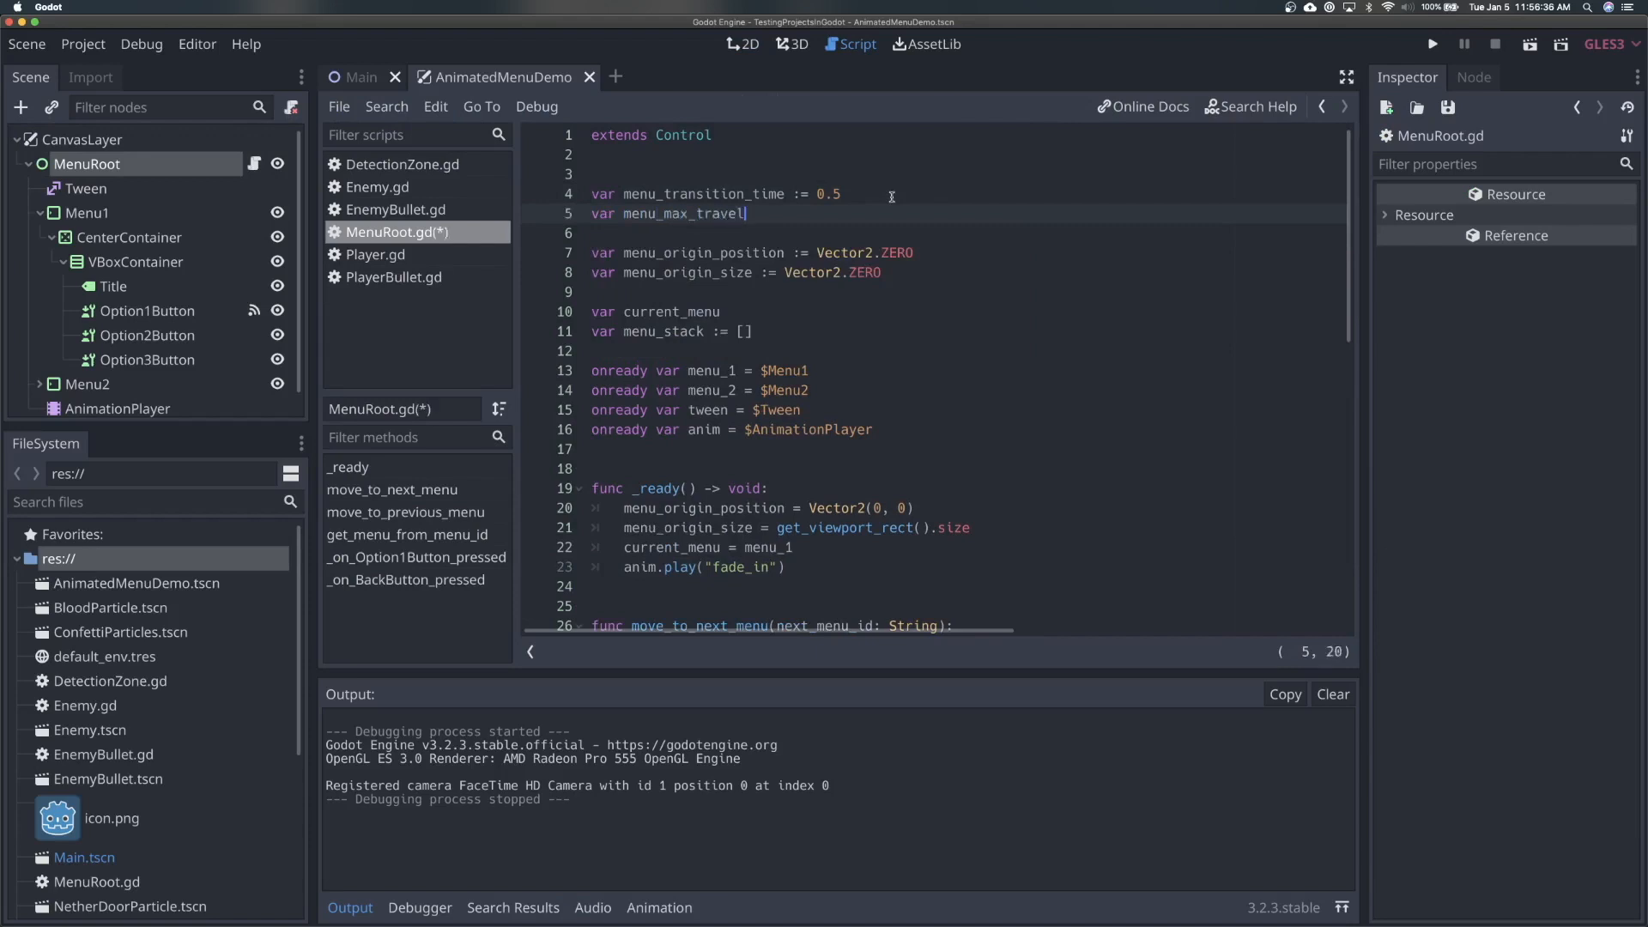
type(":= 30")
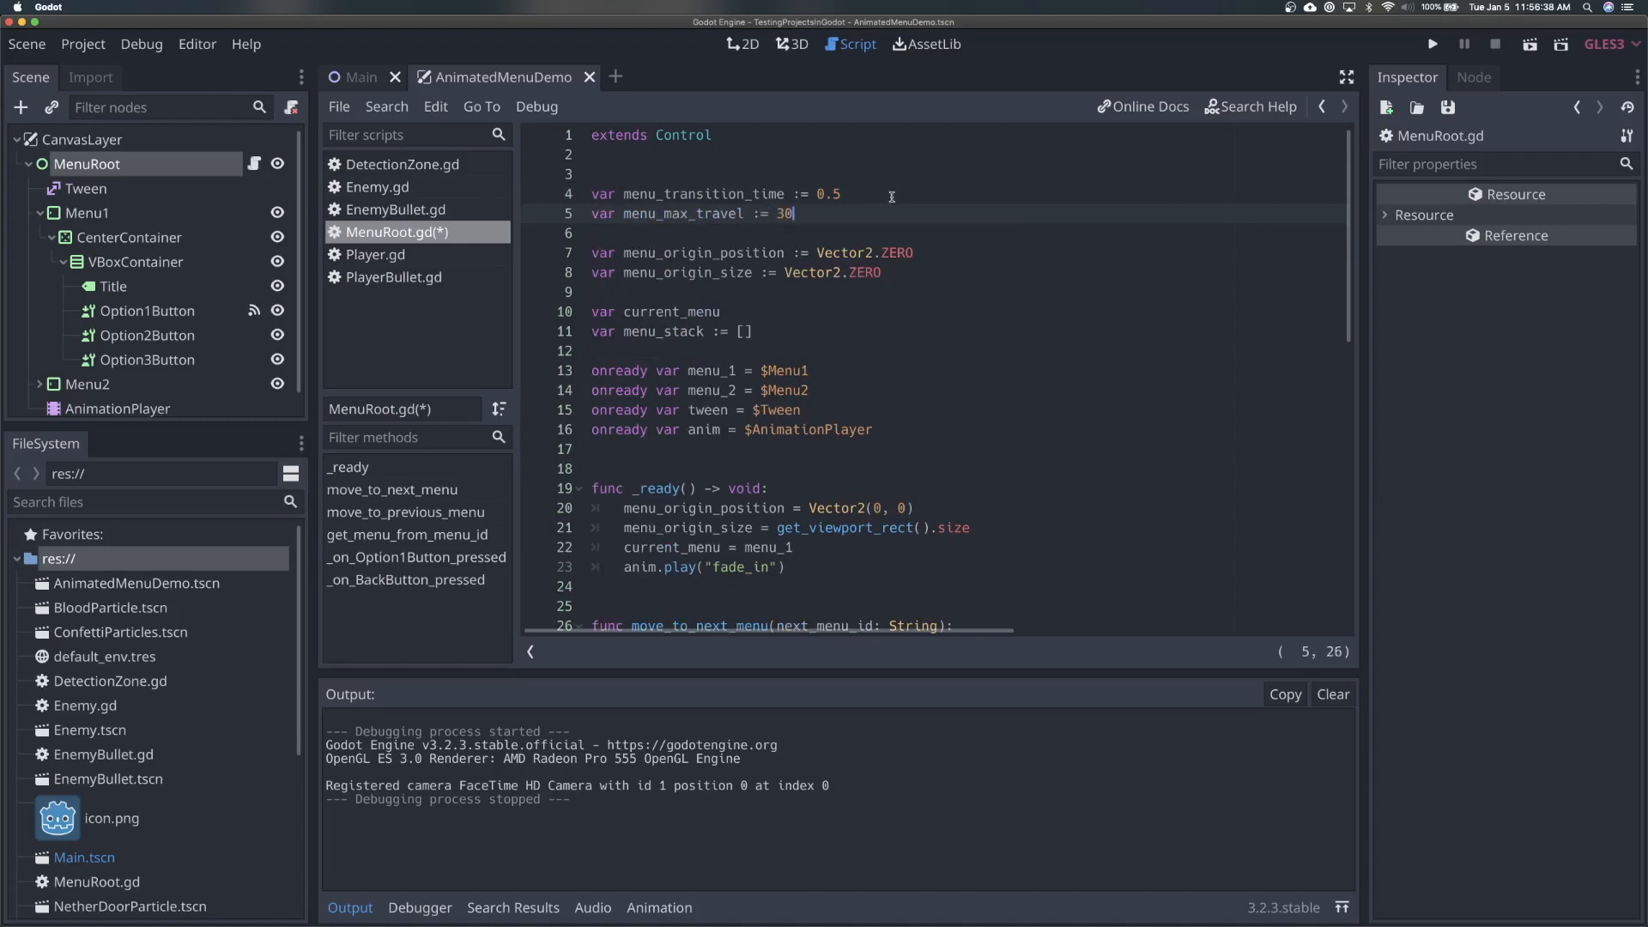
mouse_move(838, 388)
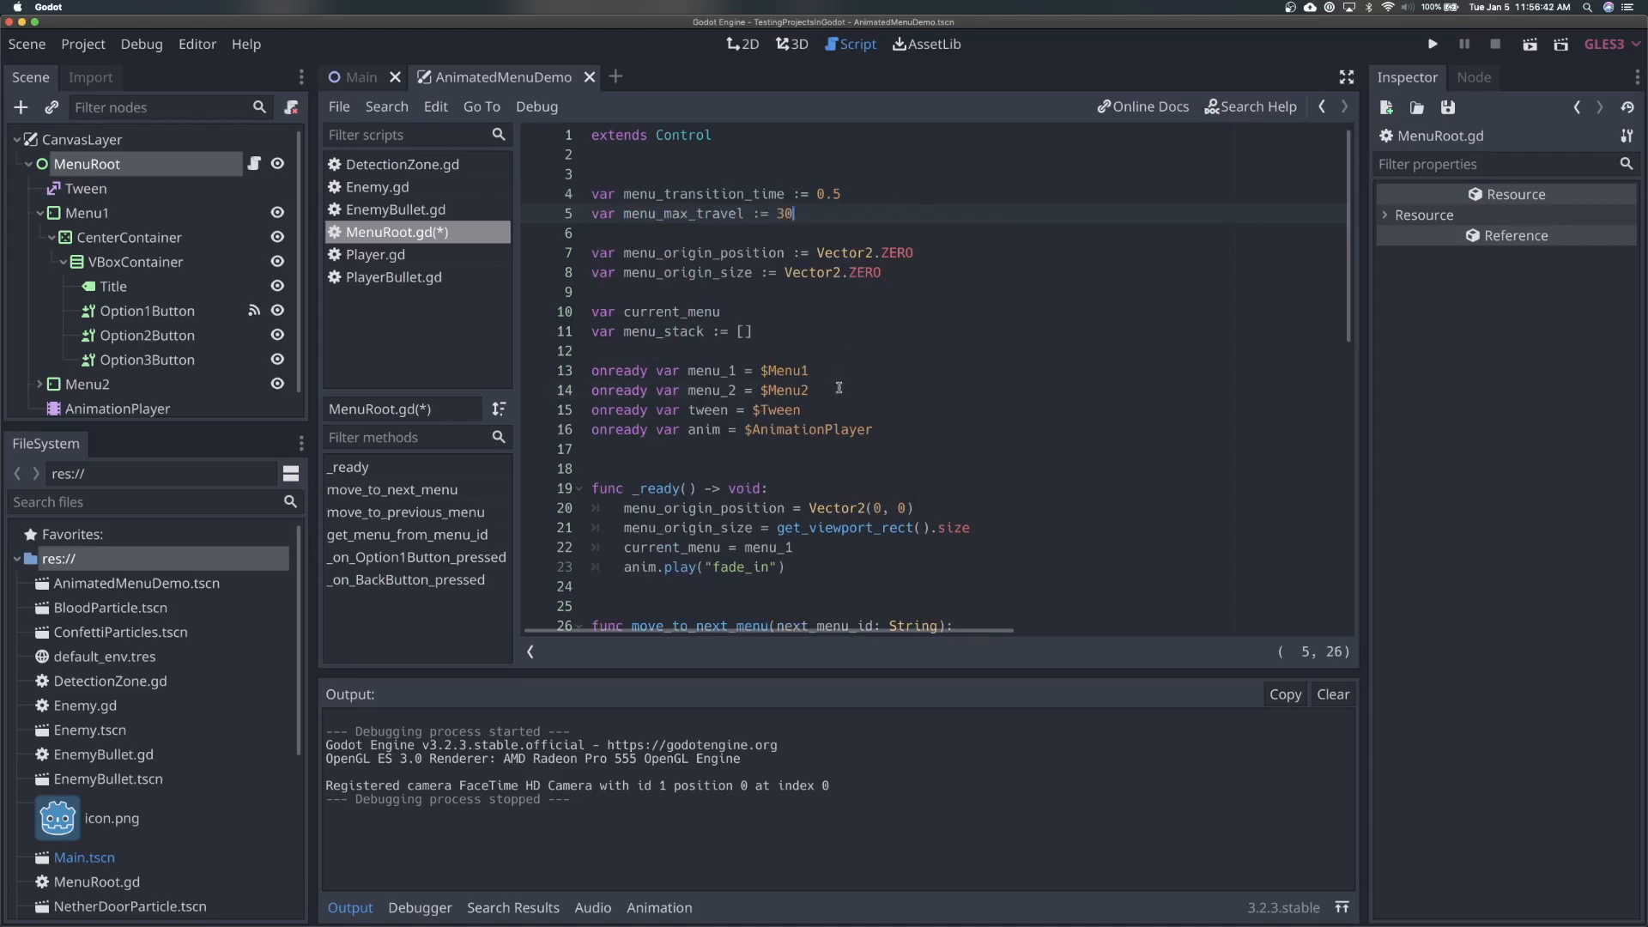
left_click(809, 389)
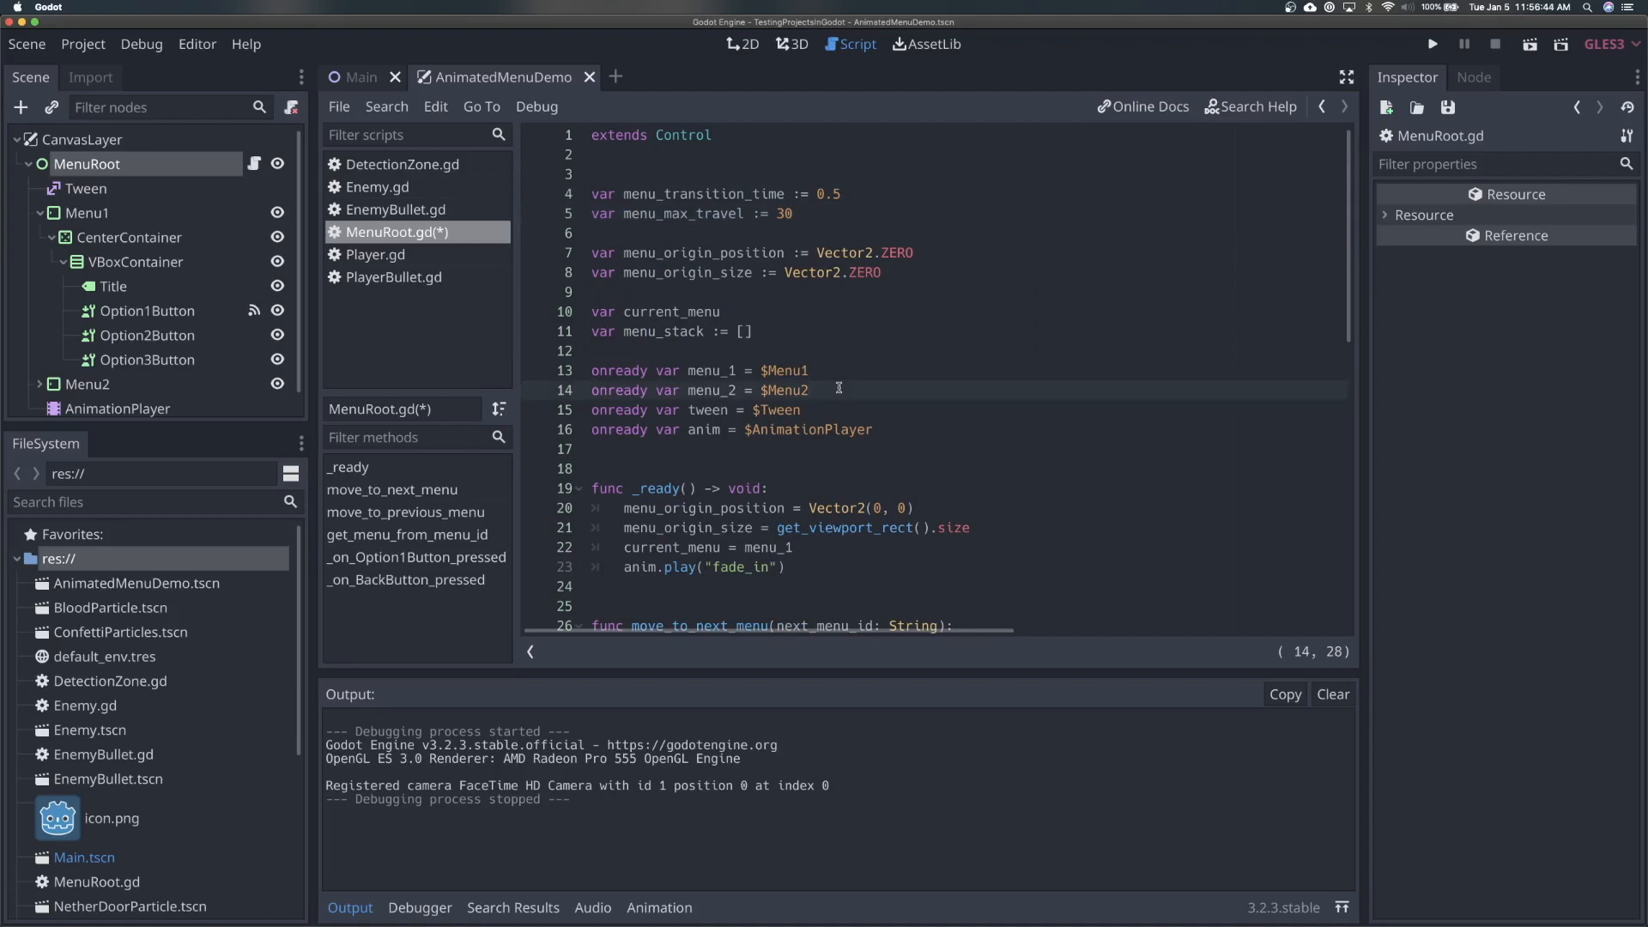
mouse_move(827, 343)
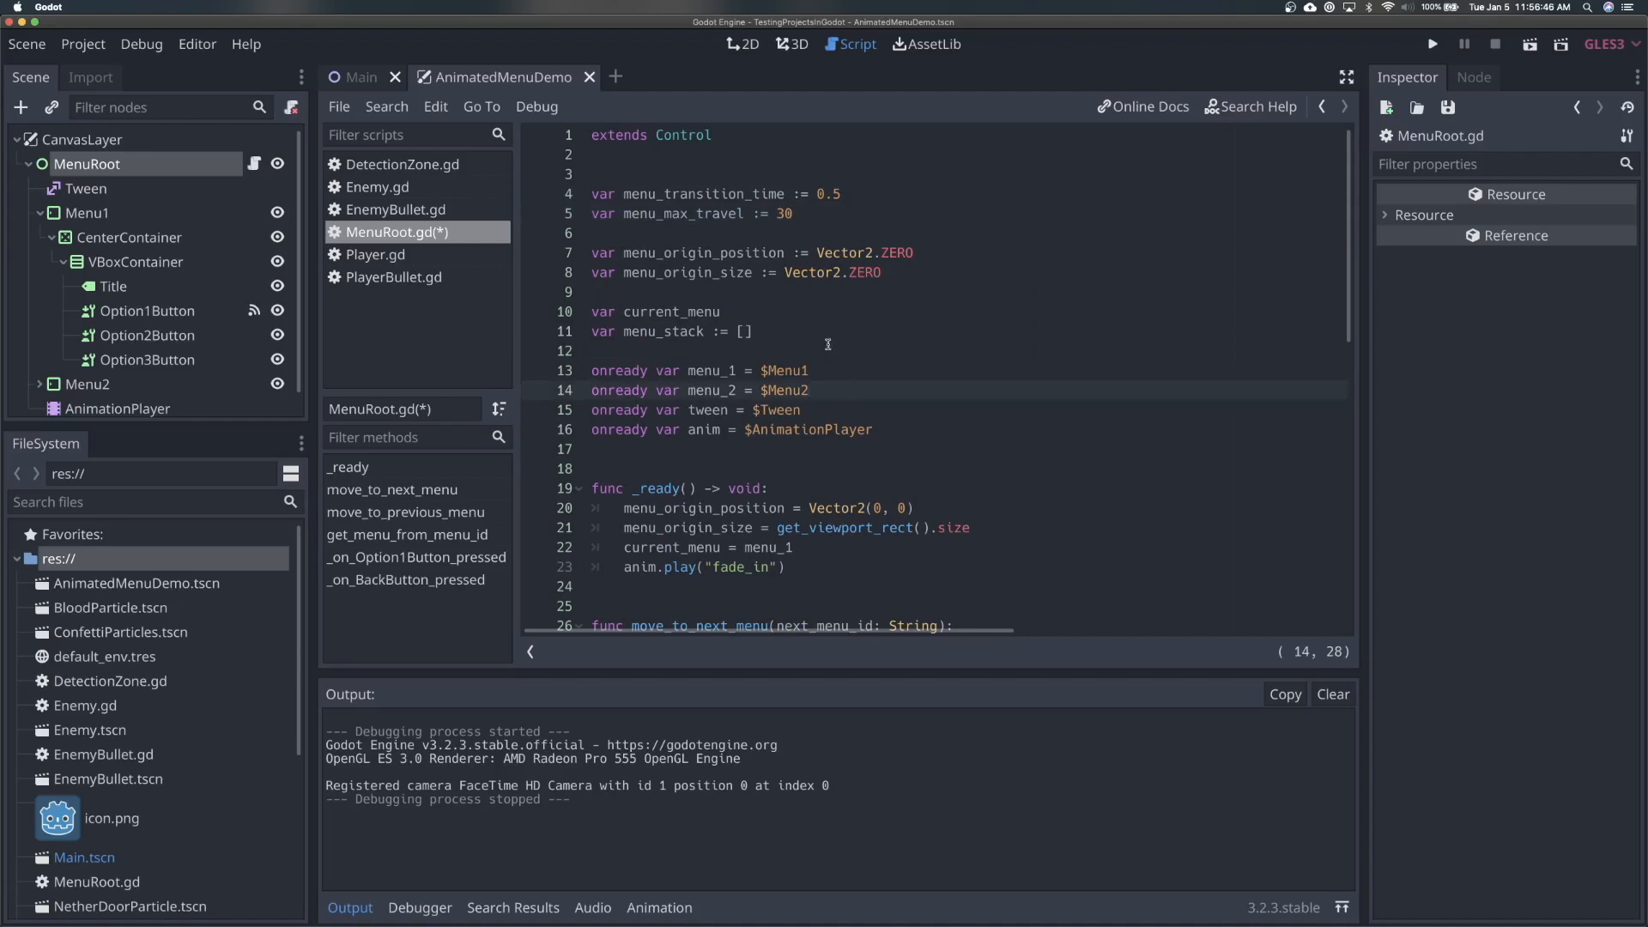
mouse_move(836, 367)
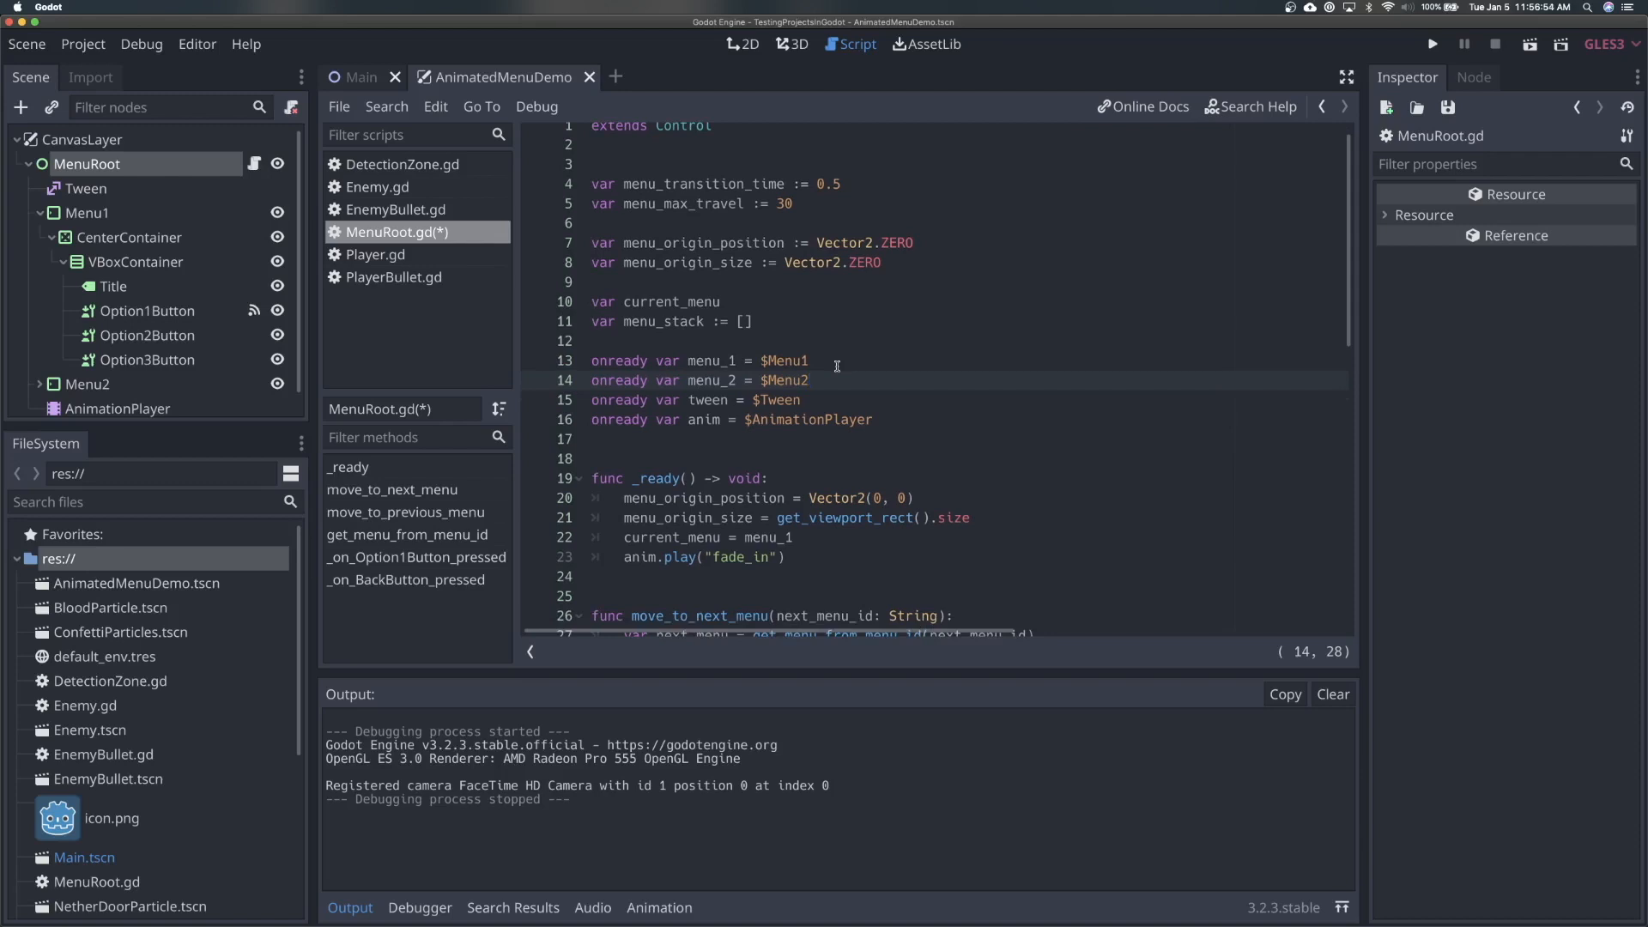
scroll("up", 3)
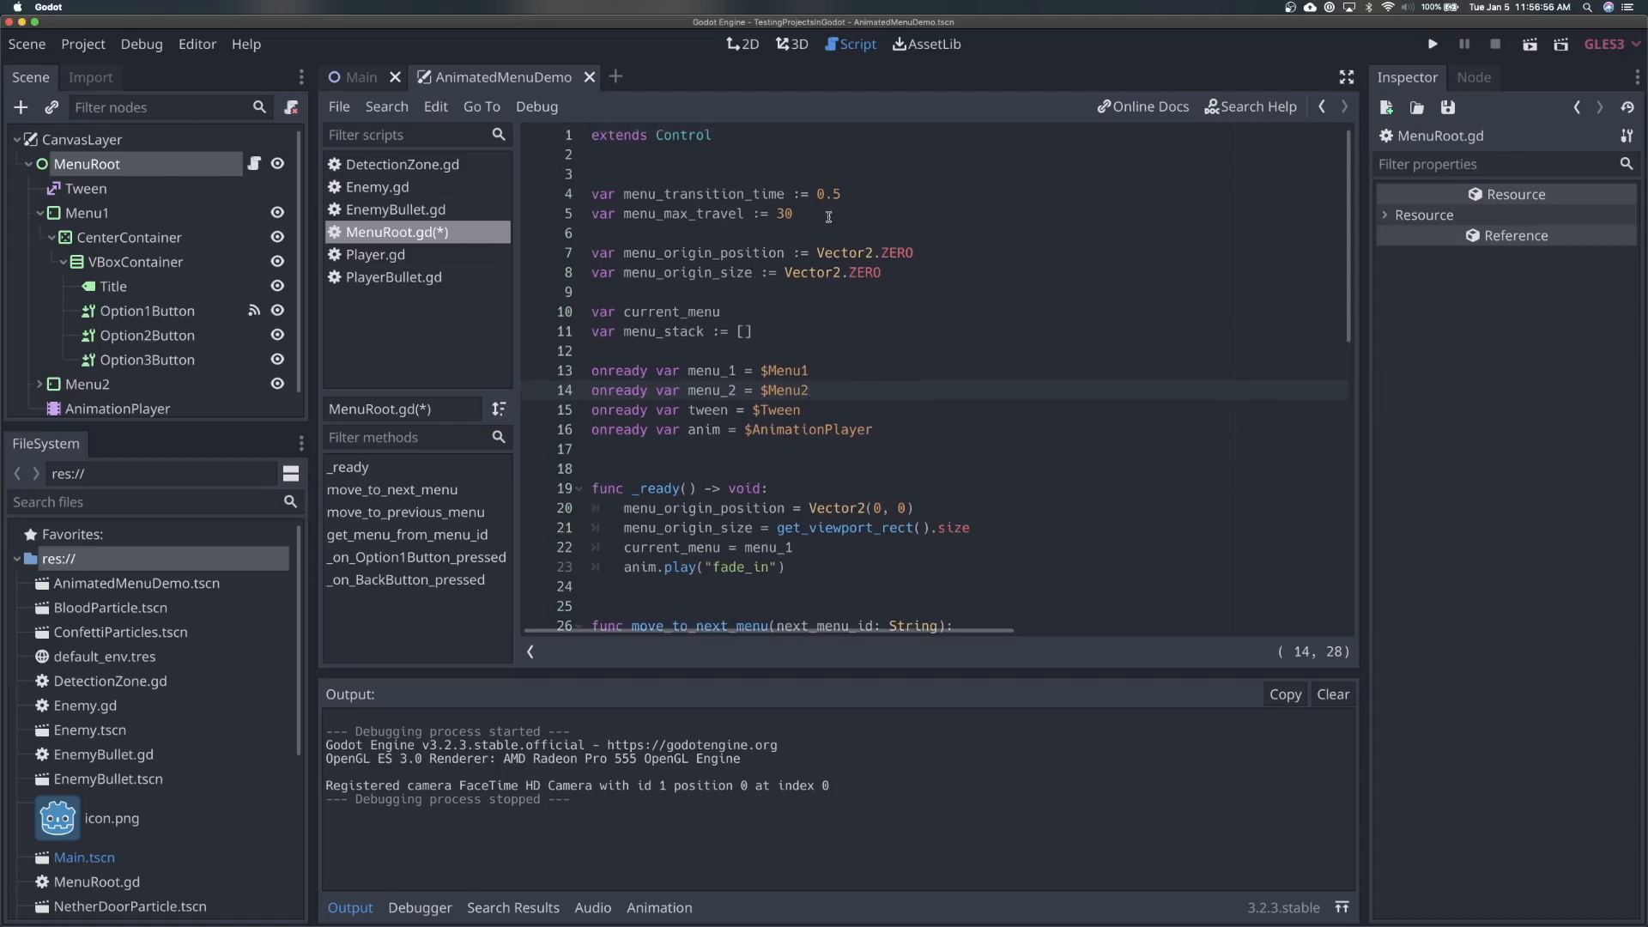
- Declare var center_of_screen := Vector2.ZERO and save MenuRoot.gd
key("Return")
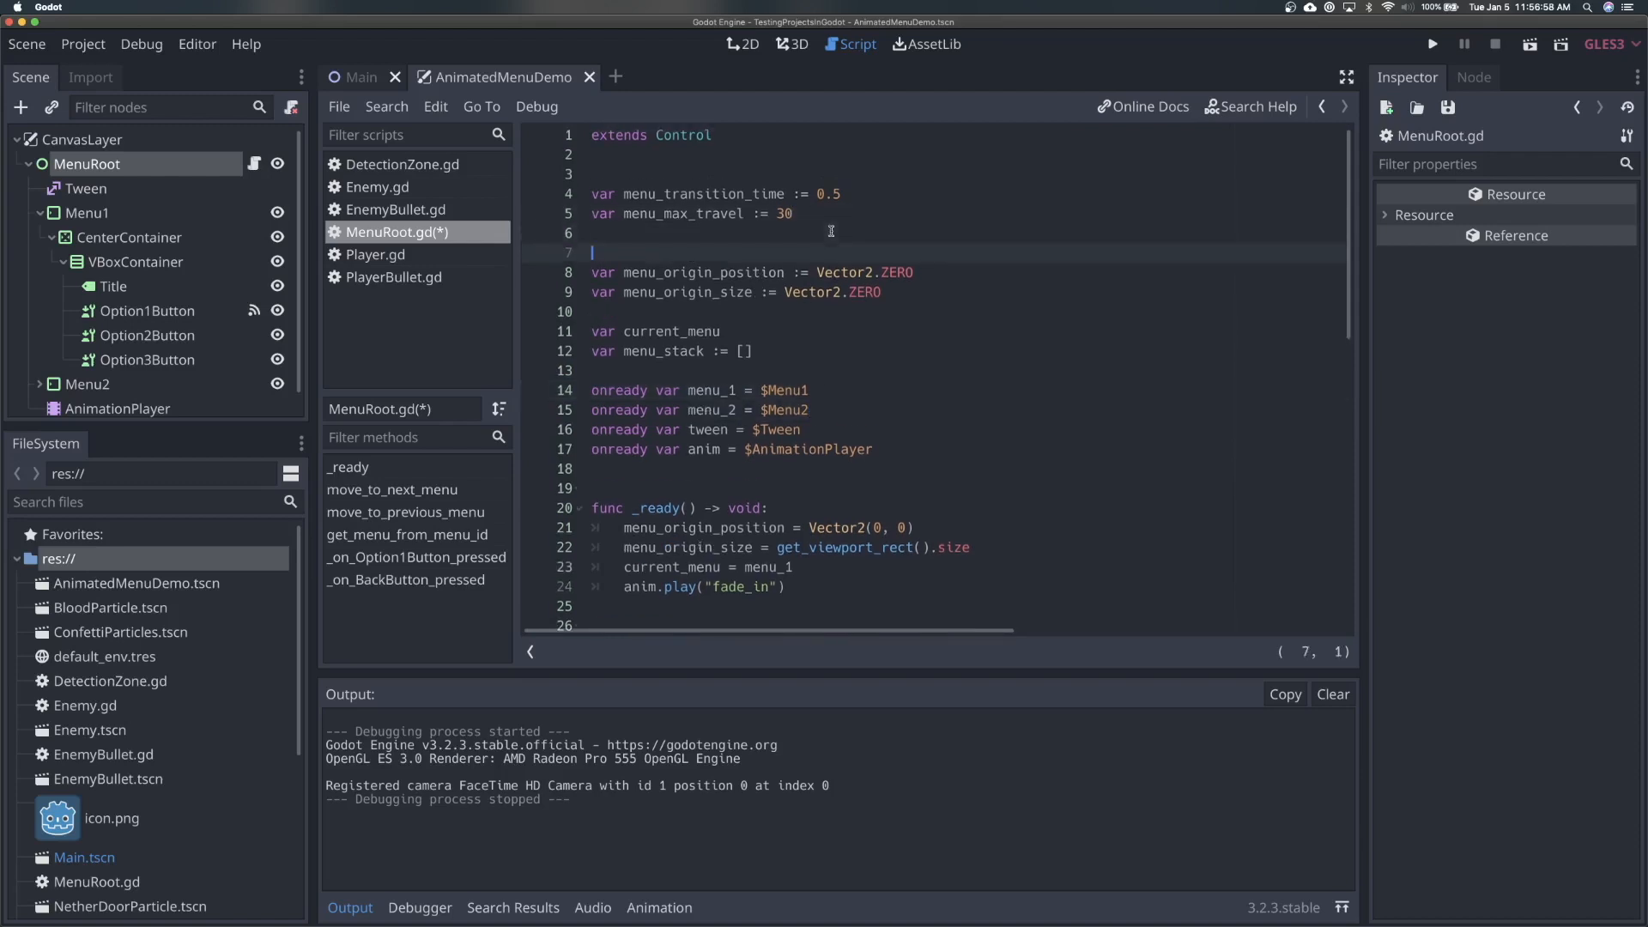
type("var center_of_screen")
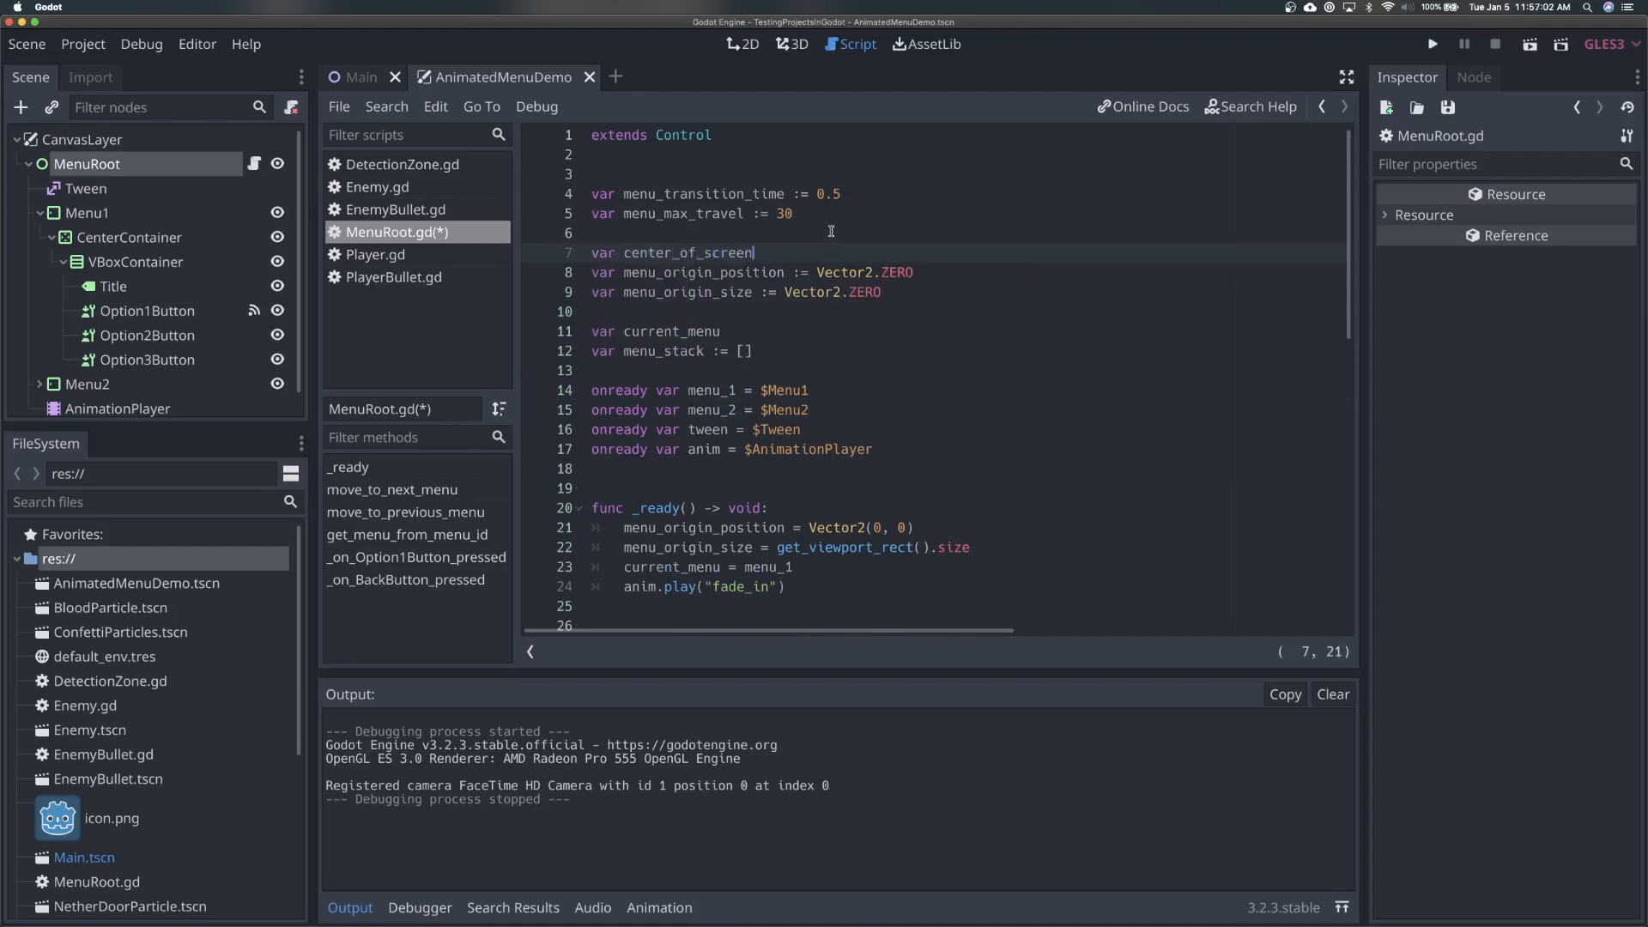
type(":= Vector2.ZERO")
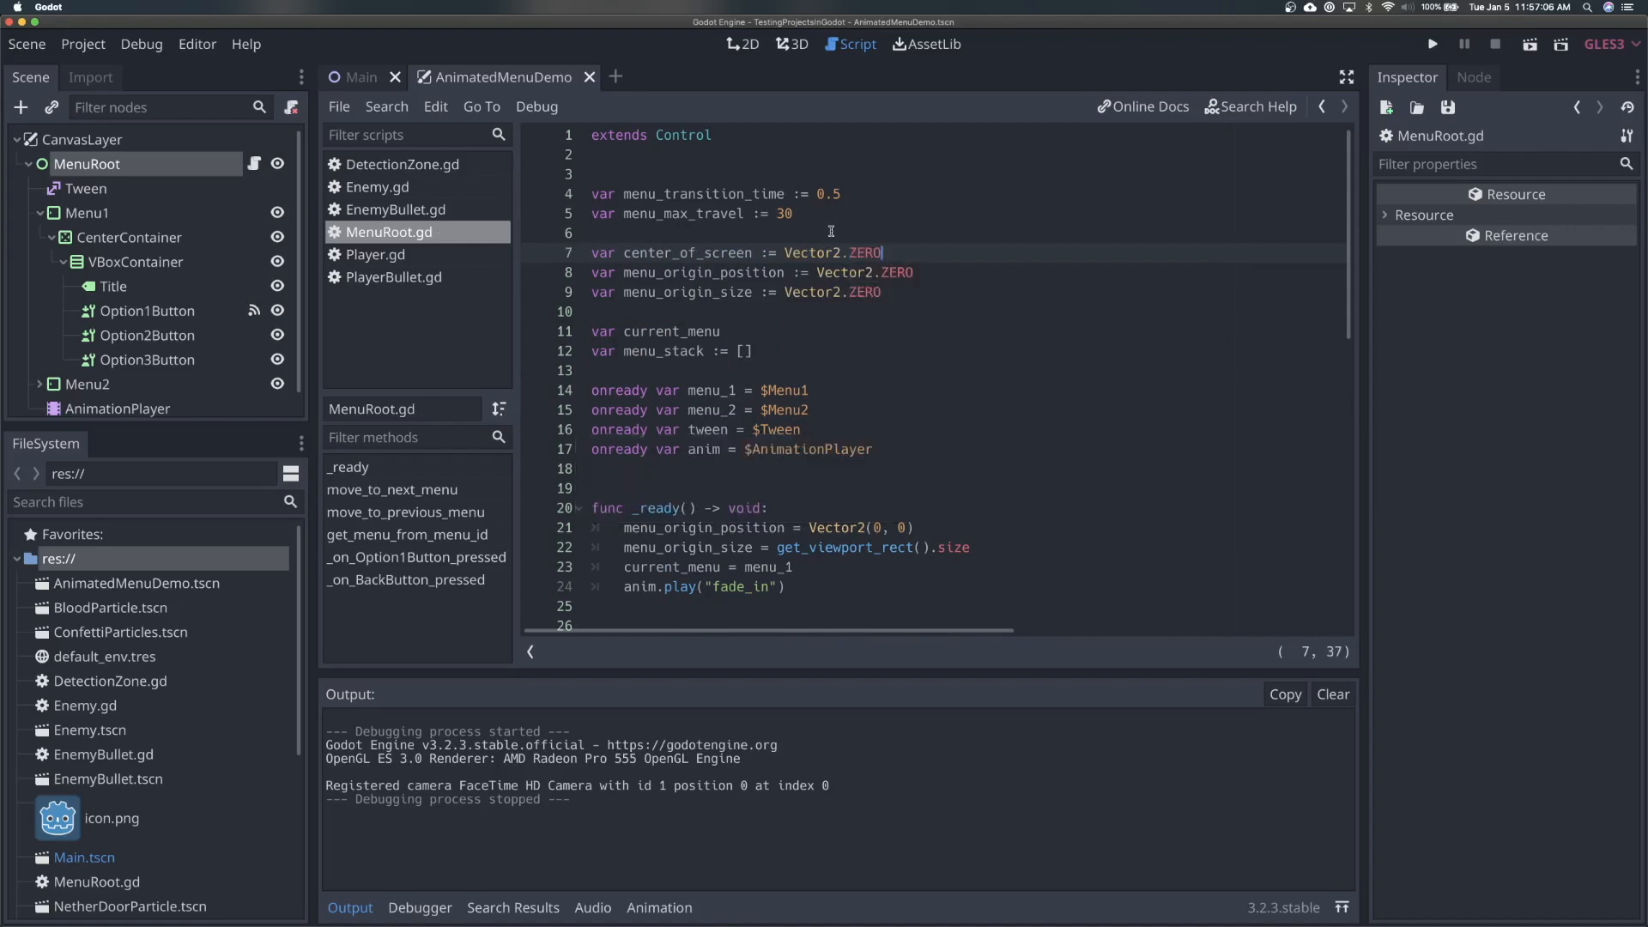
scroll("down", 3)
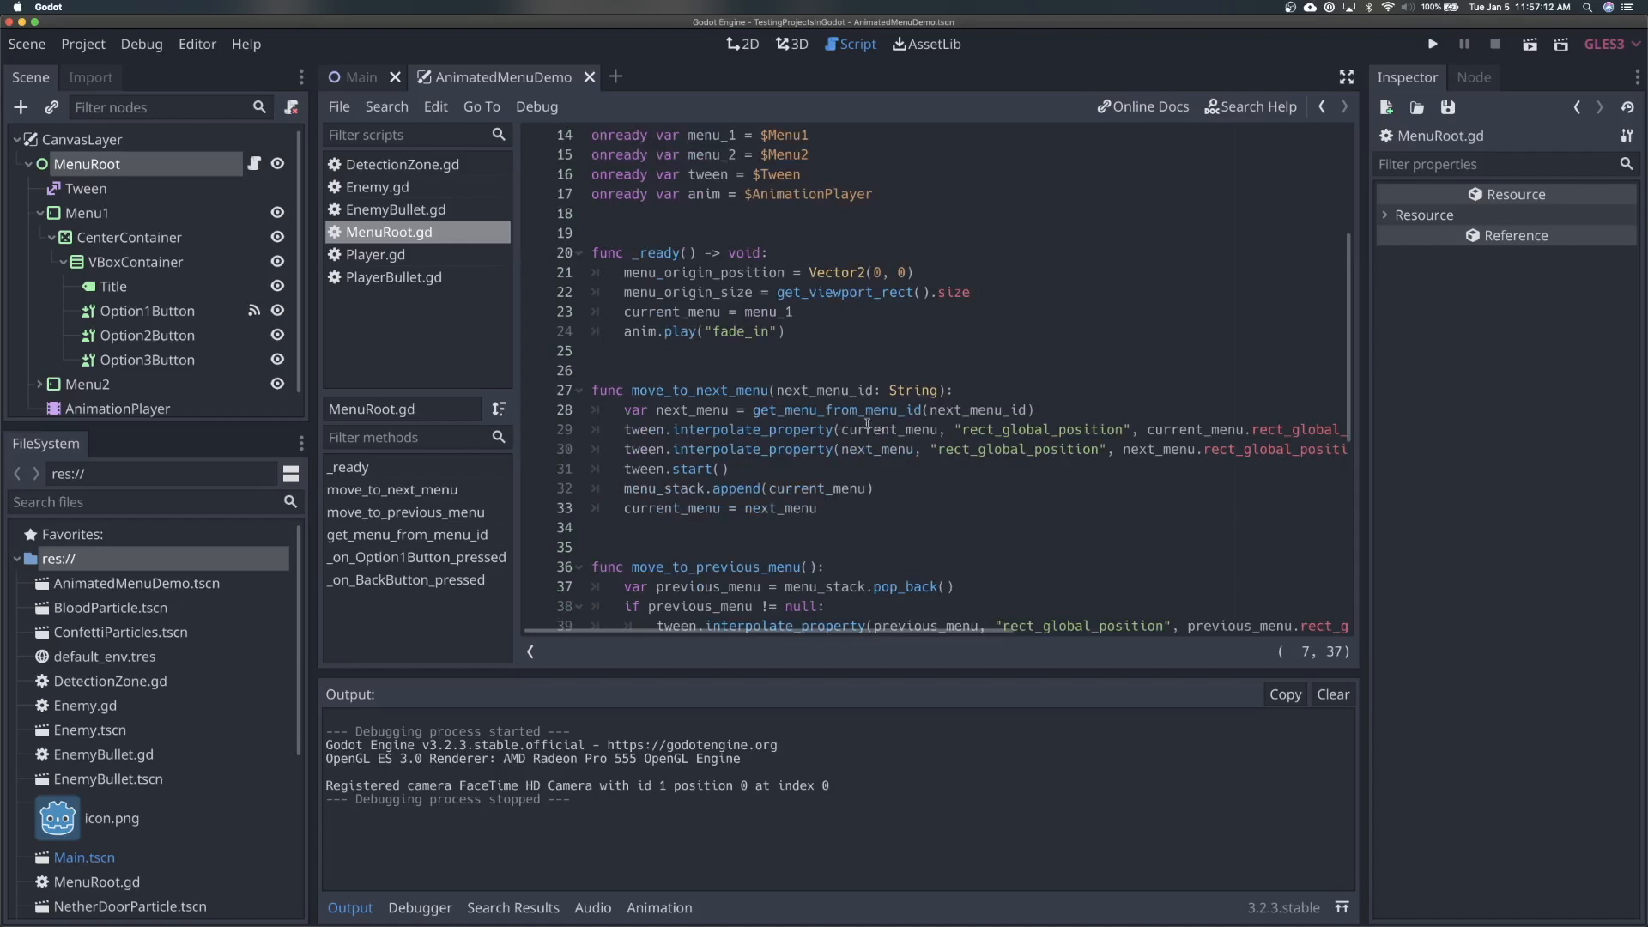
- Store get_viewport_rect() in a rect variable in _ready and derive menu_origin_size from rect.size
scroll("down", 3)
type("var ")
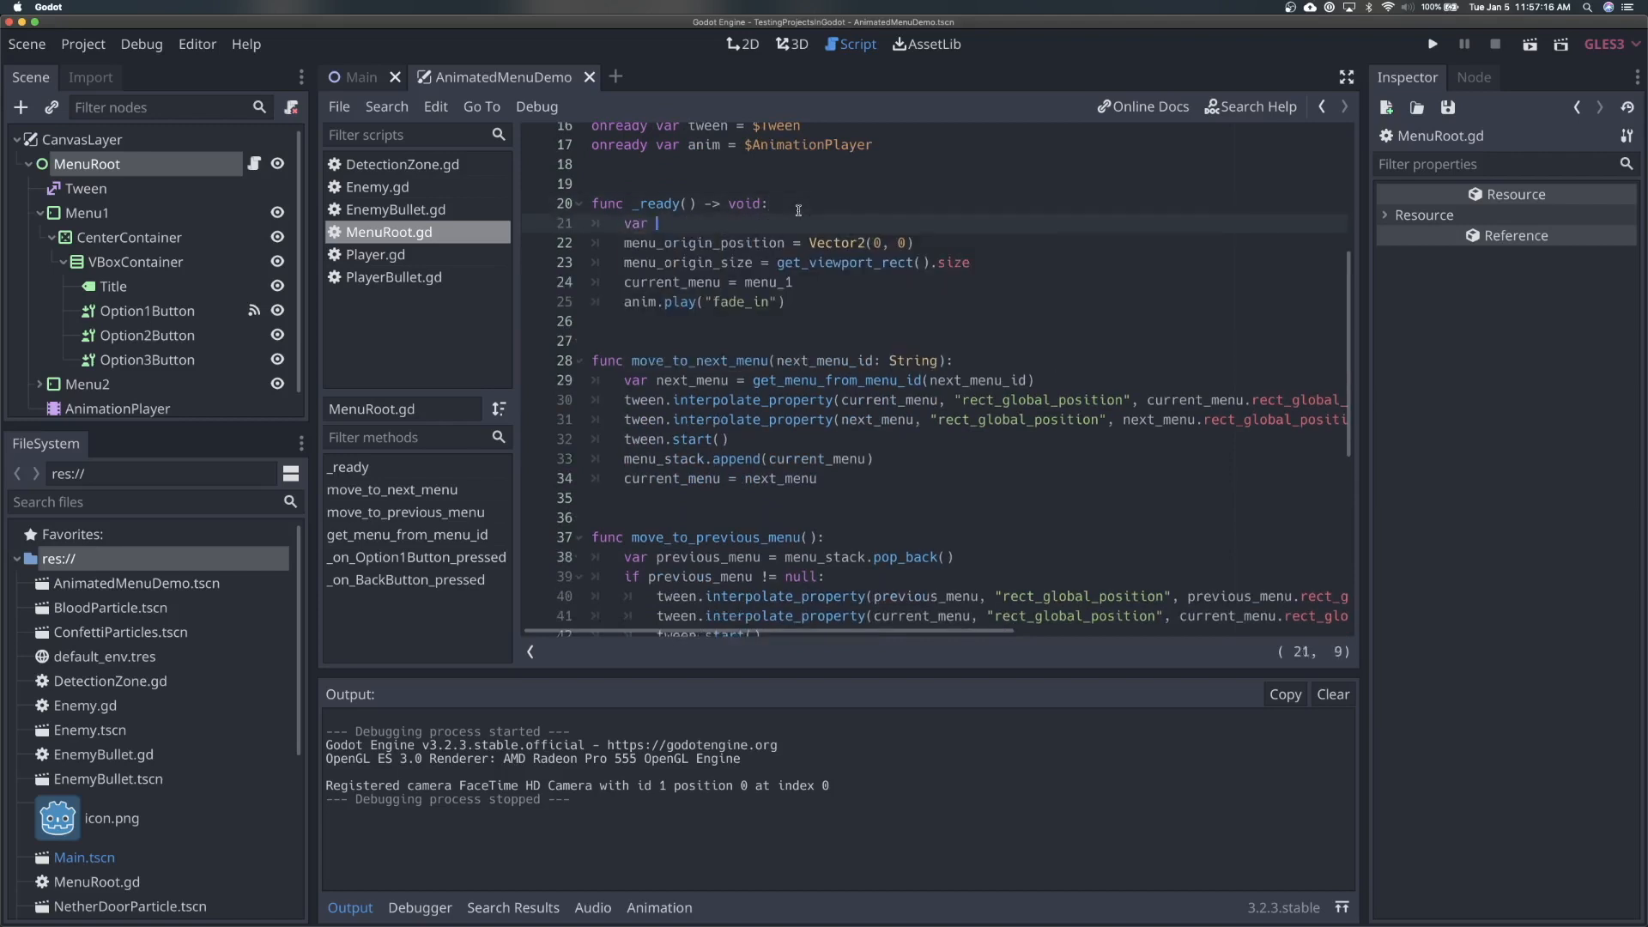
type("rect")
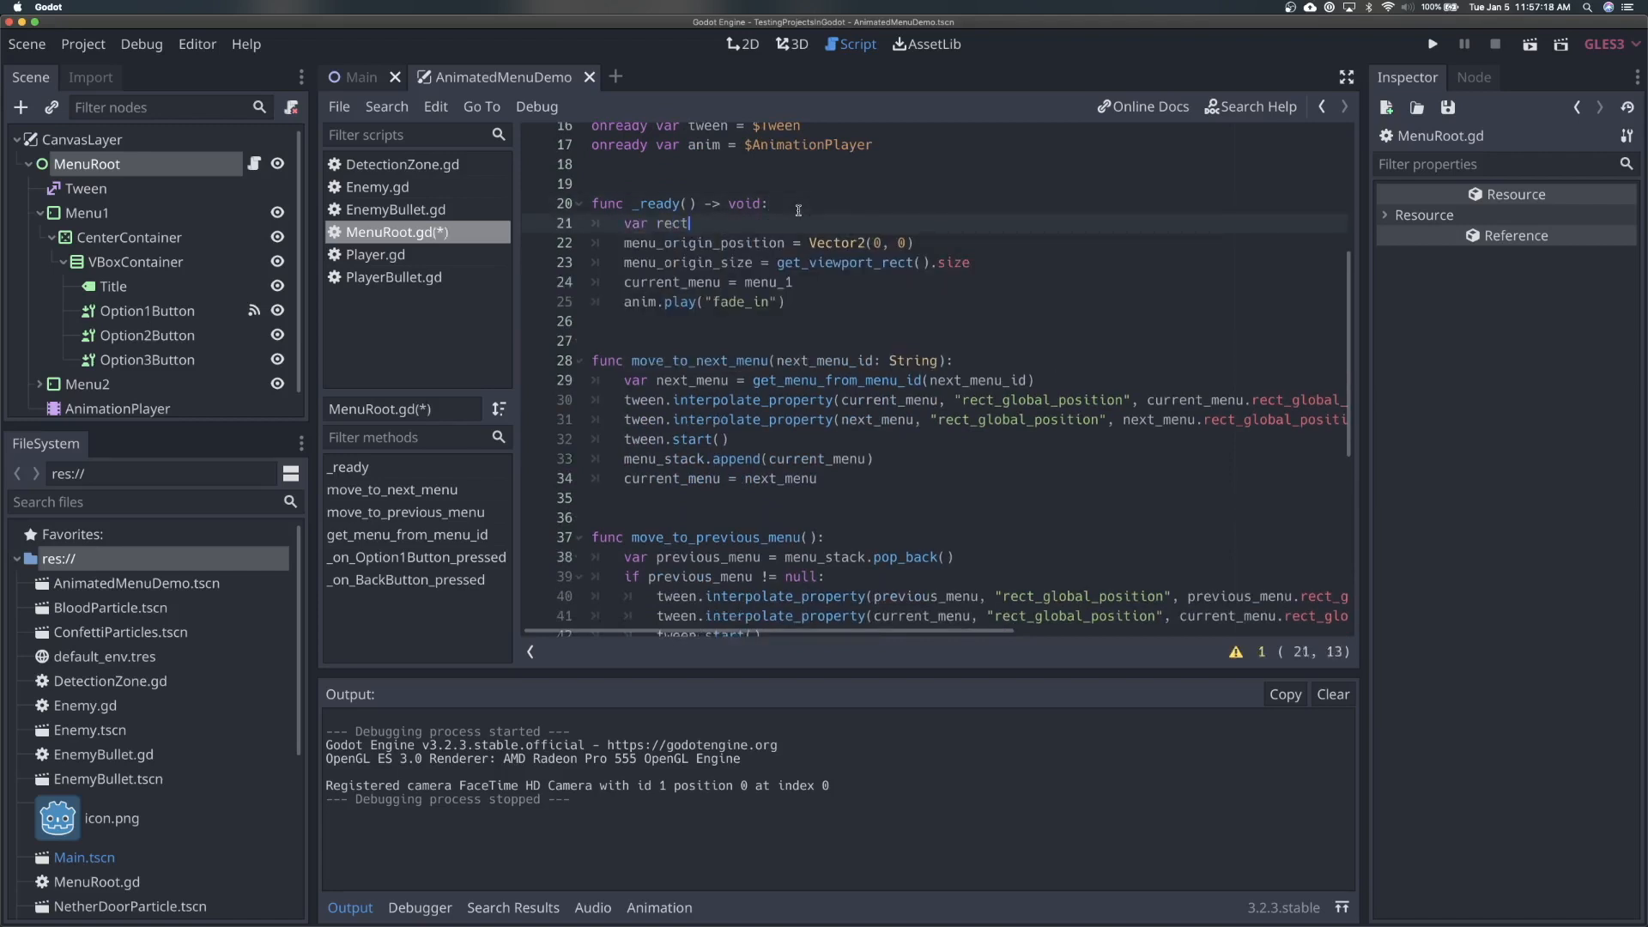
type("=g")
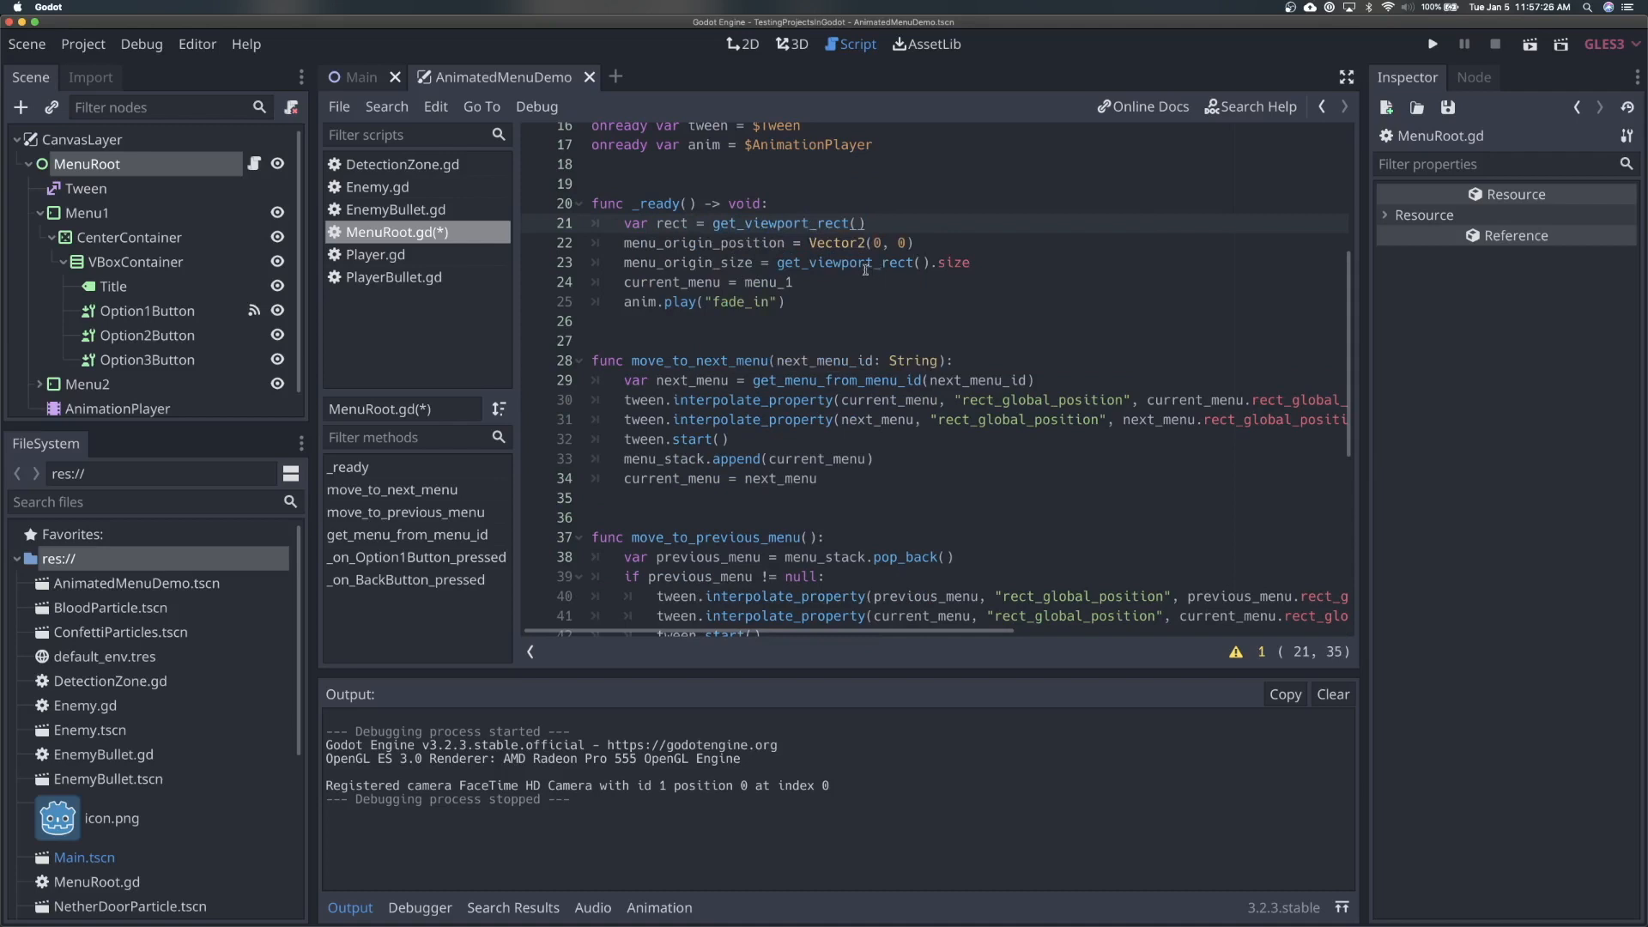
scroll("up", 3)
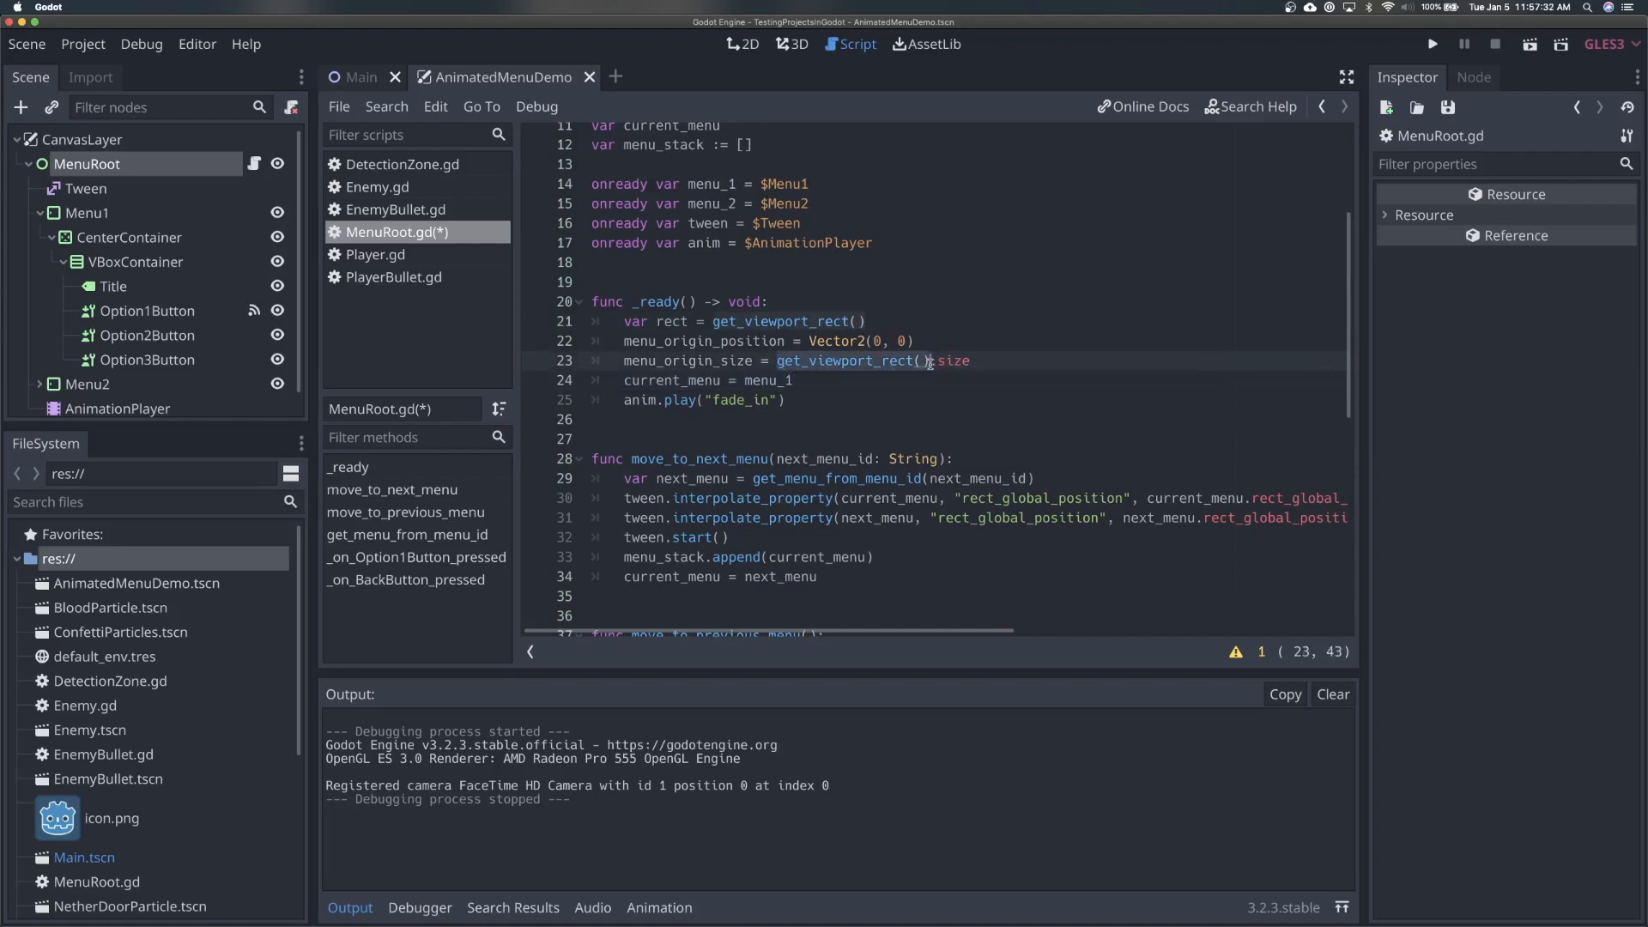
type("rect")
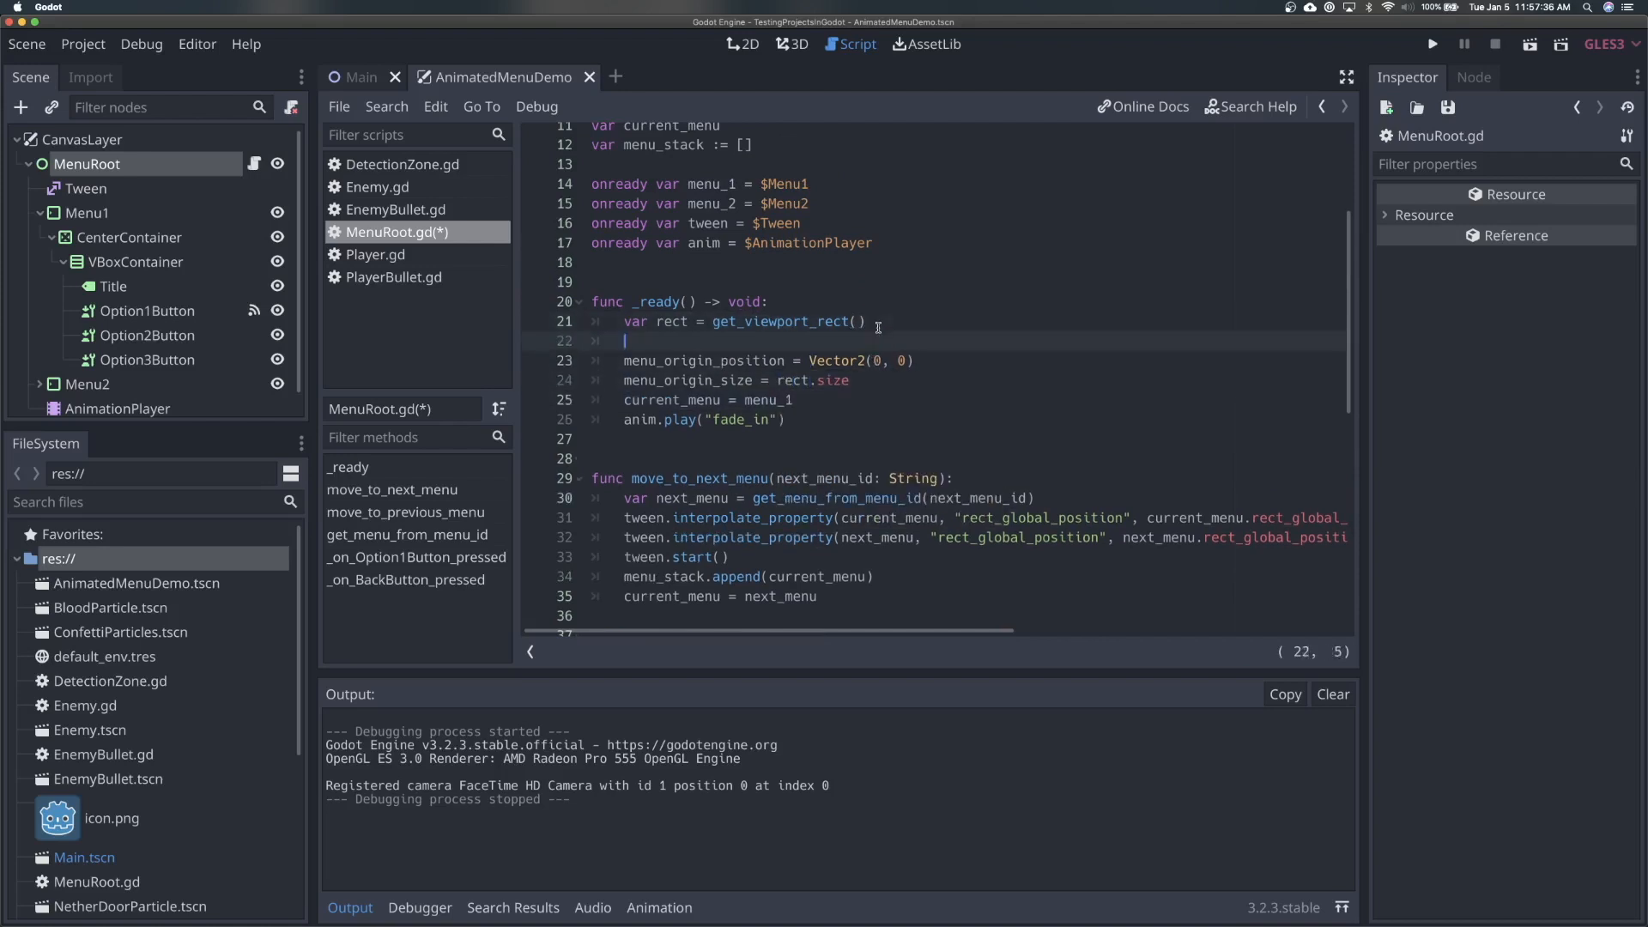
- Set center_of_screen = rect_position + (rect.size / 2) in _ready
type("center_of_screen")
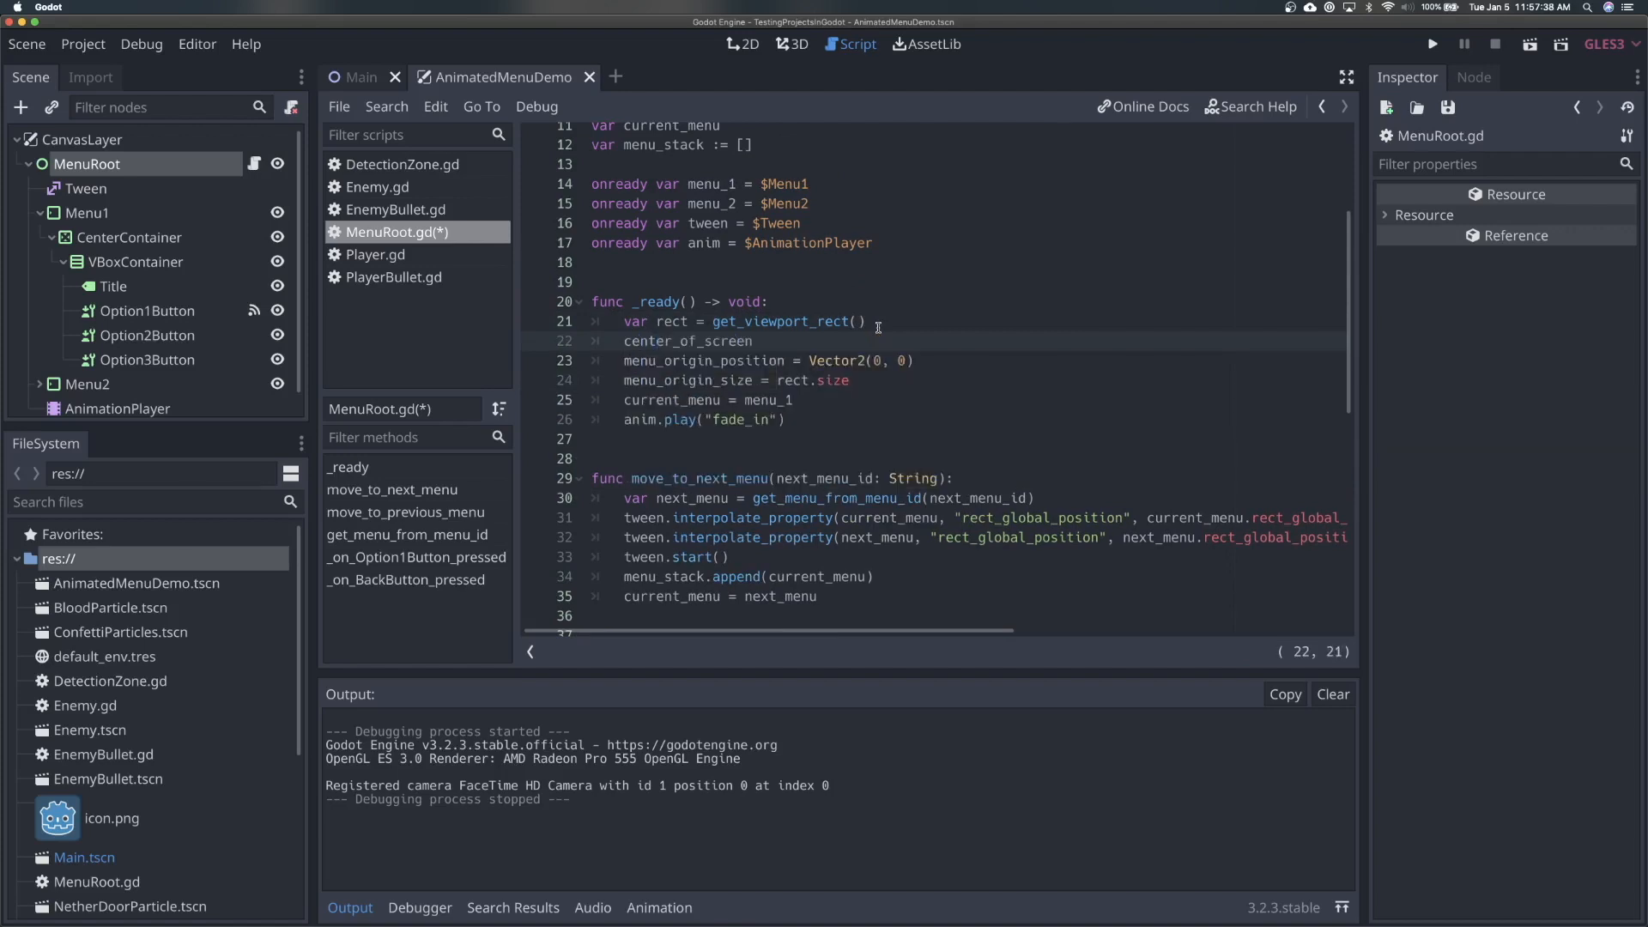
left_click(759, 340)
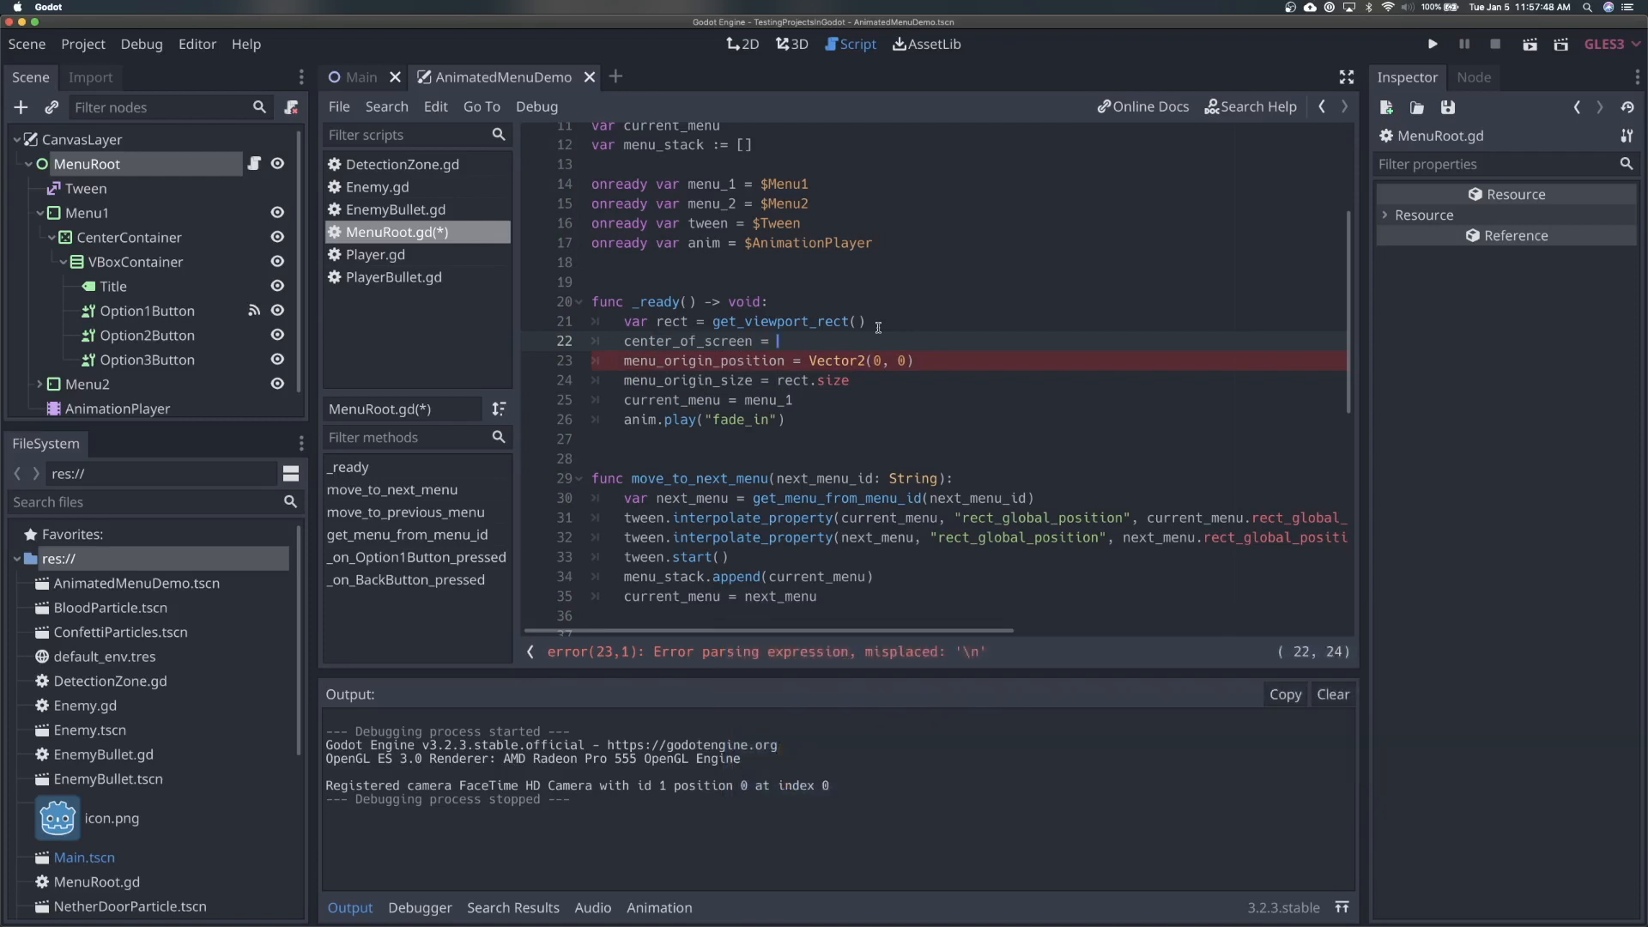
type("rect_position")
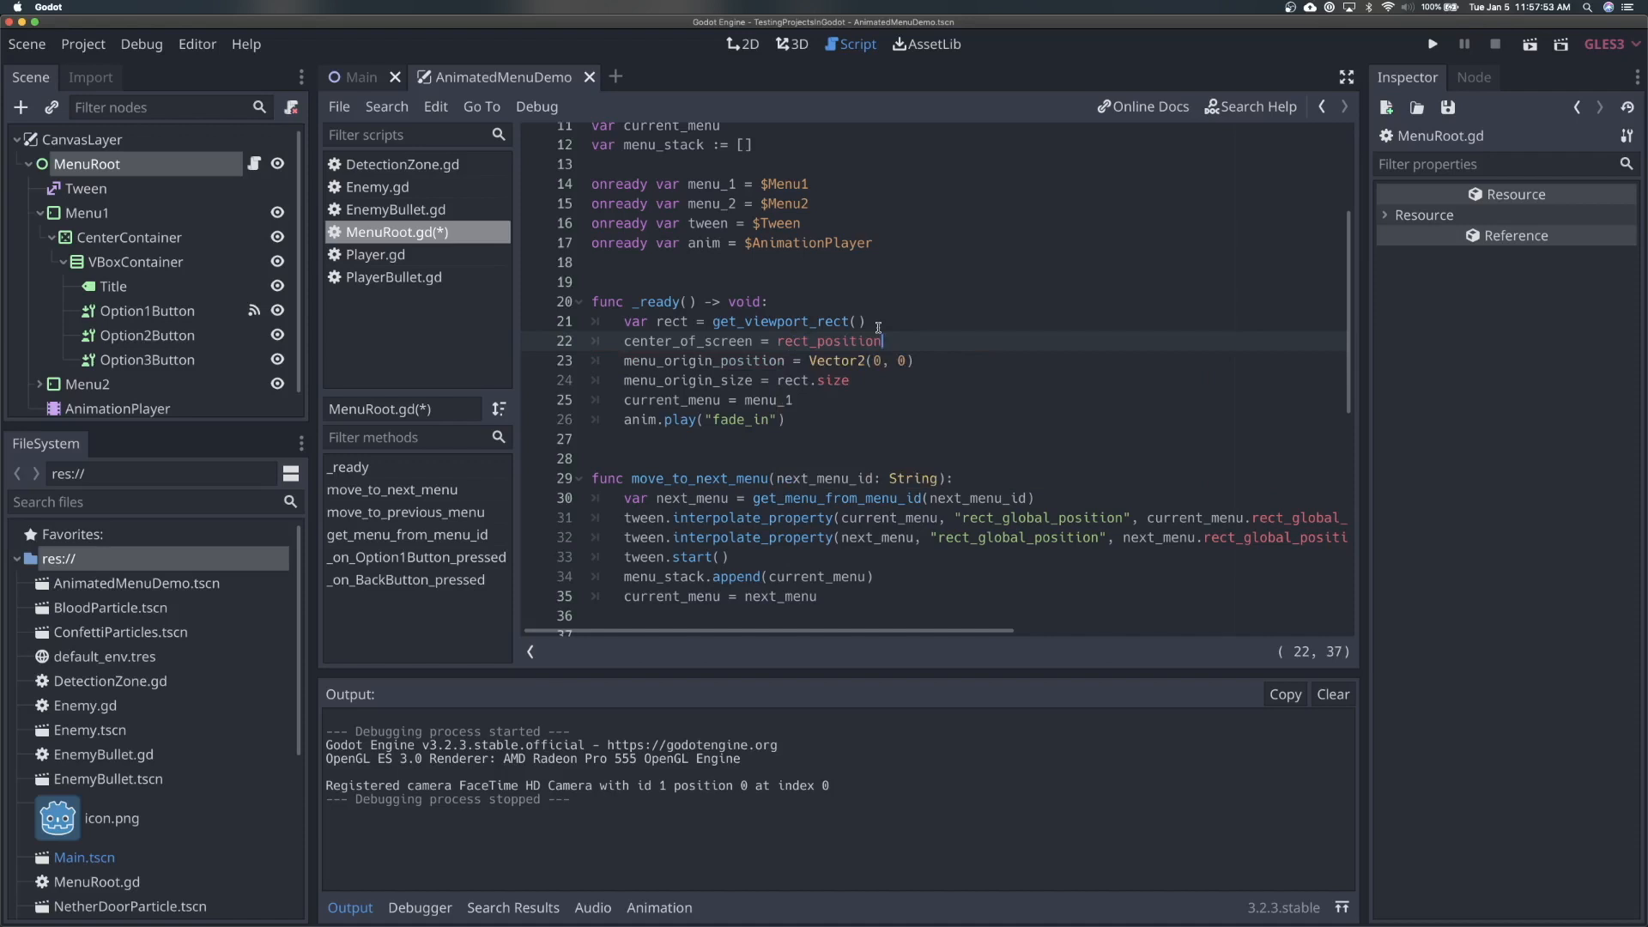
type("+ (rect.size / 2")
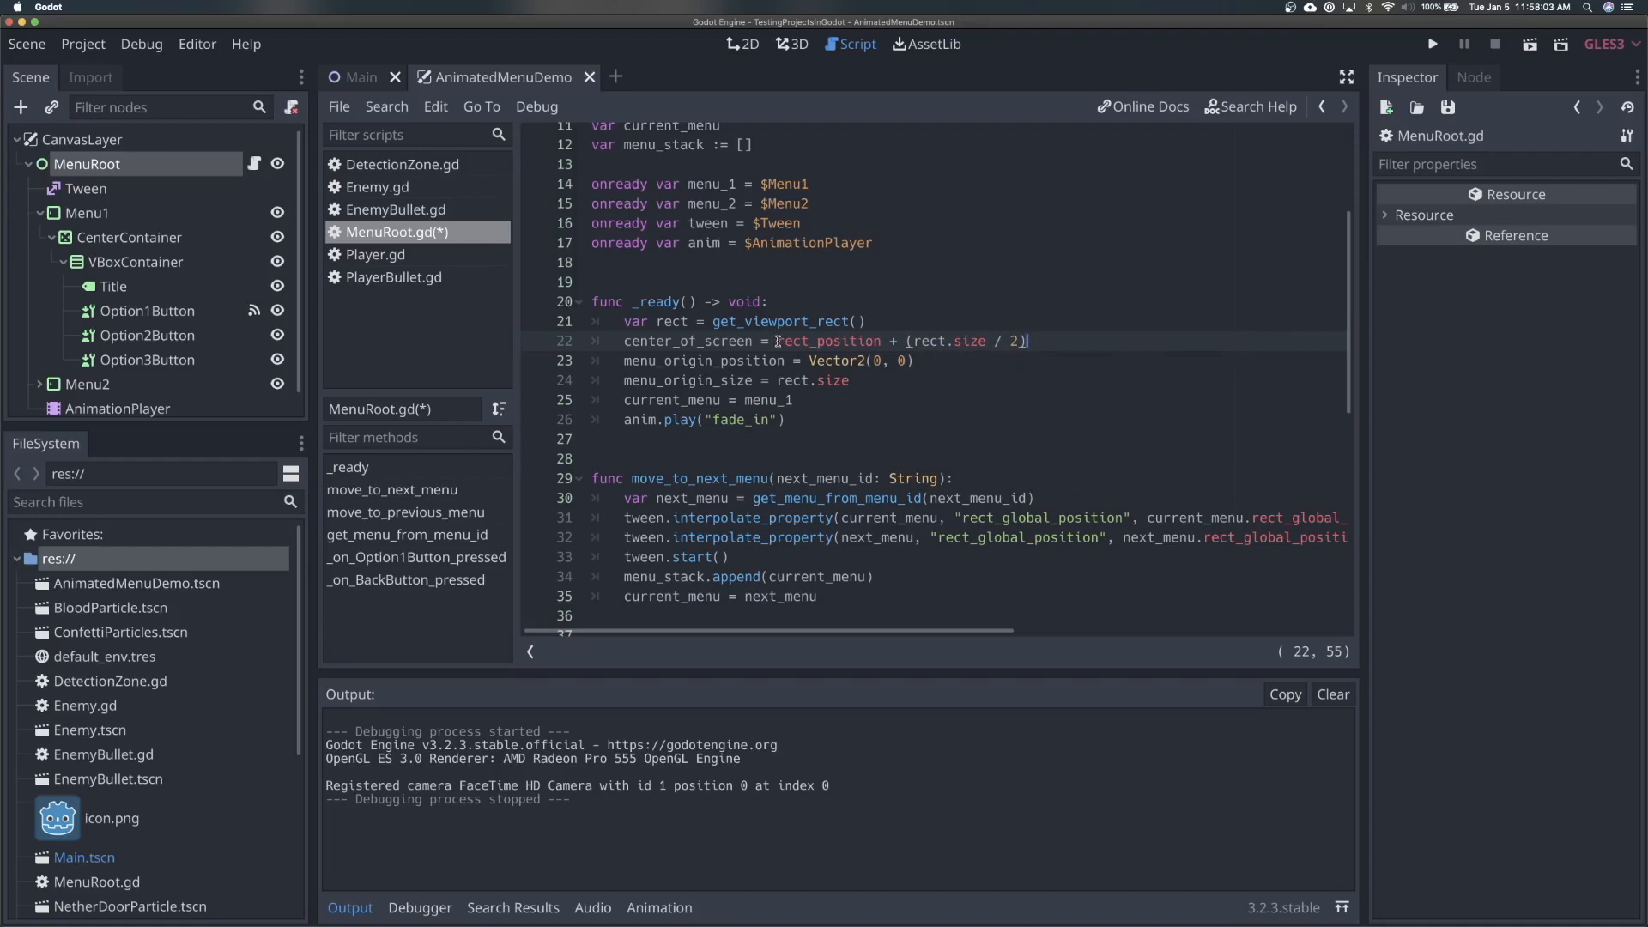
mouse_move(943, 347)
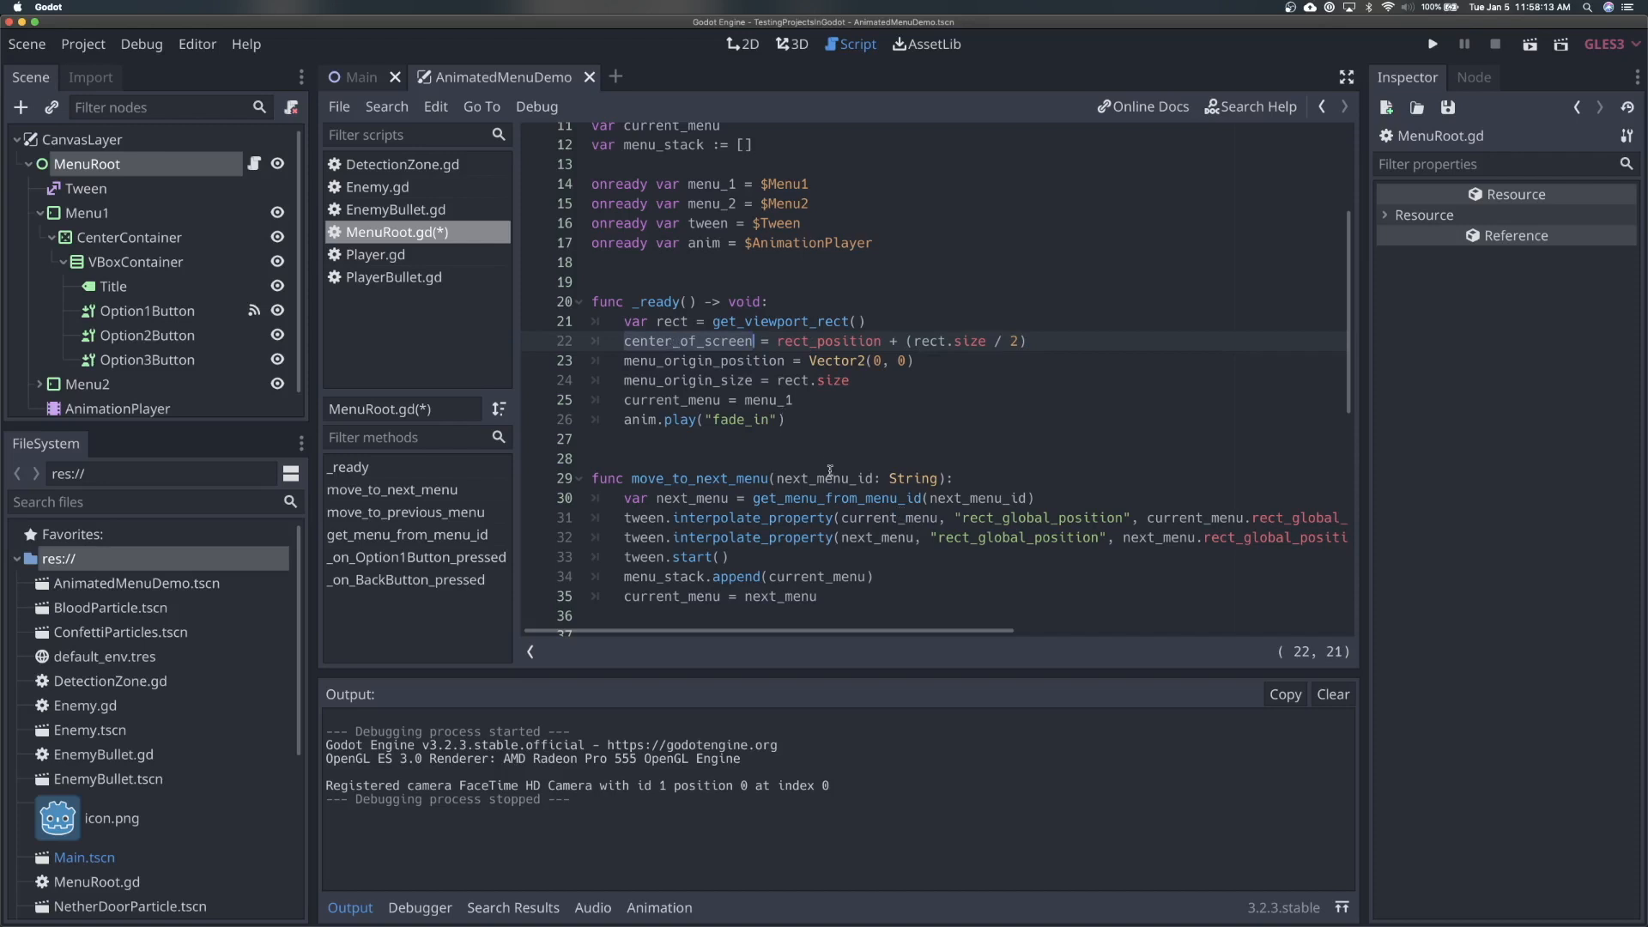
mouse_move(793, 427)
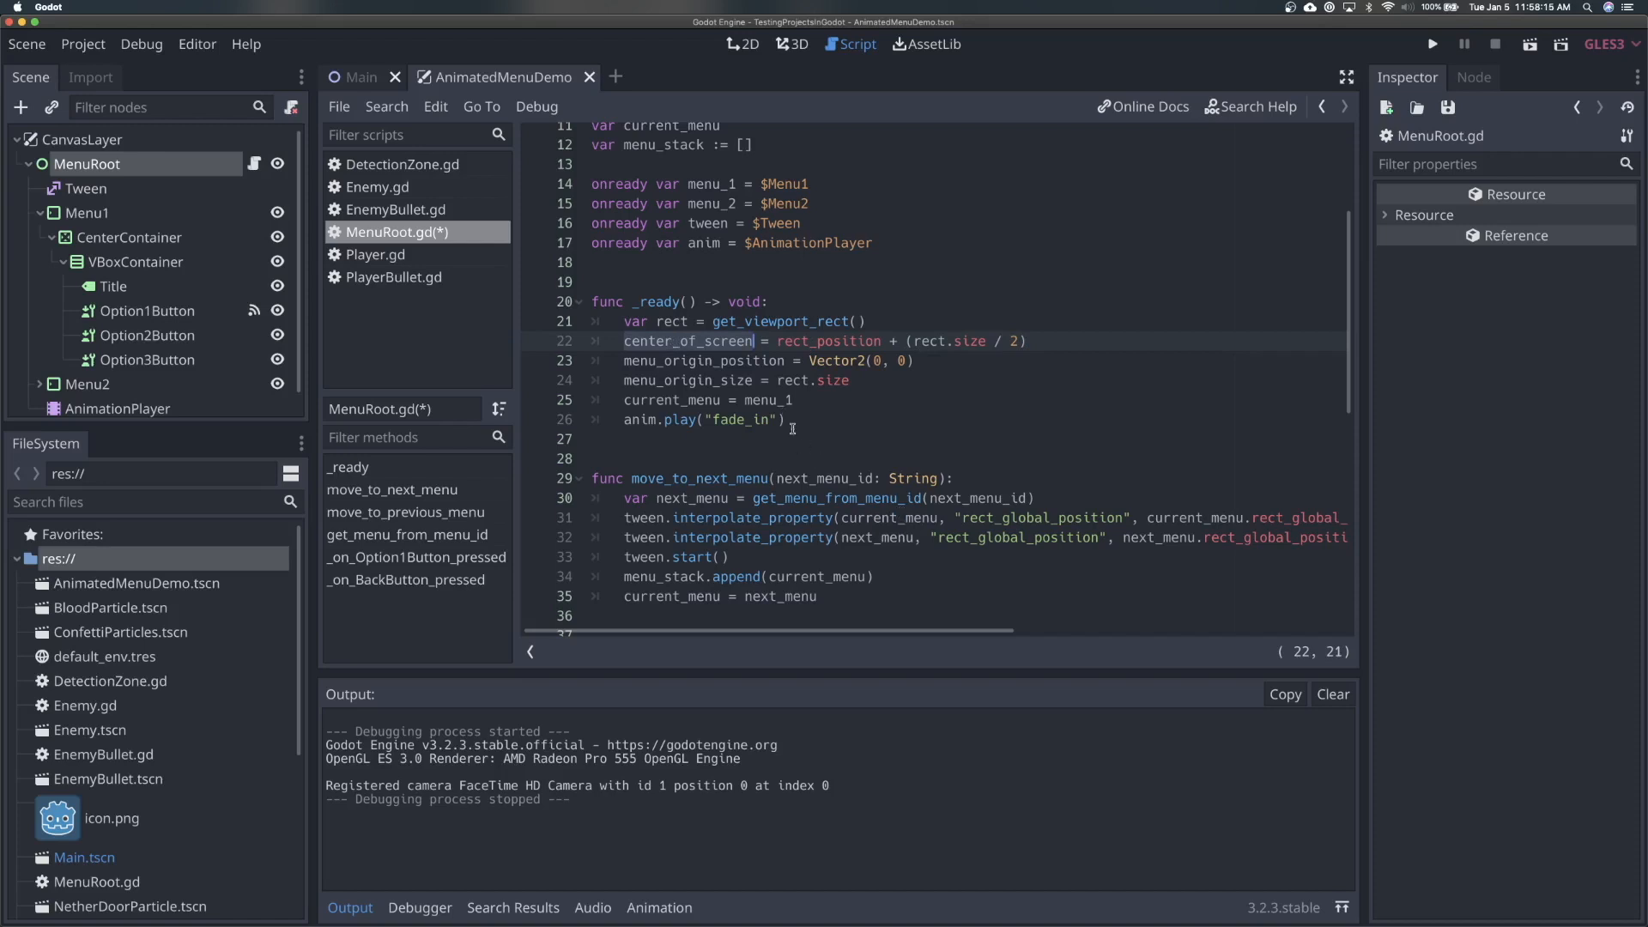
scroll("down", 3)
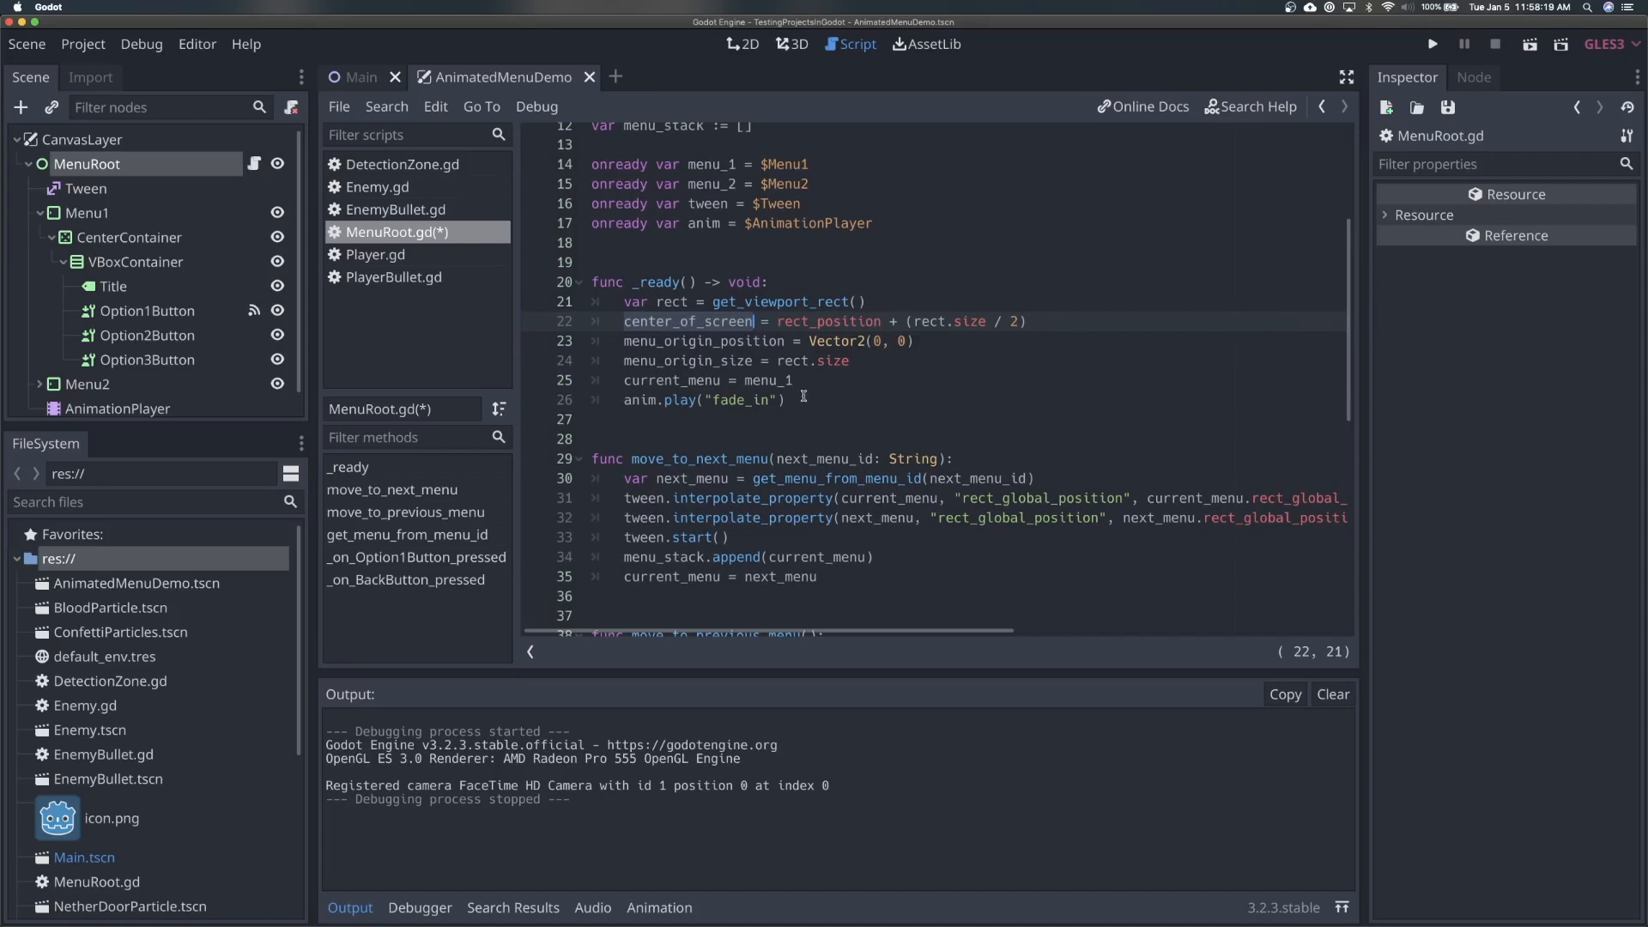
left_click(794, 400)
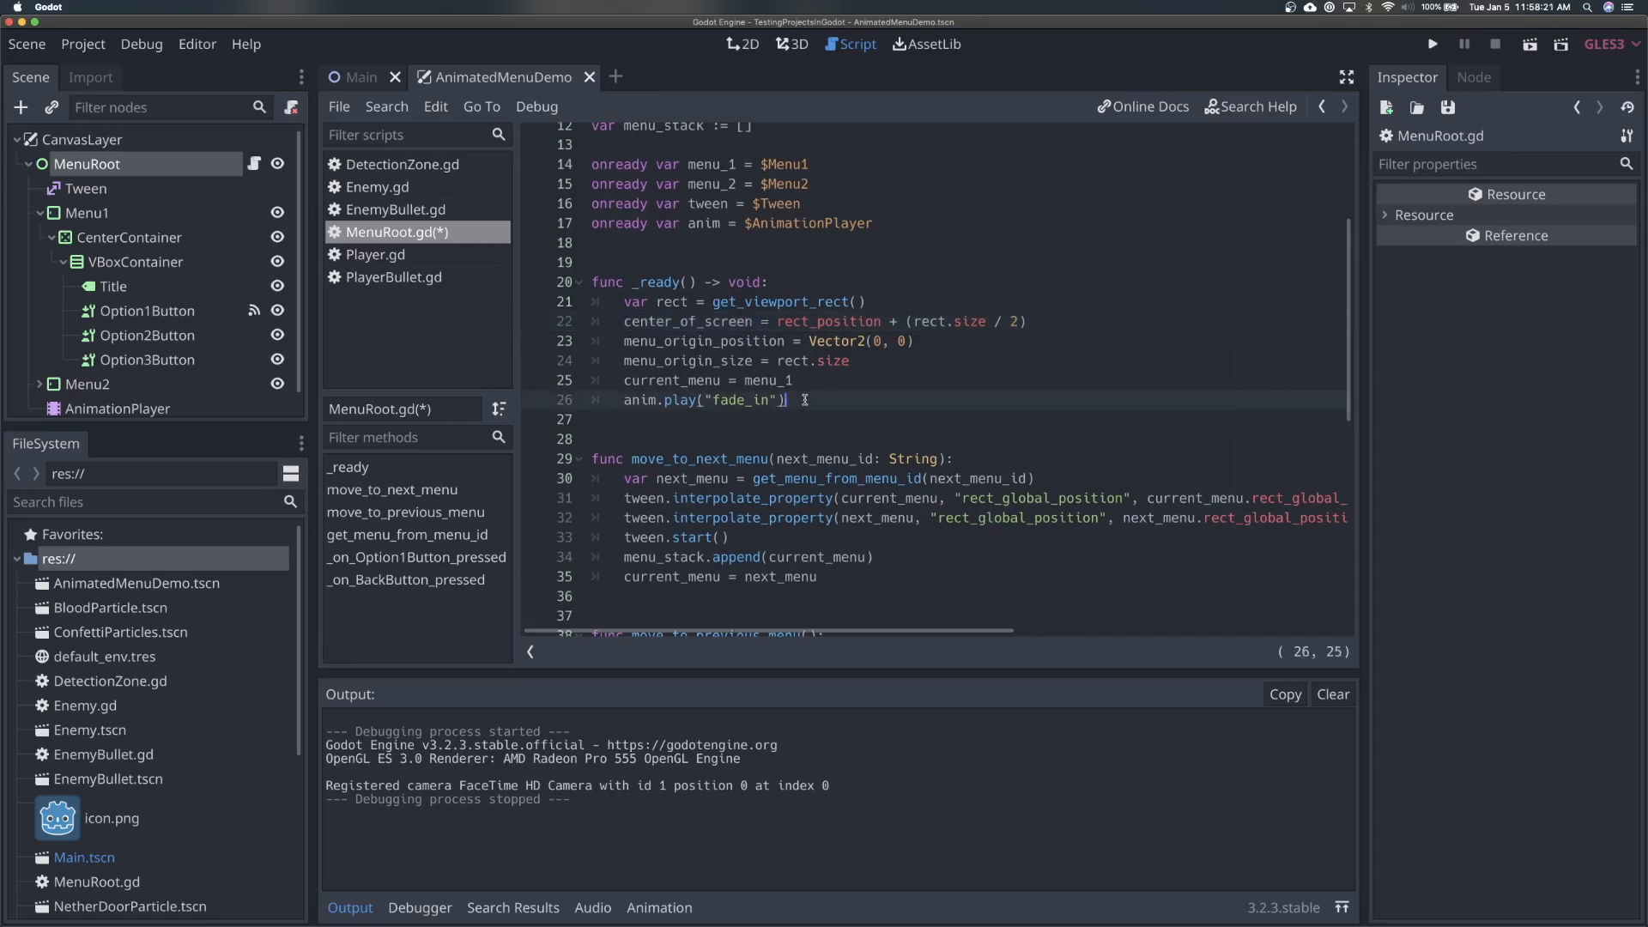
- Add func _process(delta: float) with dist_to_mouse as global mouse position minus center_of_screen
key("Return")
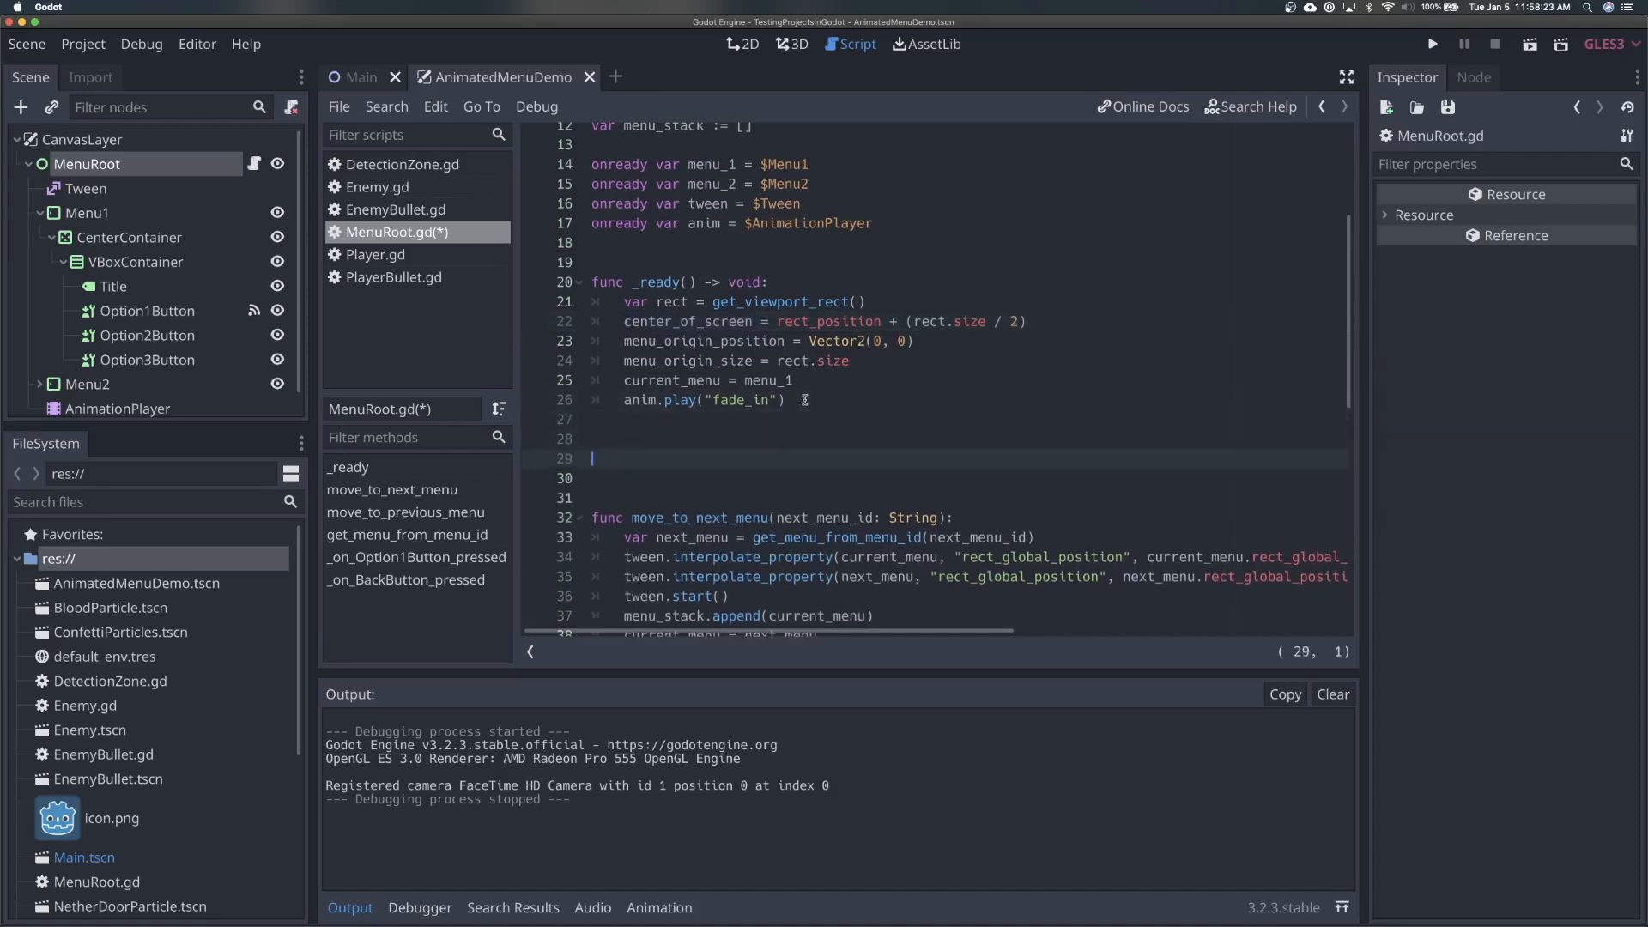
type("func _process(delta: float) -> void:")
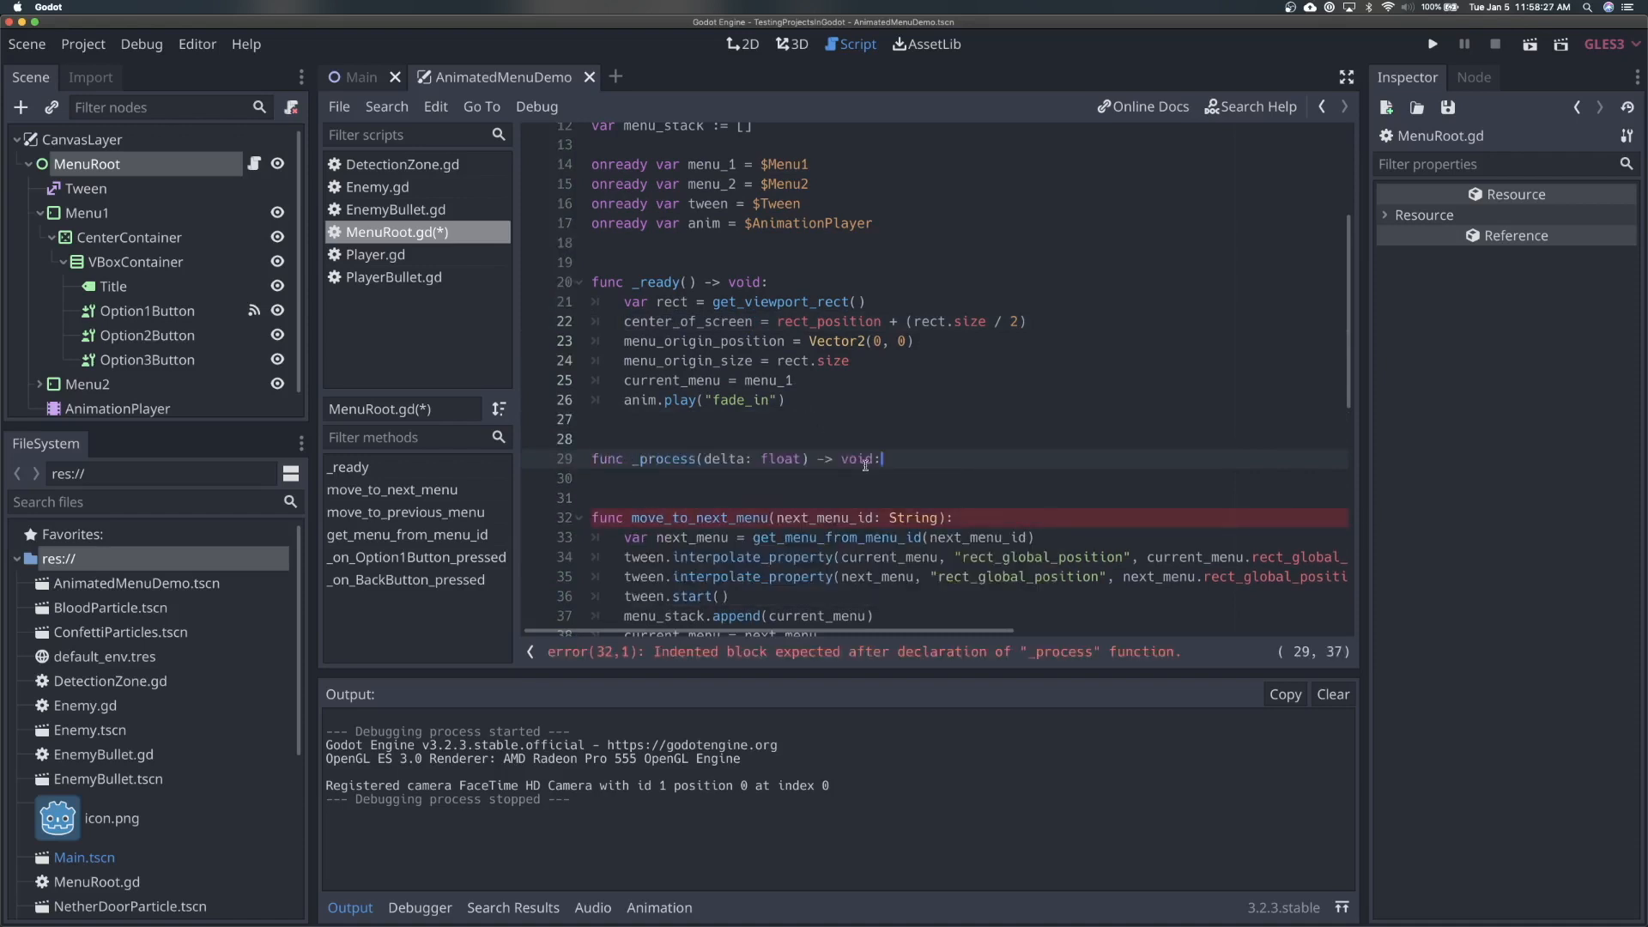
key("Return")
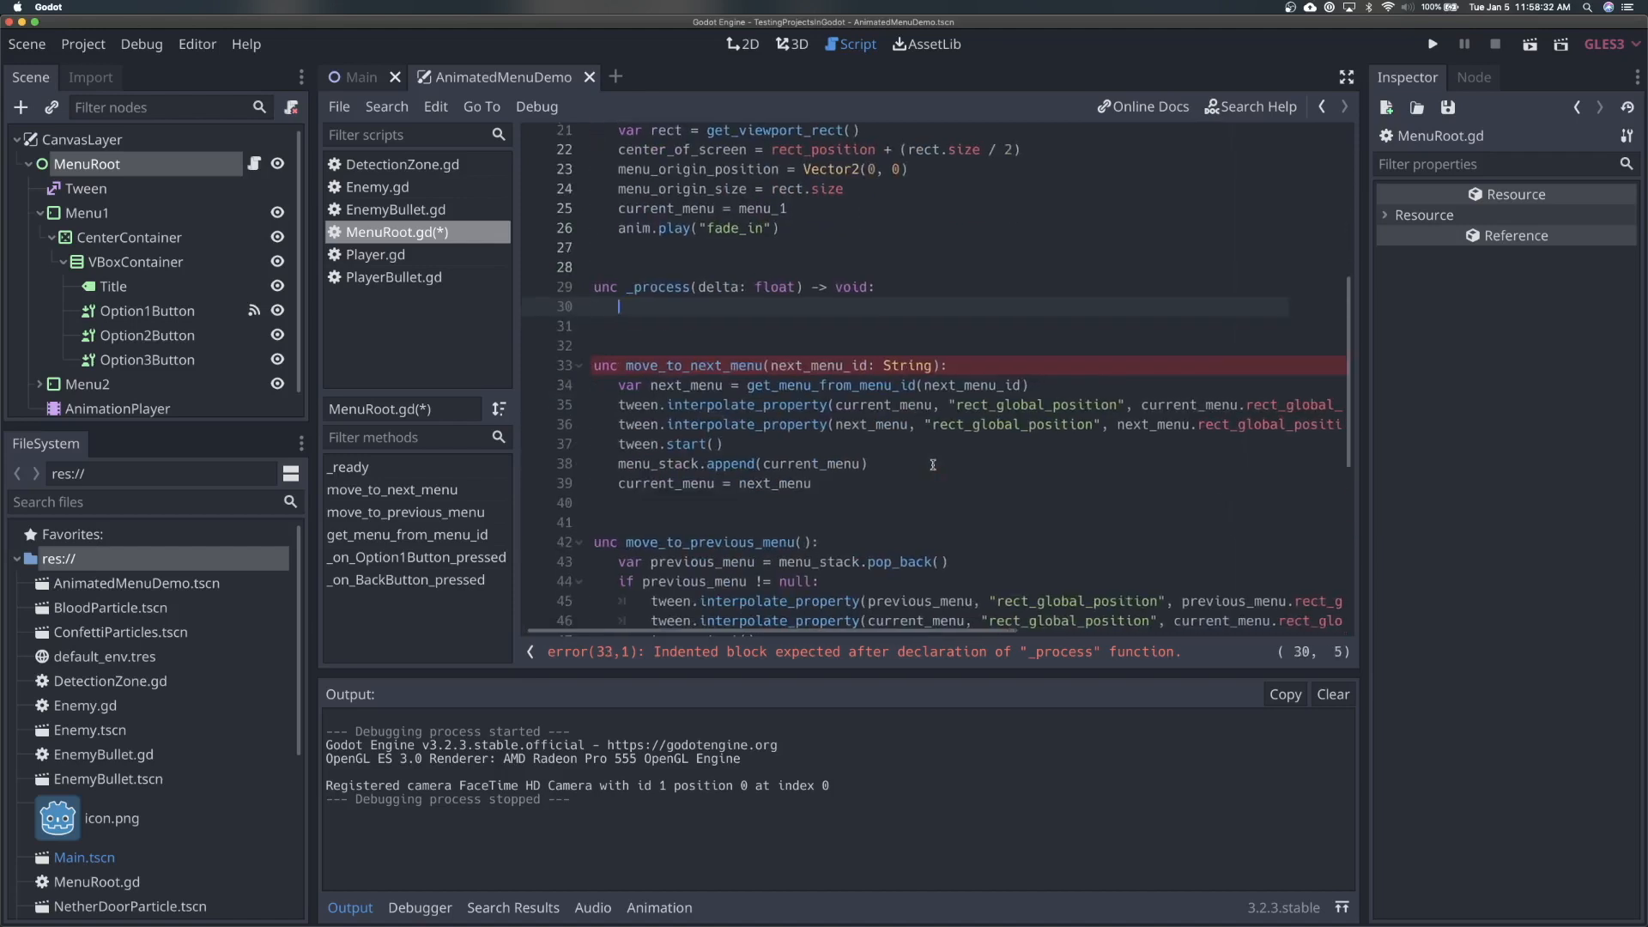
type("var dist_to_mouse")
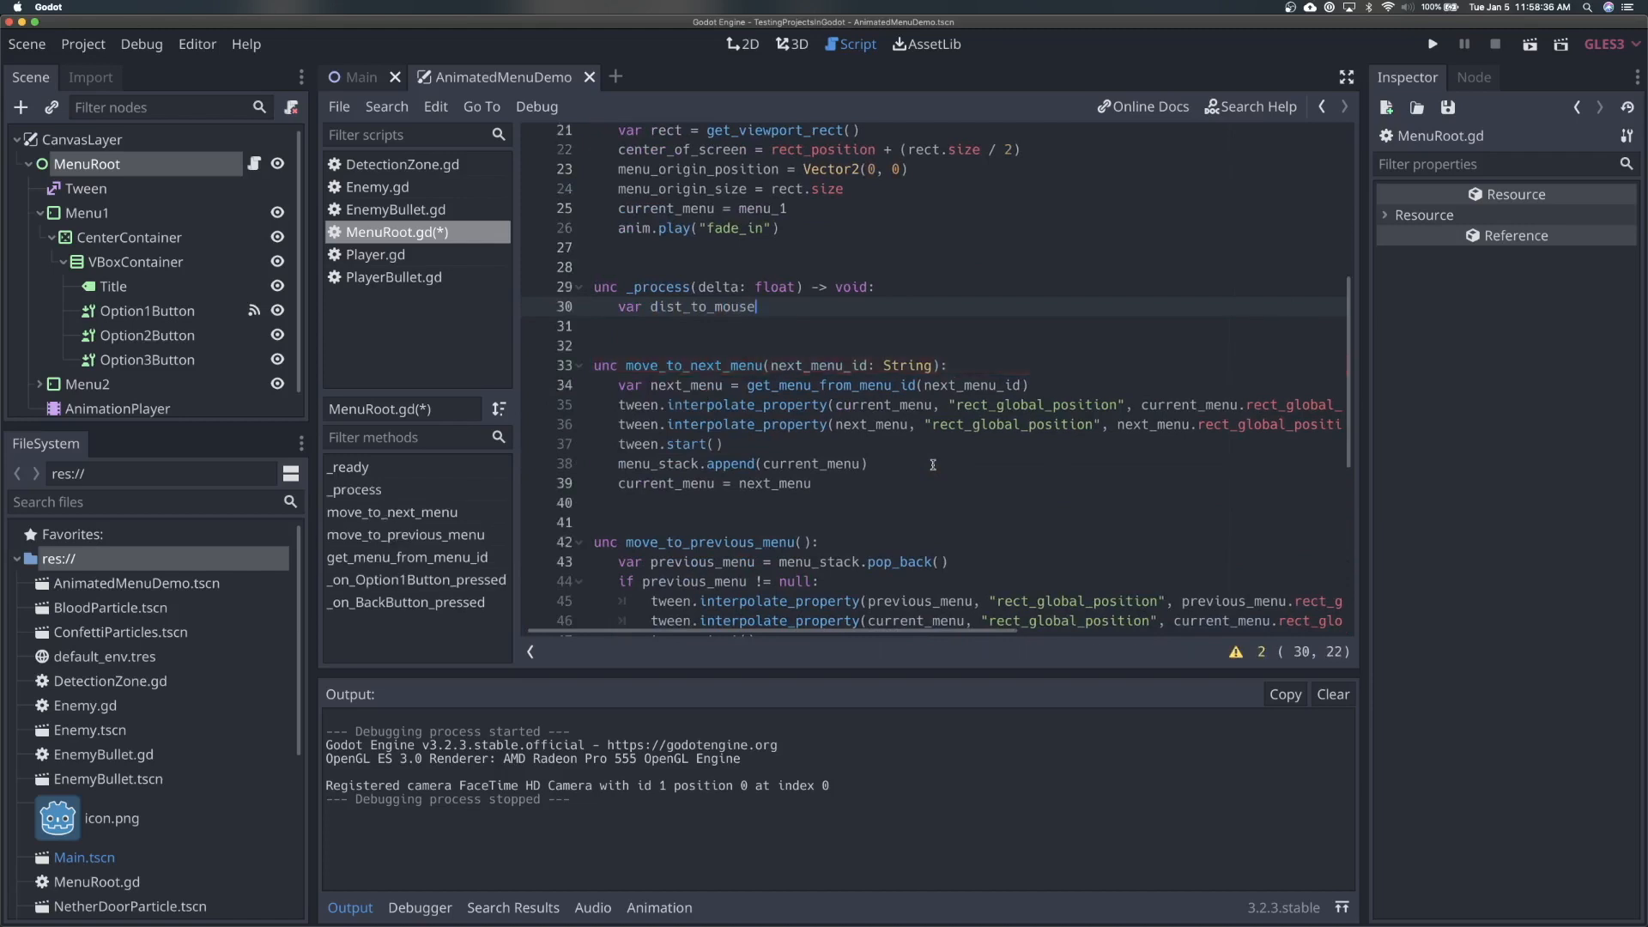
type("=")
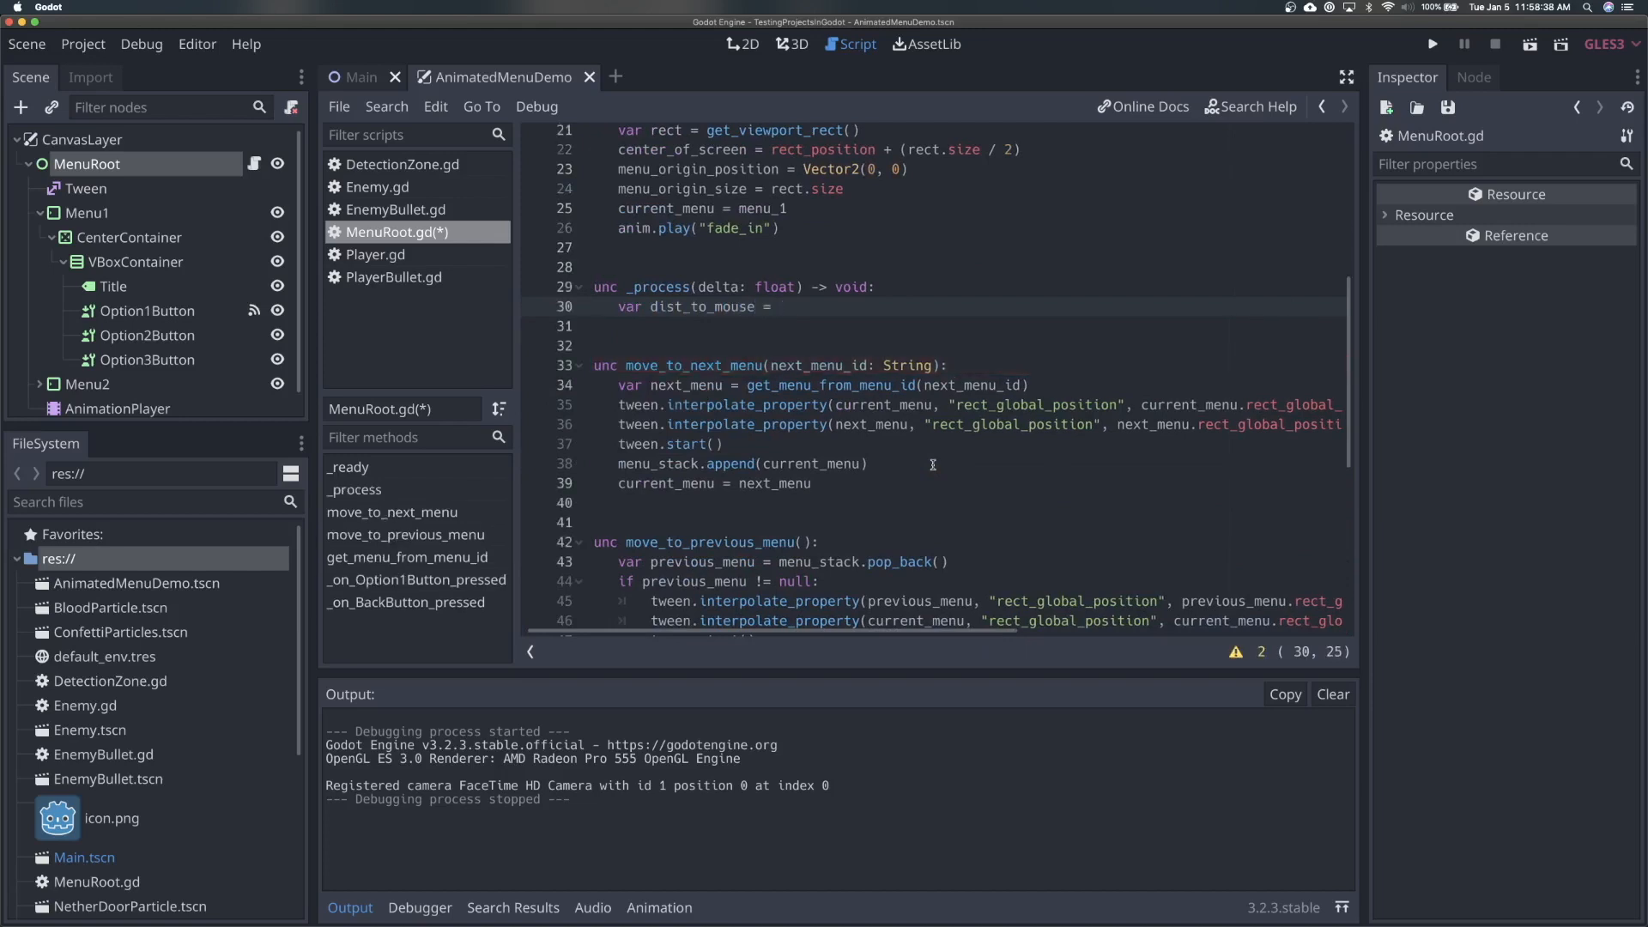
type("get_global_mouse_position() -")
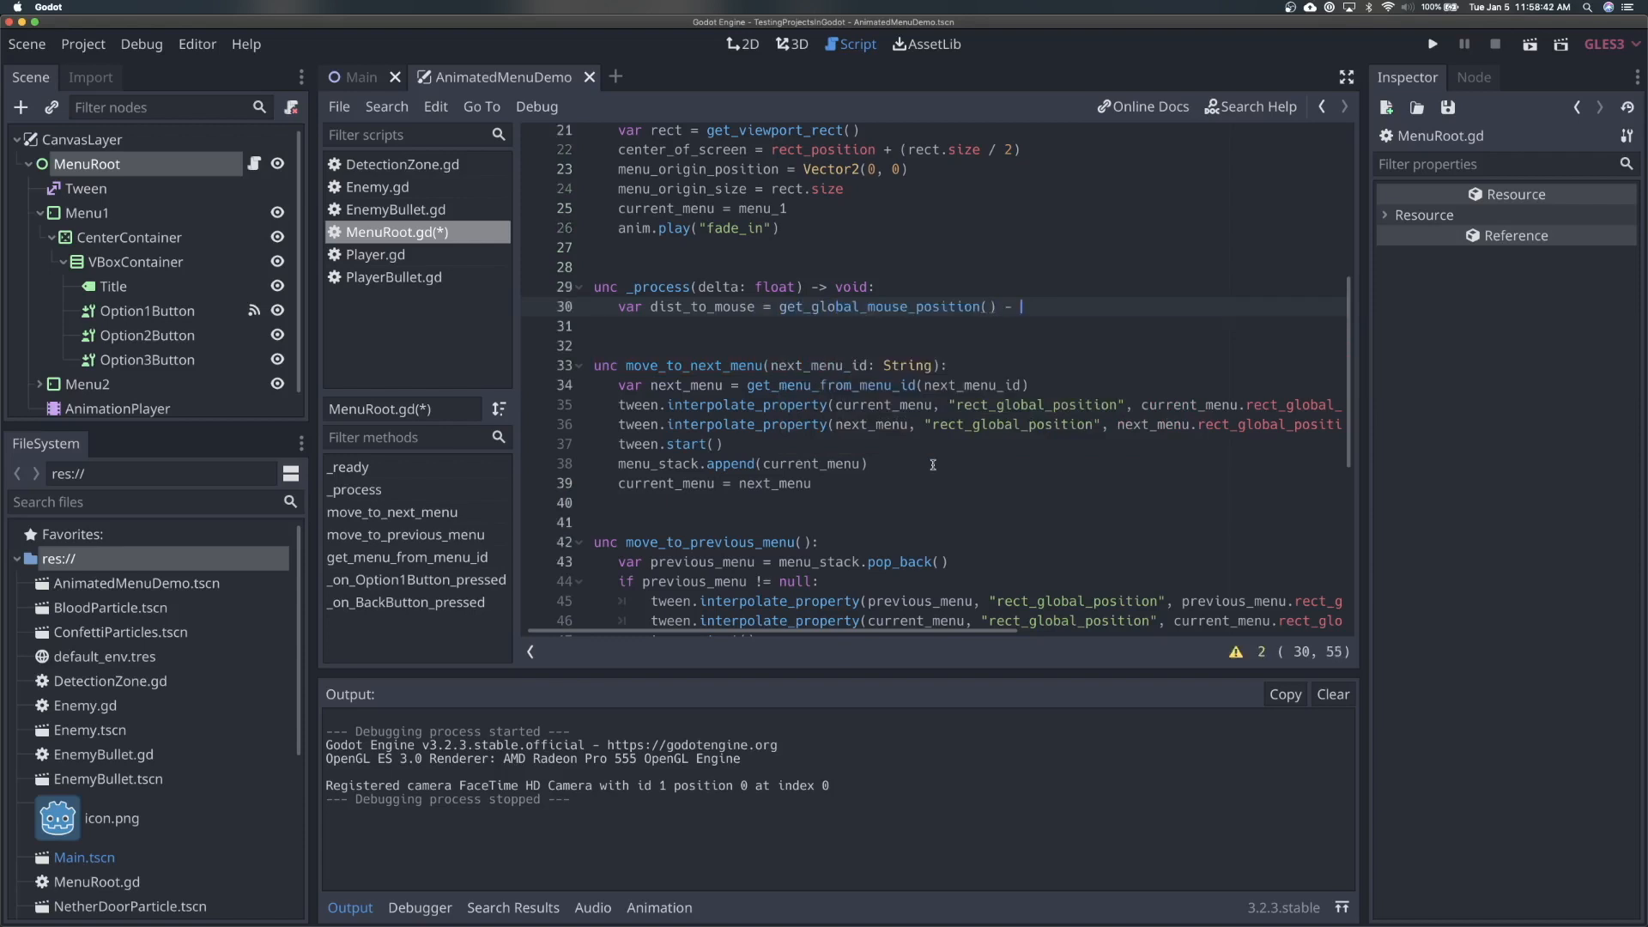
type("center")
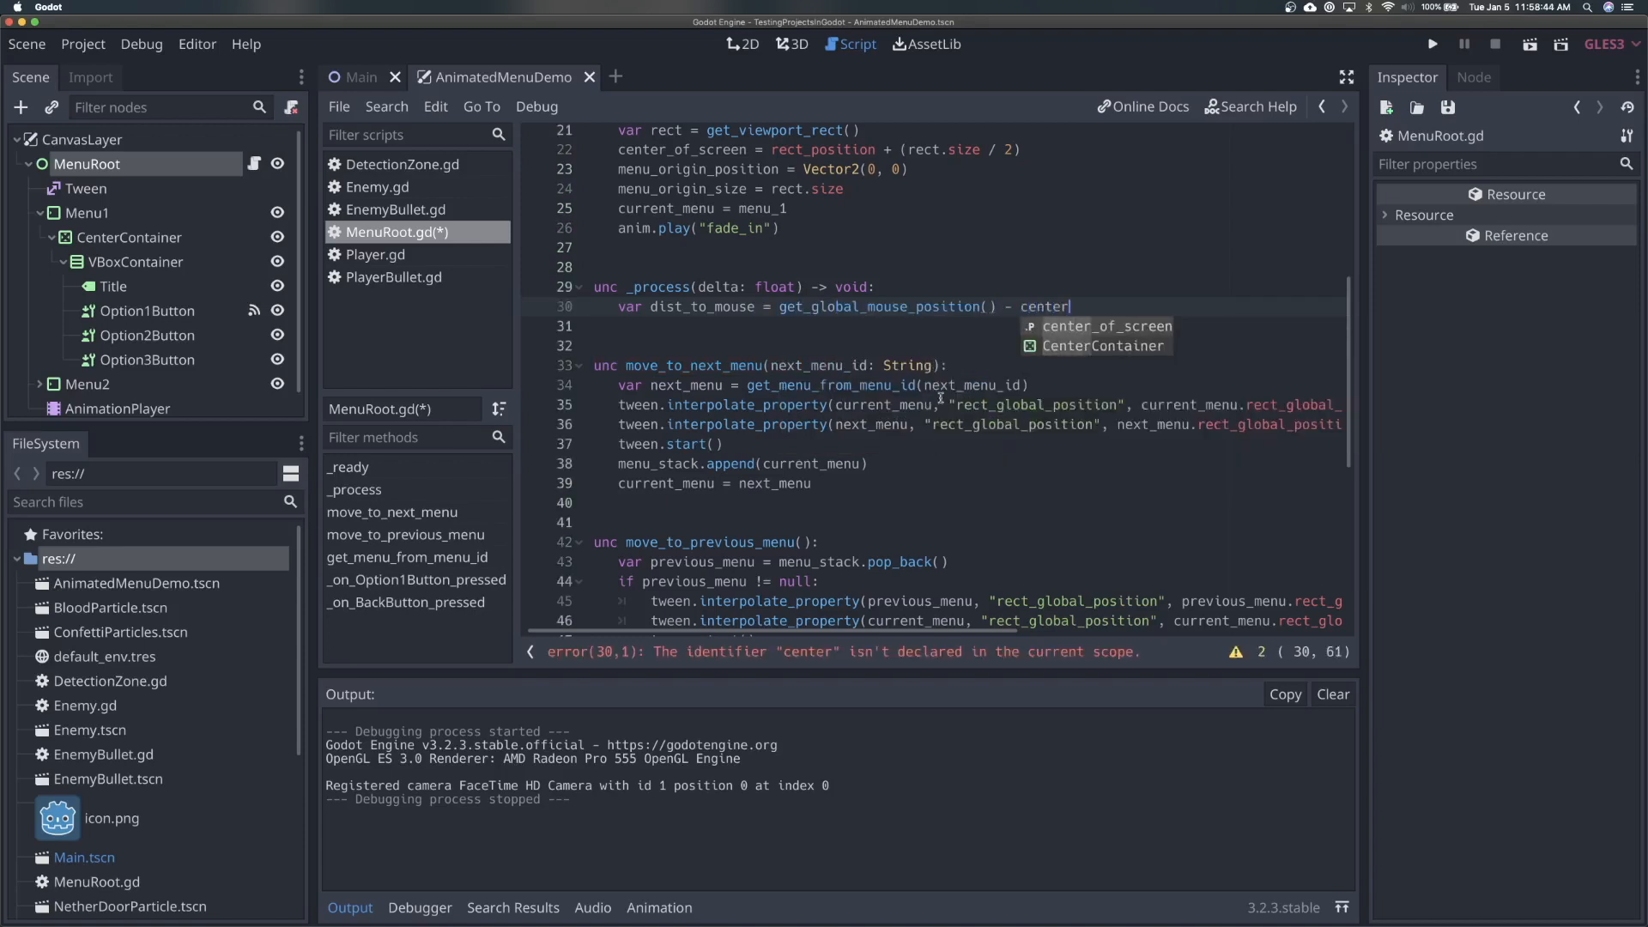
- Wrap the offset and clamp it with .clamped(menu_max_travel)
scroll("up", 3)
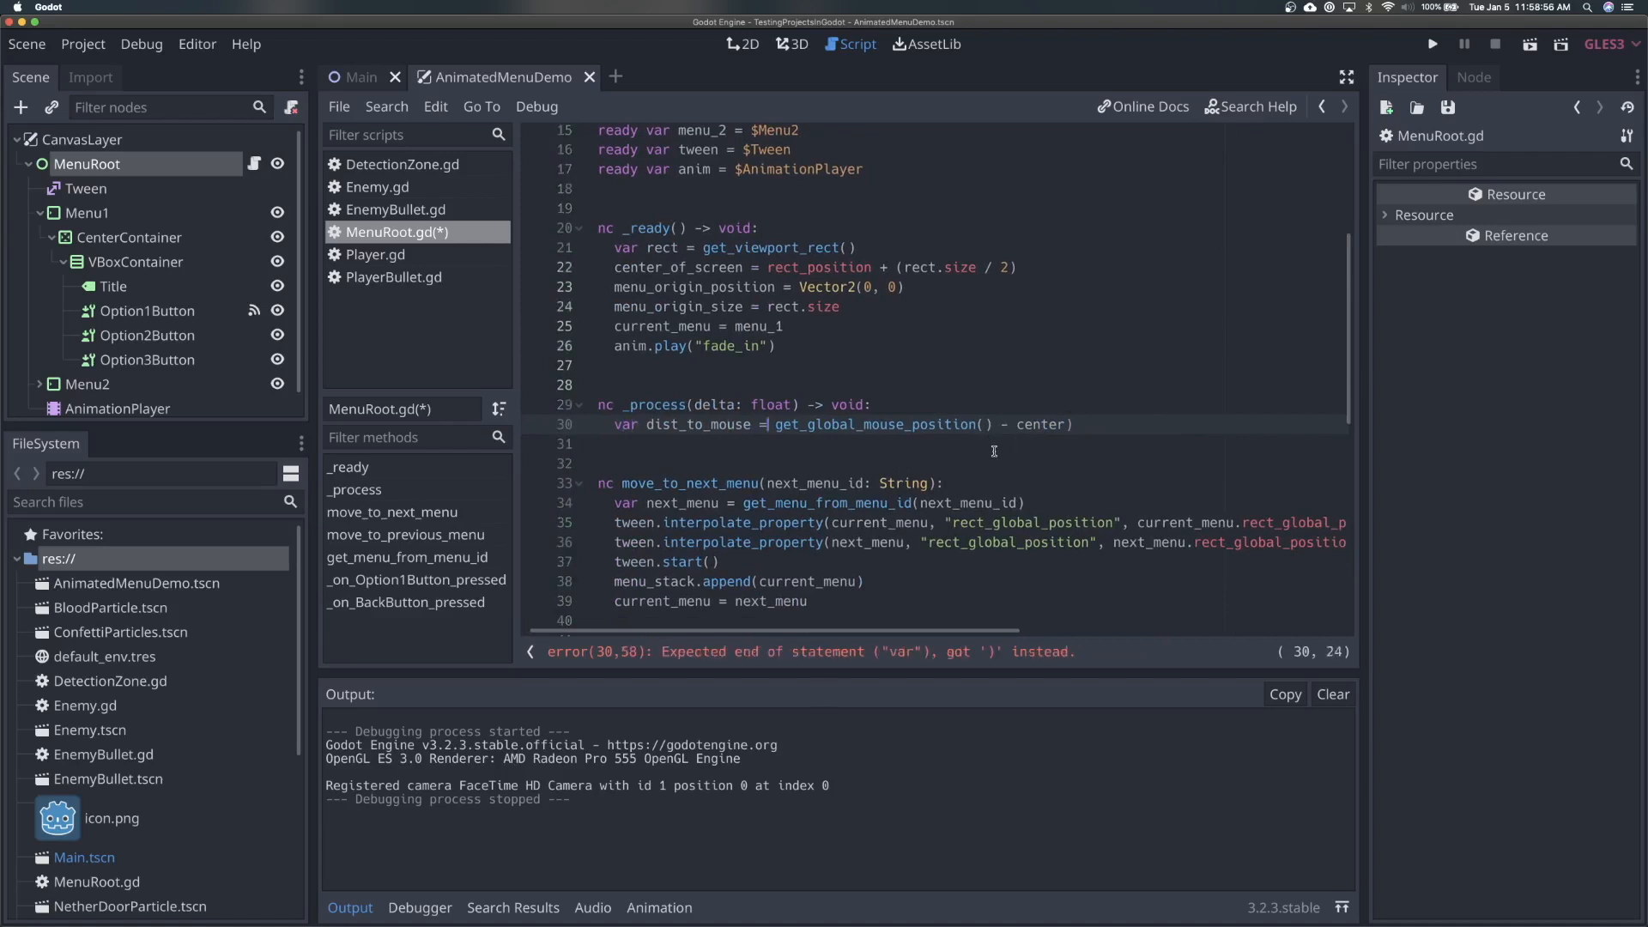
type("(")
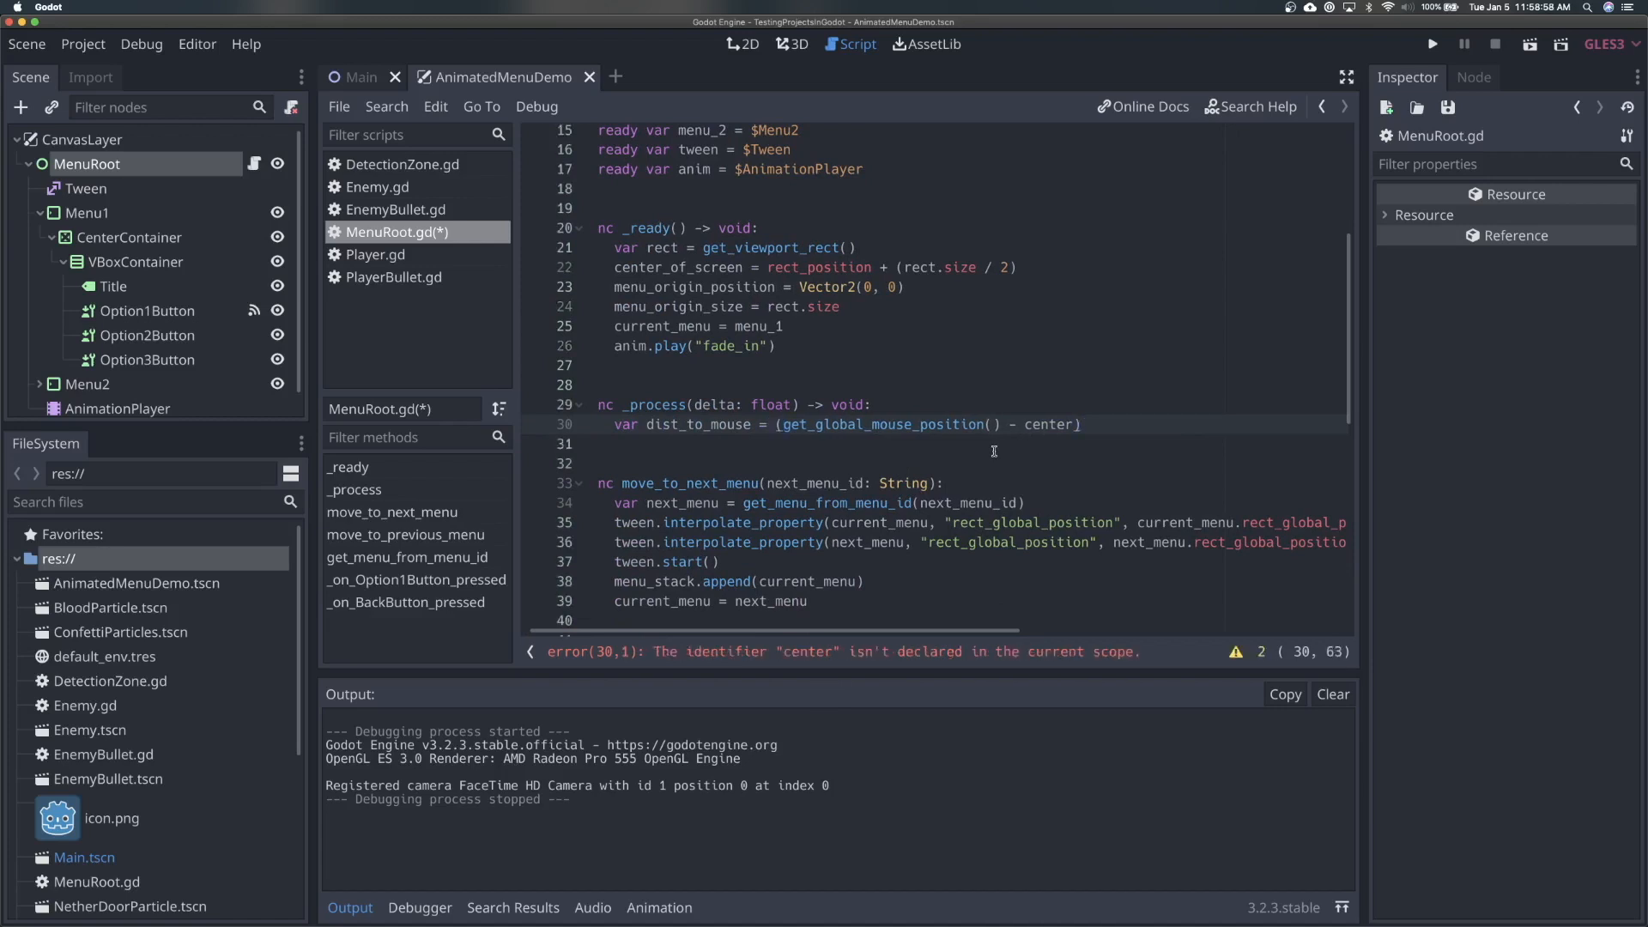
type(".clamp")
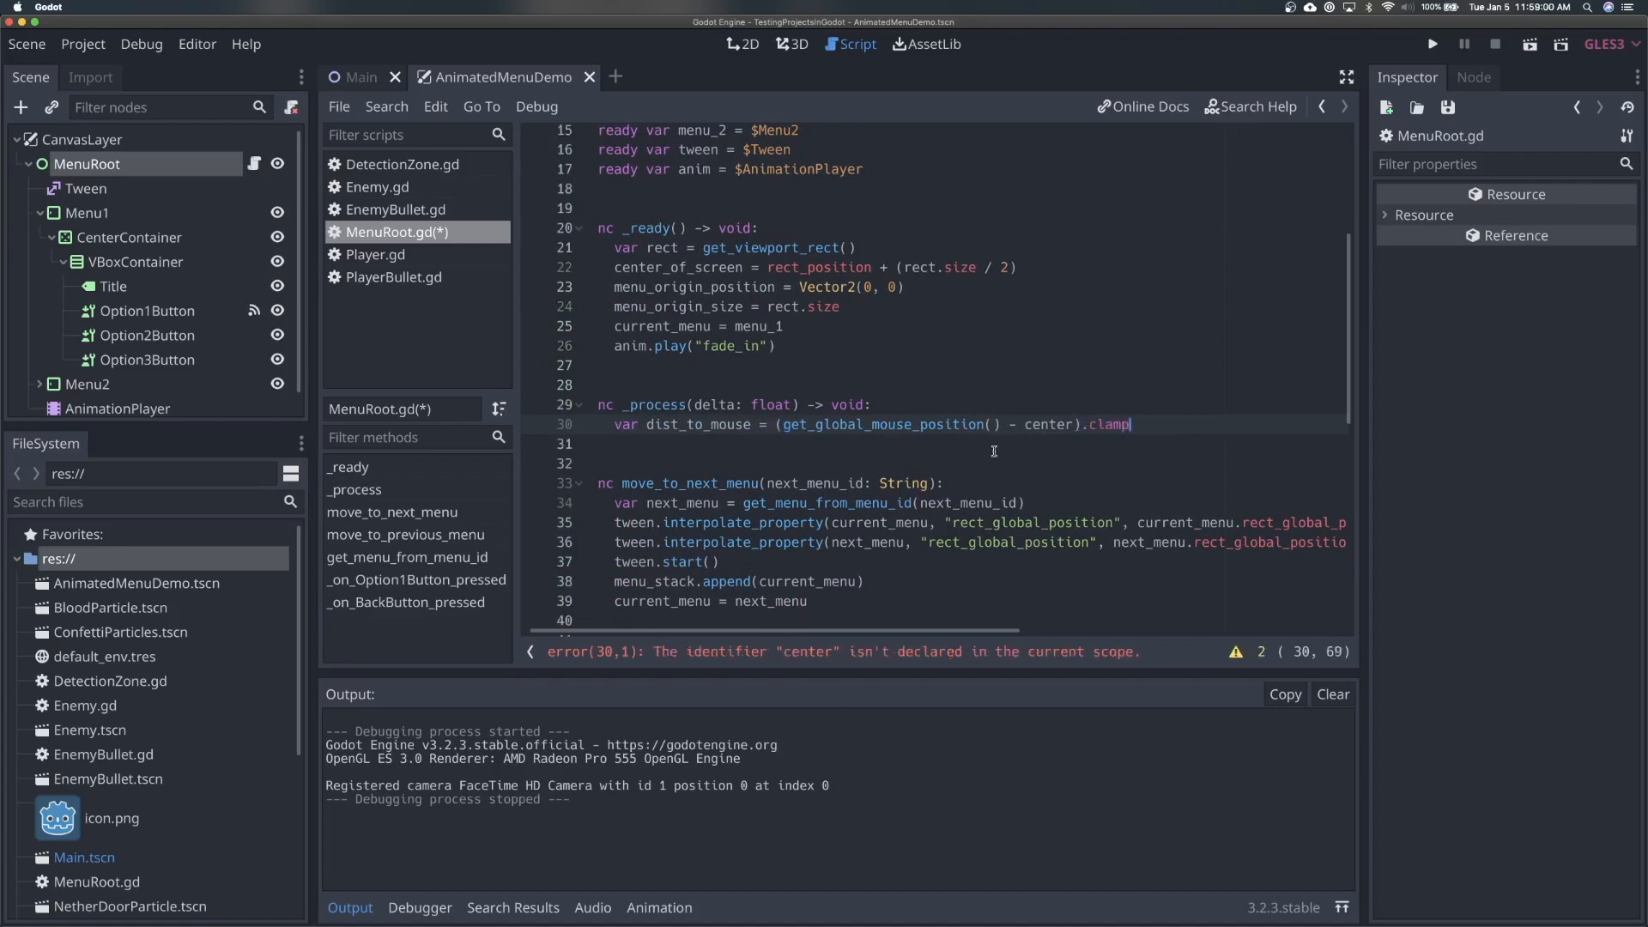
type("ed(30")
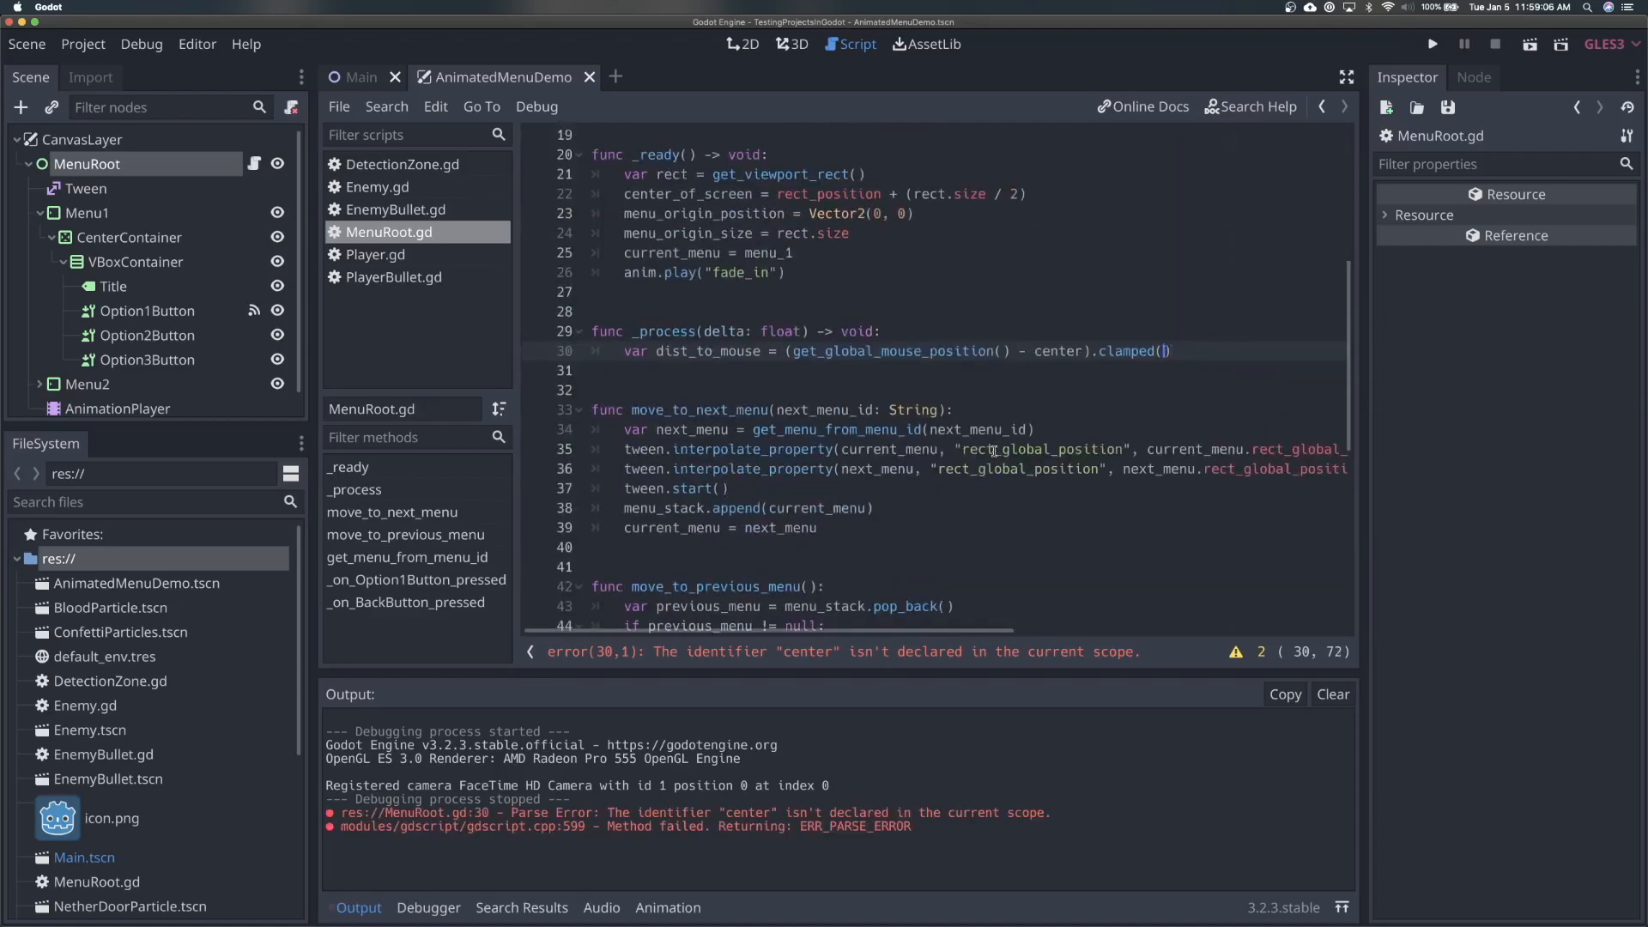
type("menu_max_travel")
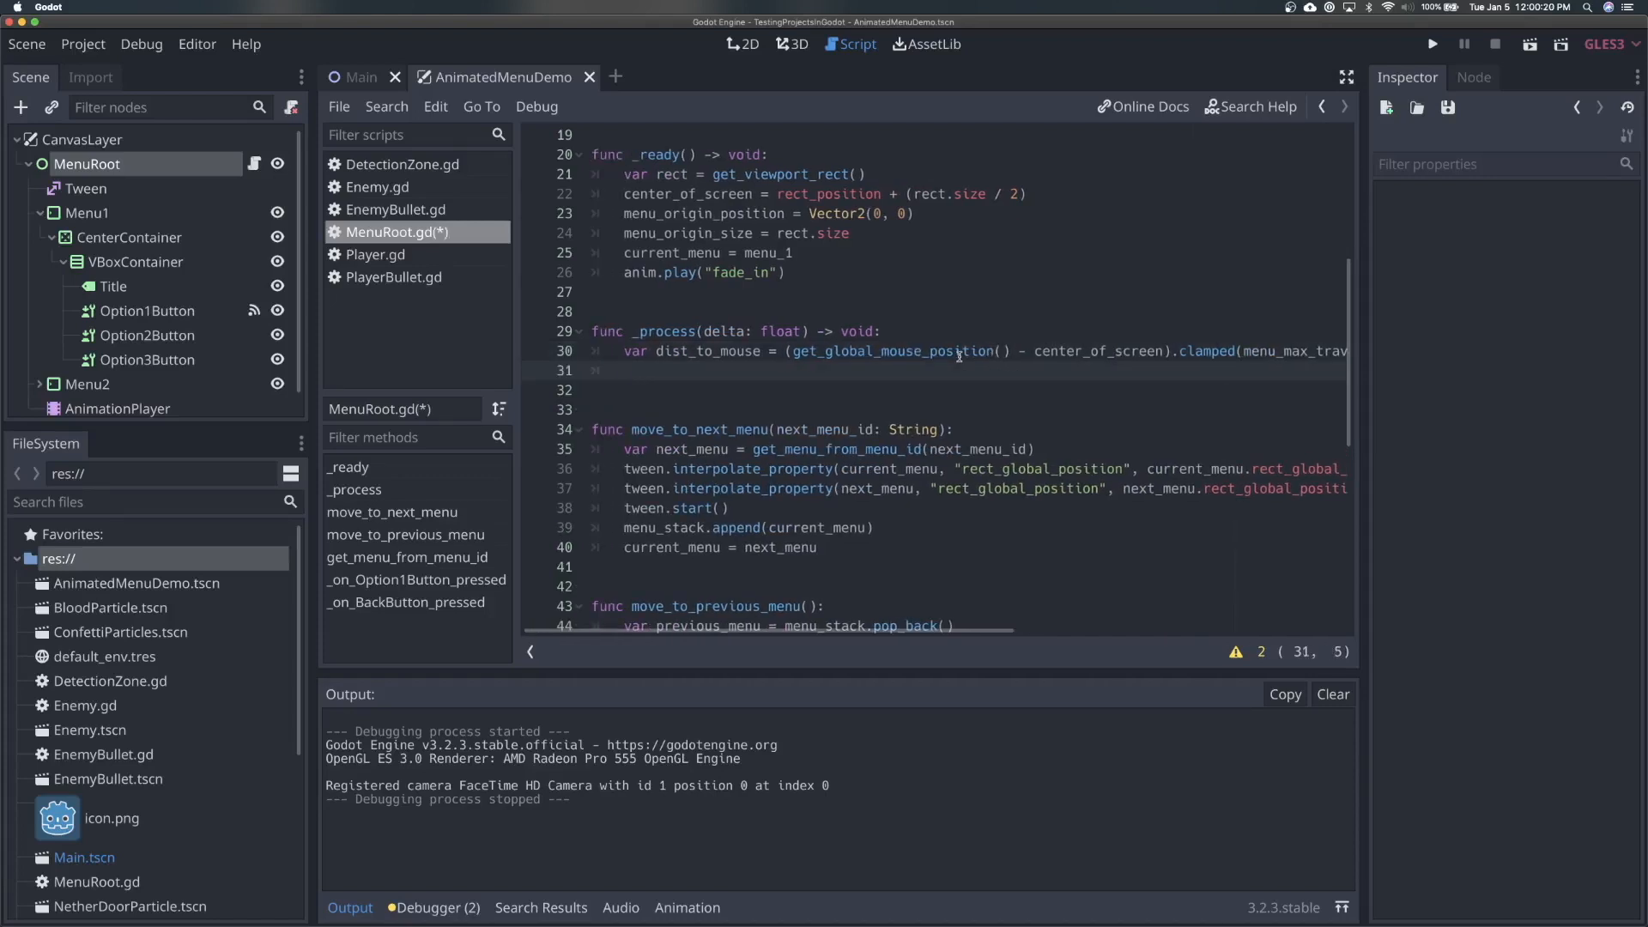
- Lerp rect_global_position toward dist_to_mouse weighted by delta * 2 in _process
type("rect_global_position")
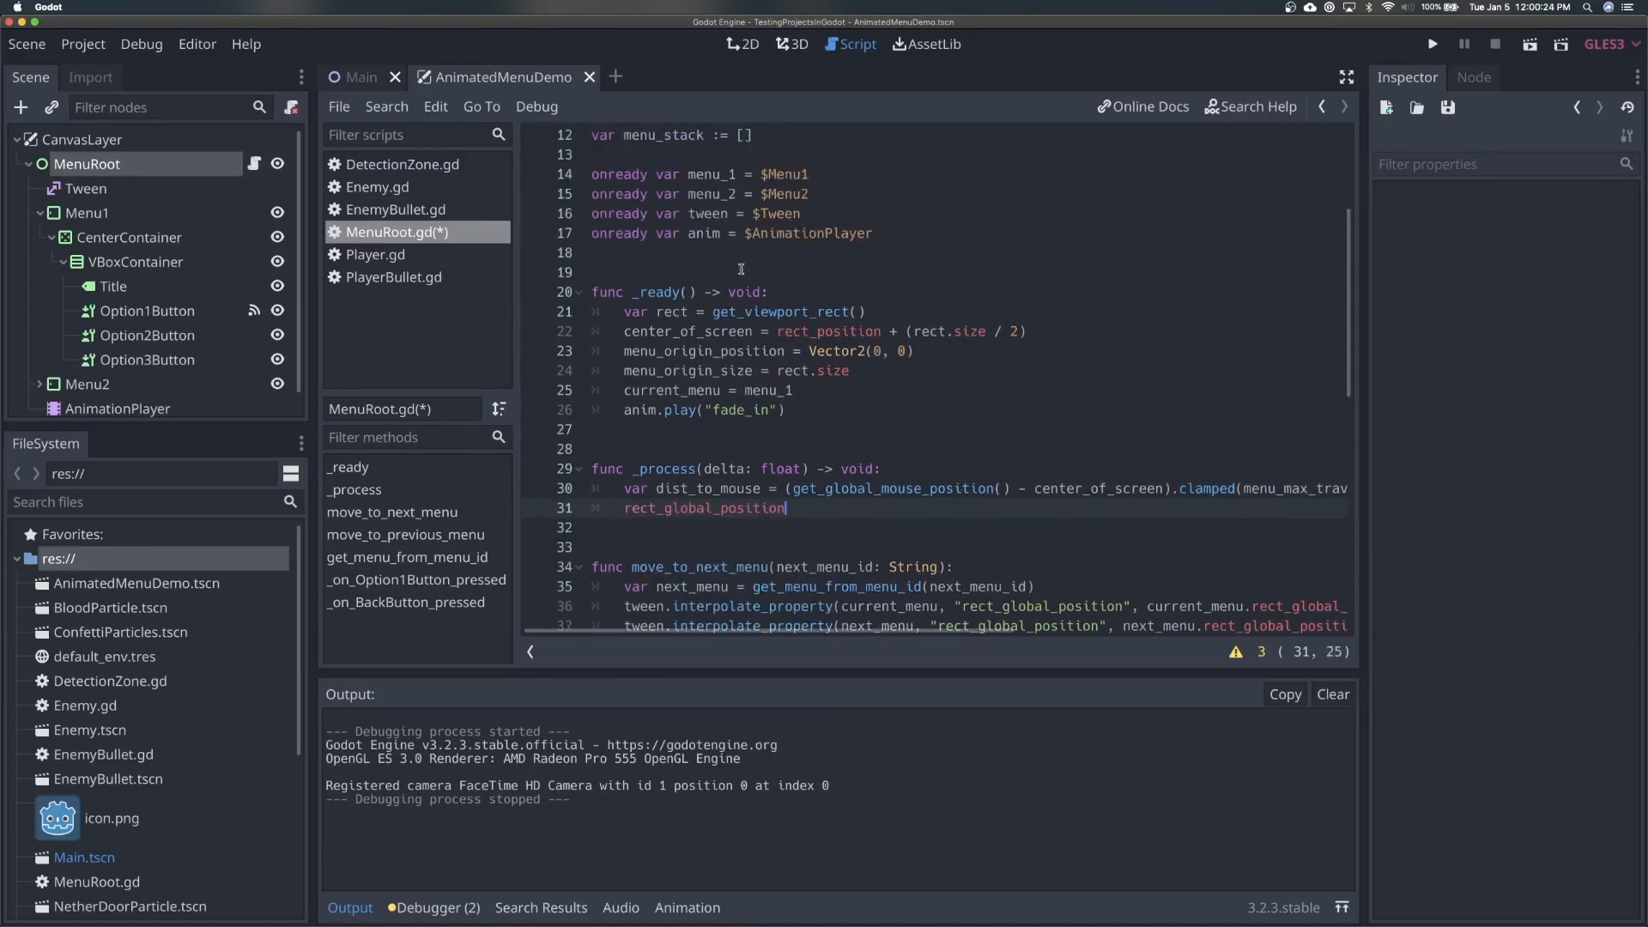
double_click(702, 508)
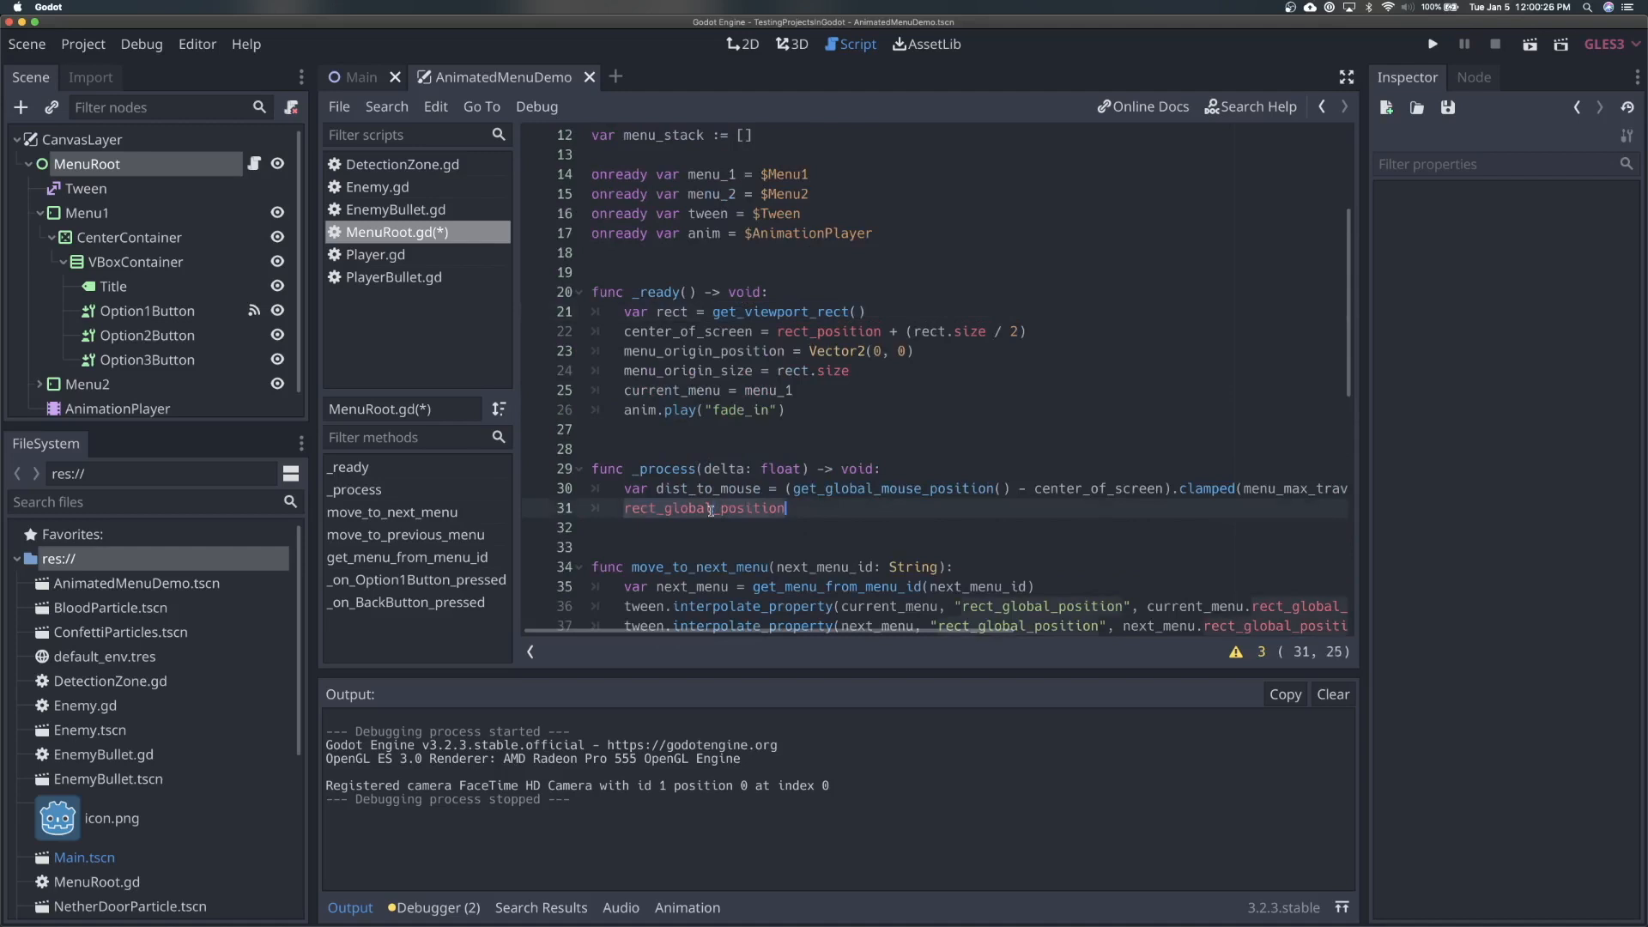
mouse_move(833, 460)
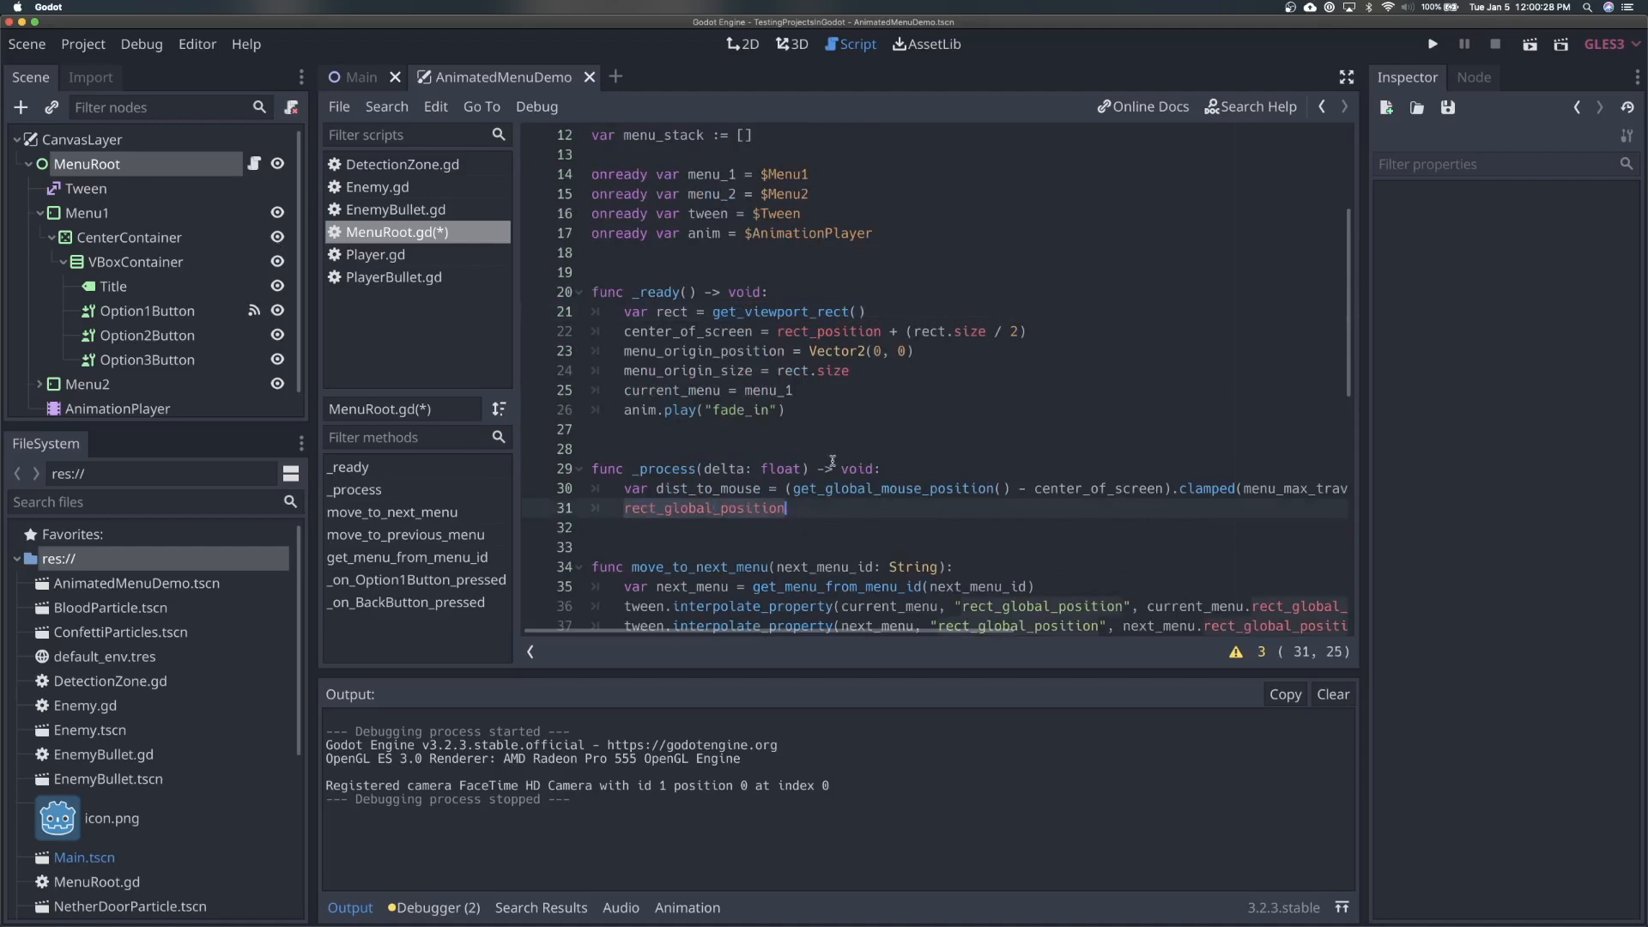
scroll("down", 3)
type(" = ler")
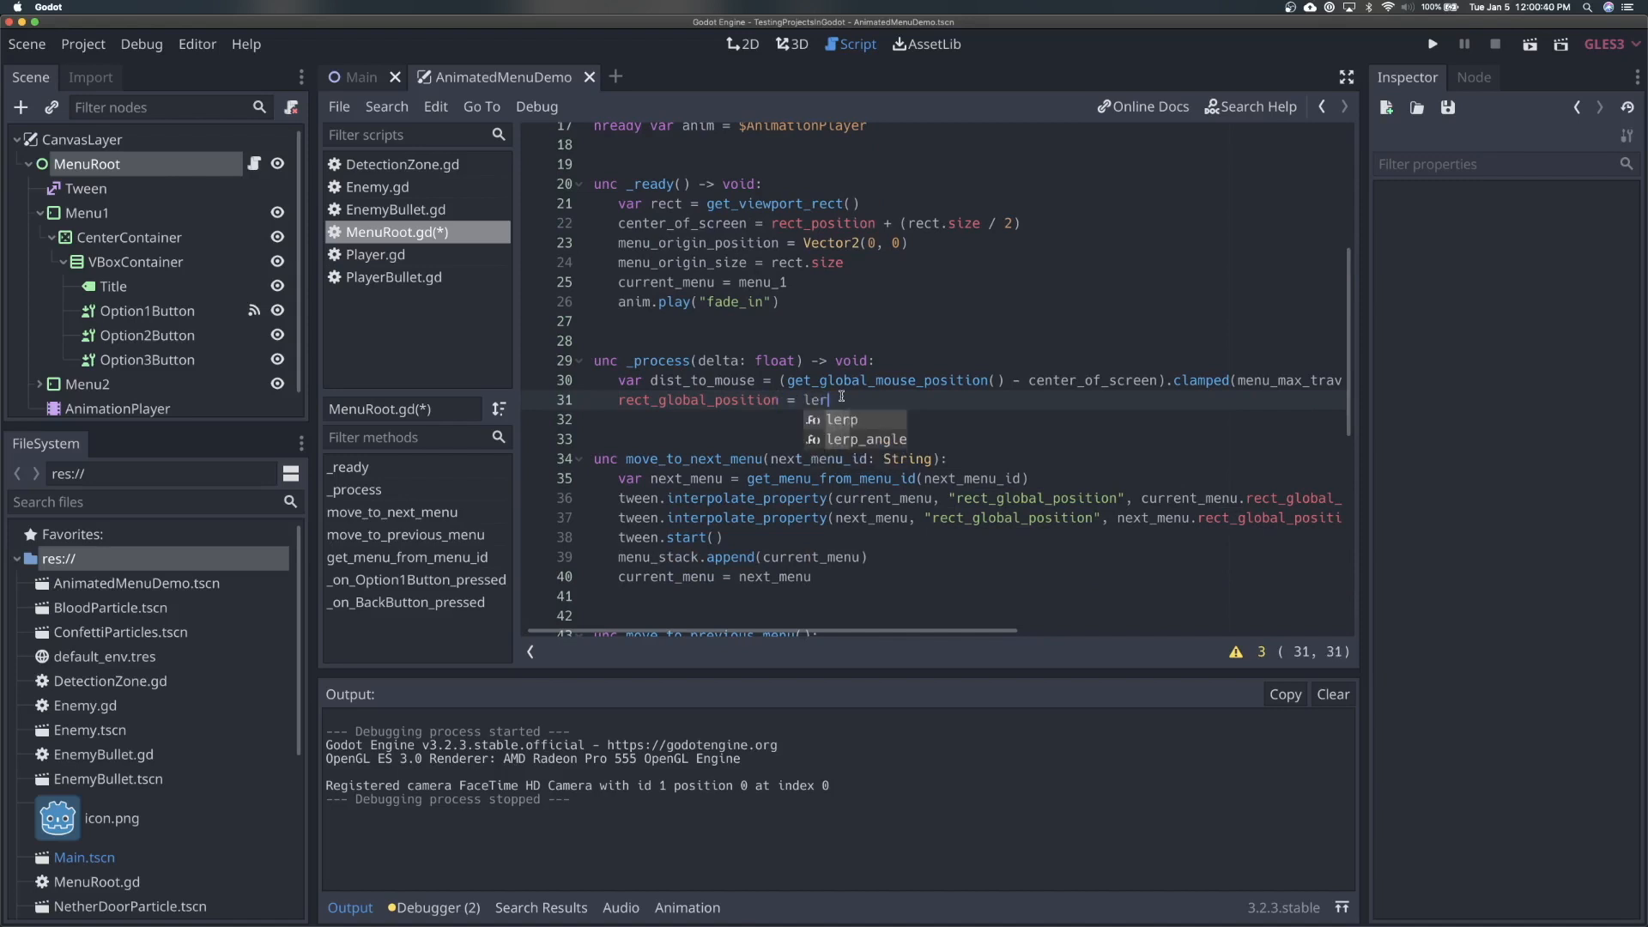
type("p(")
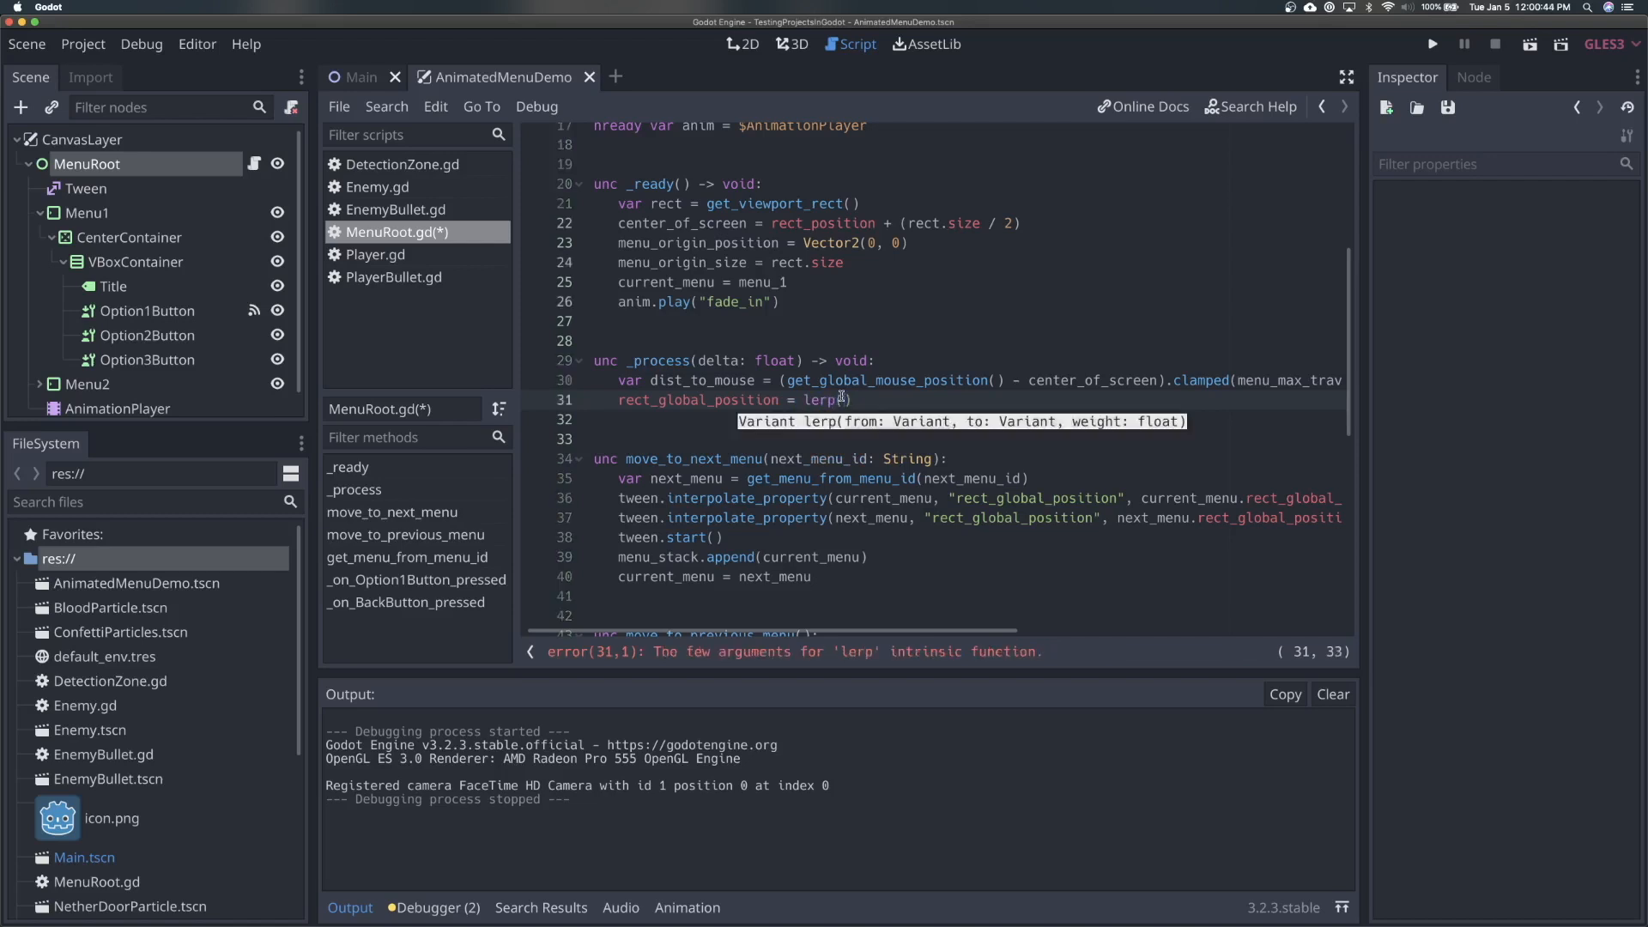
type("rect_global_position")
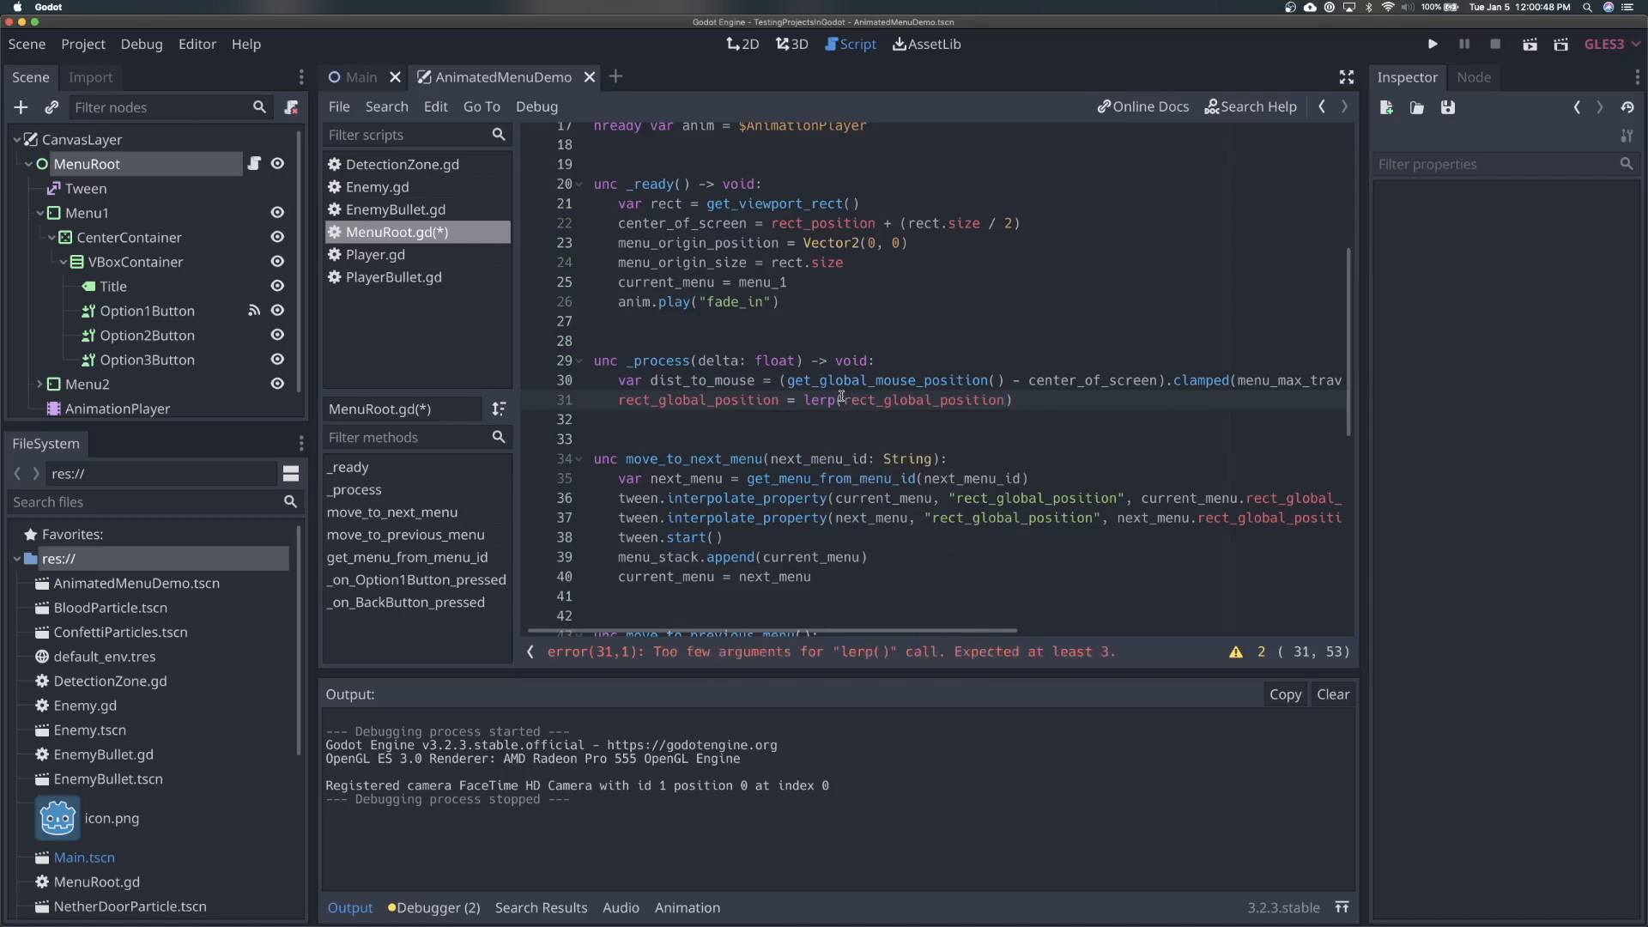
type(",")
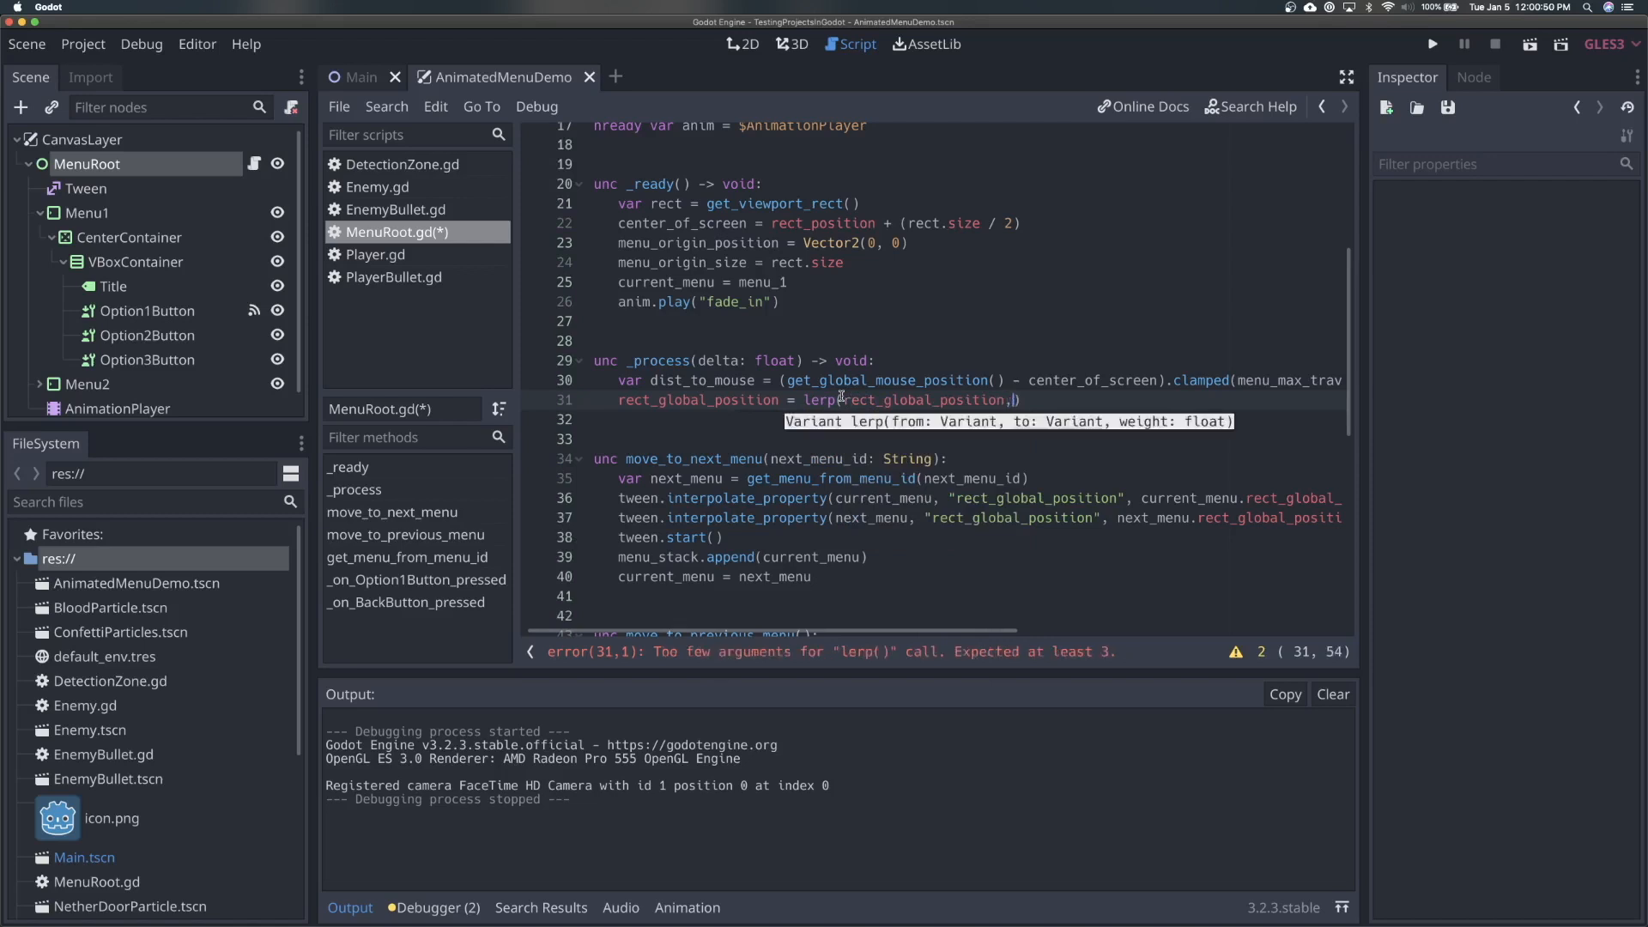
type("dist_to_mouse")
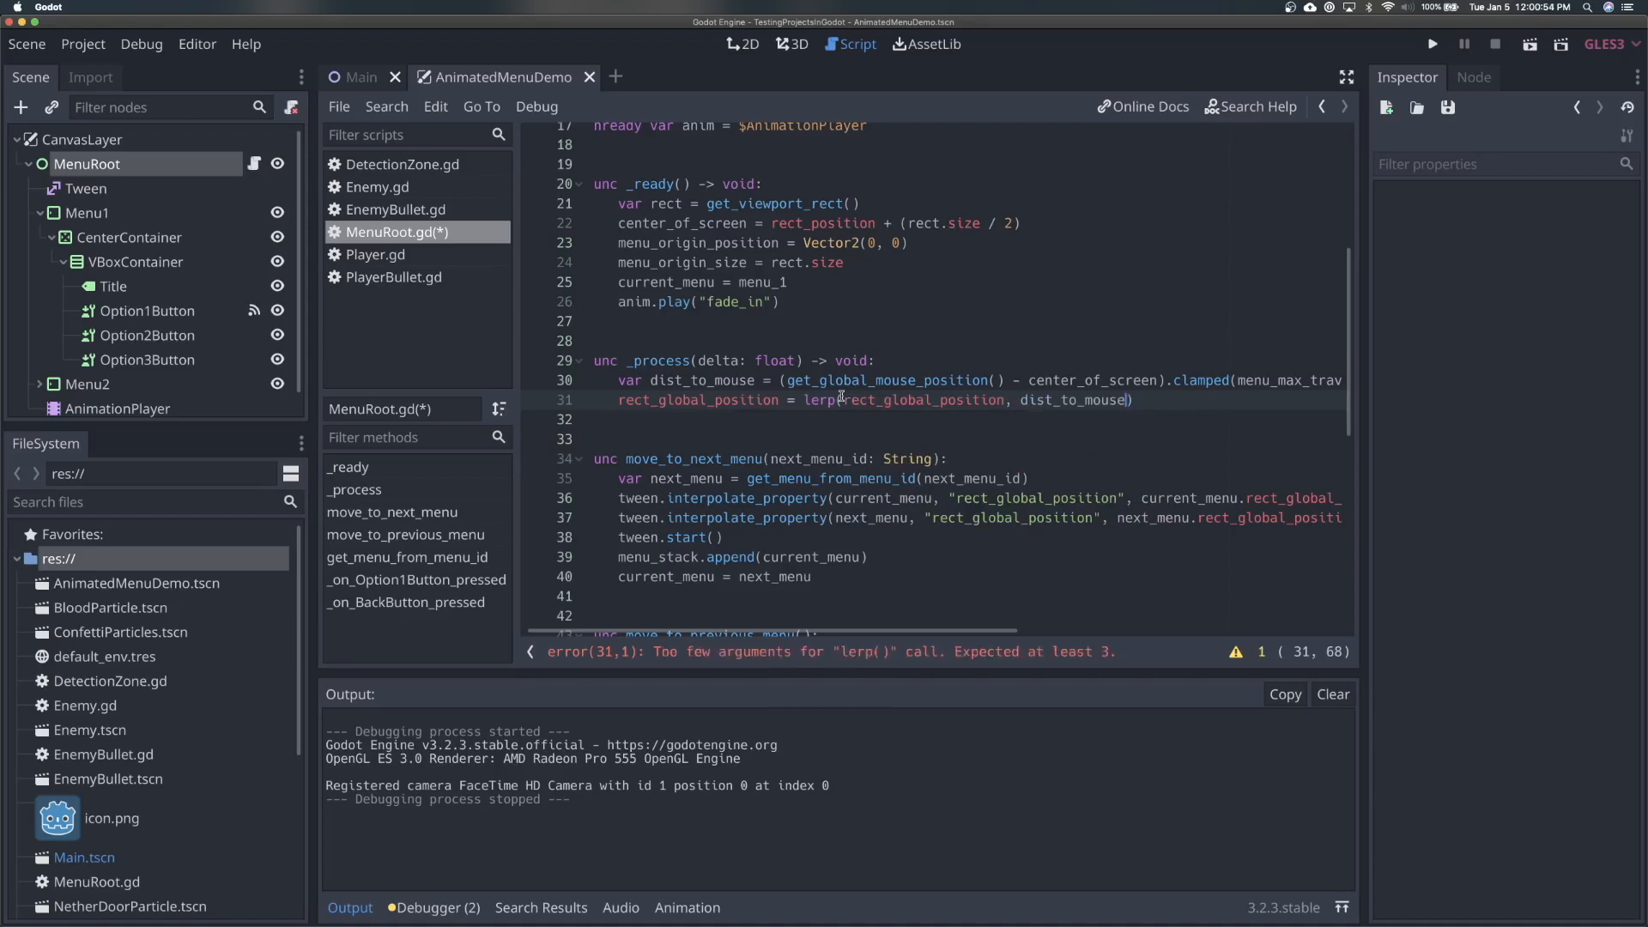
type(", delta * 2")
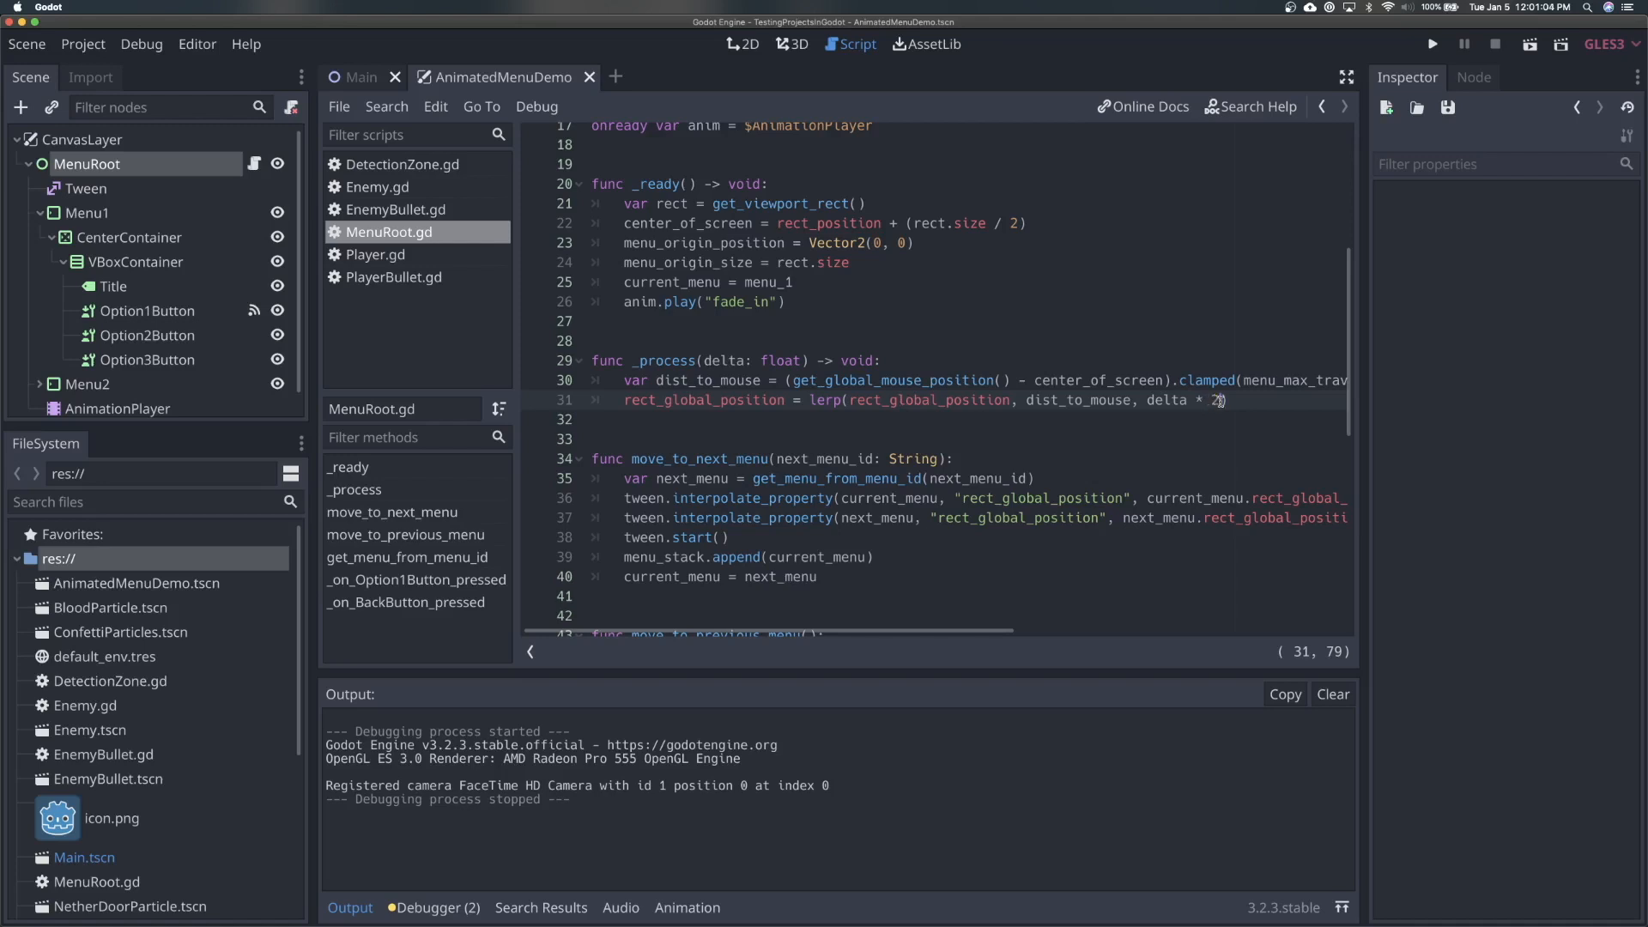
mouse_move(1144, 405)
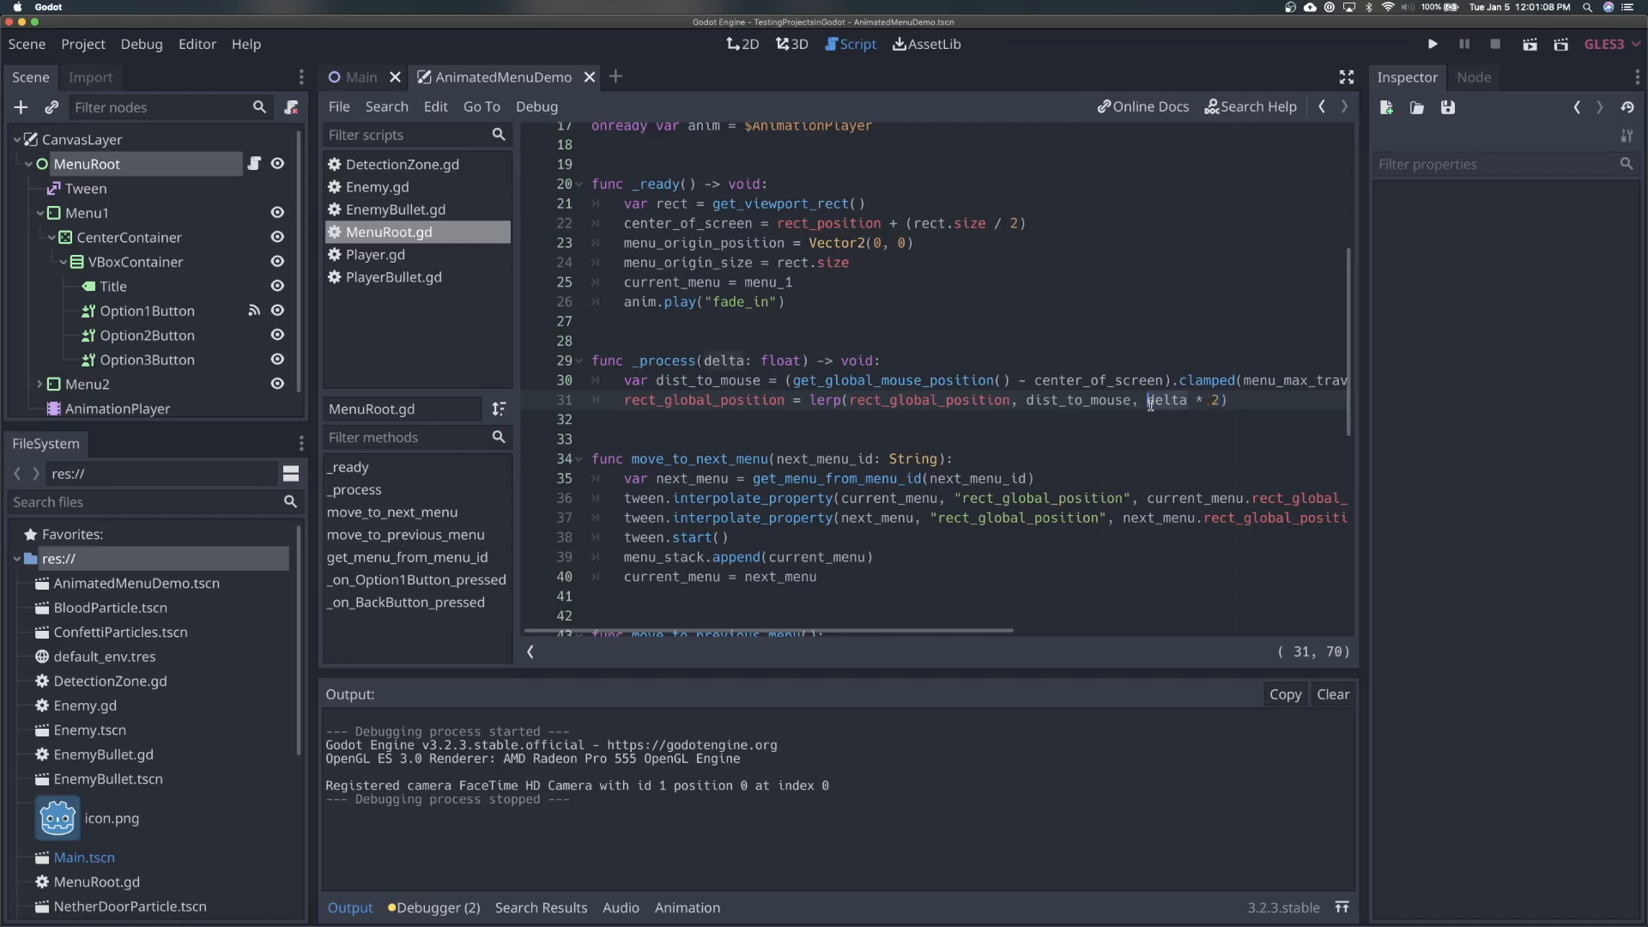
- Save the script and launch the game to test the menu motion
left_click(1068, 402)
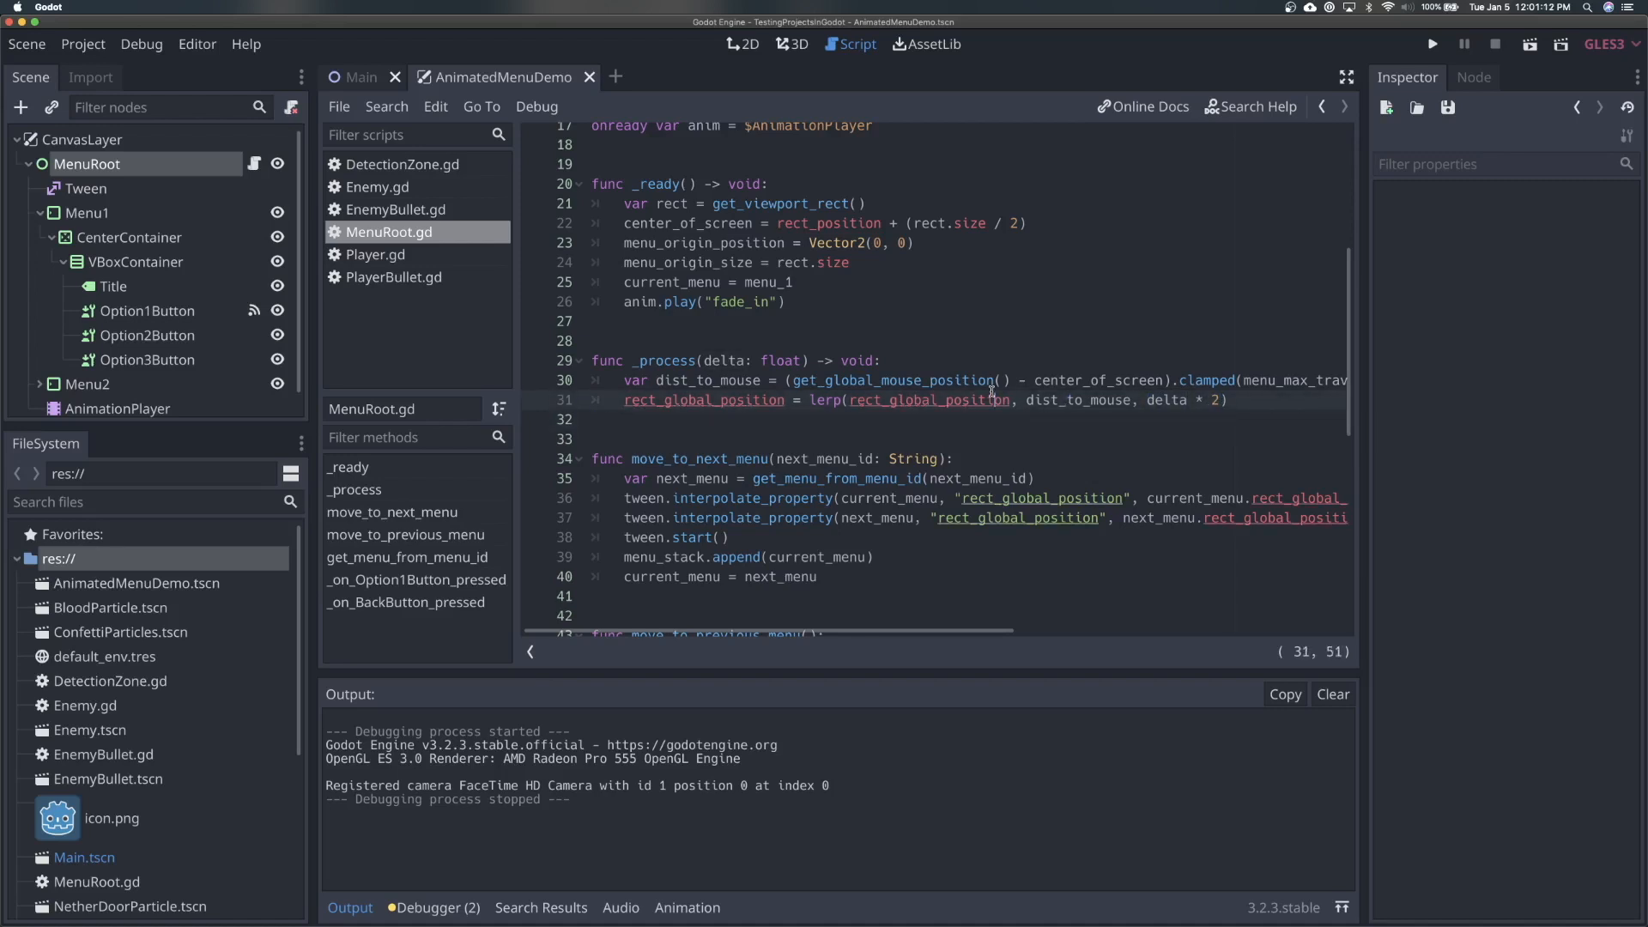
left_click(1432, 45)
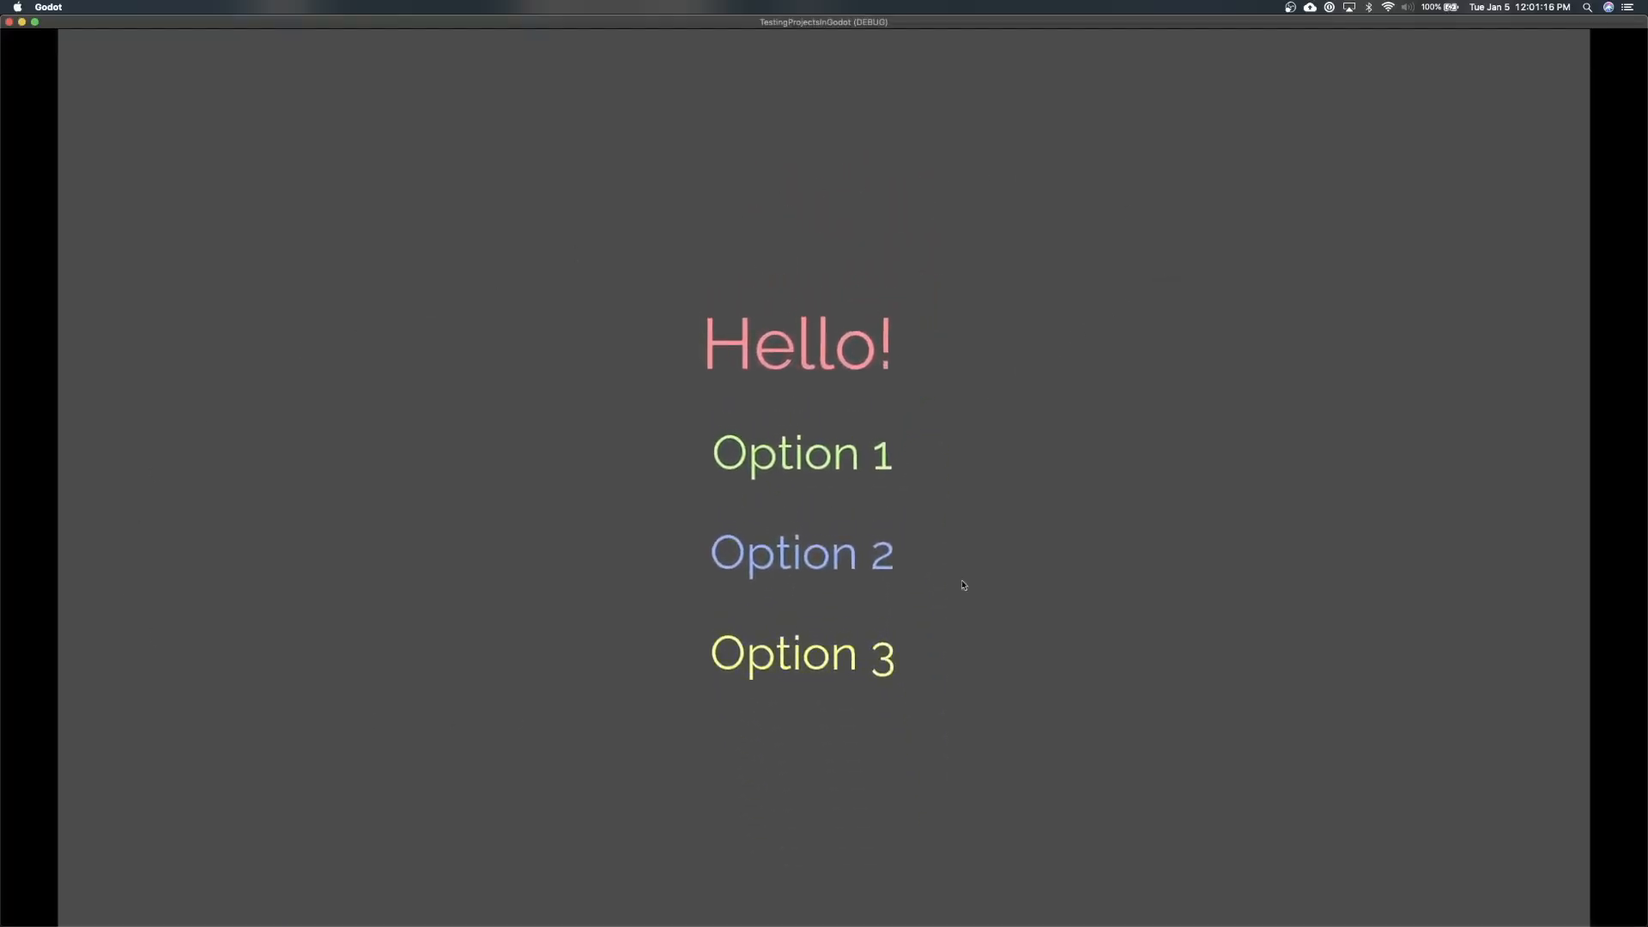
mouse_move(972, 822)
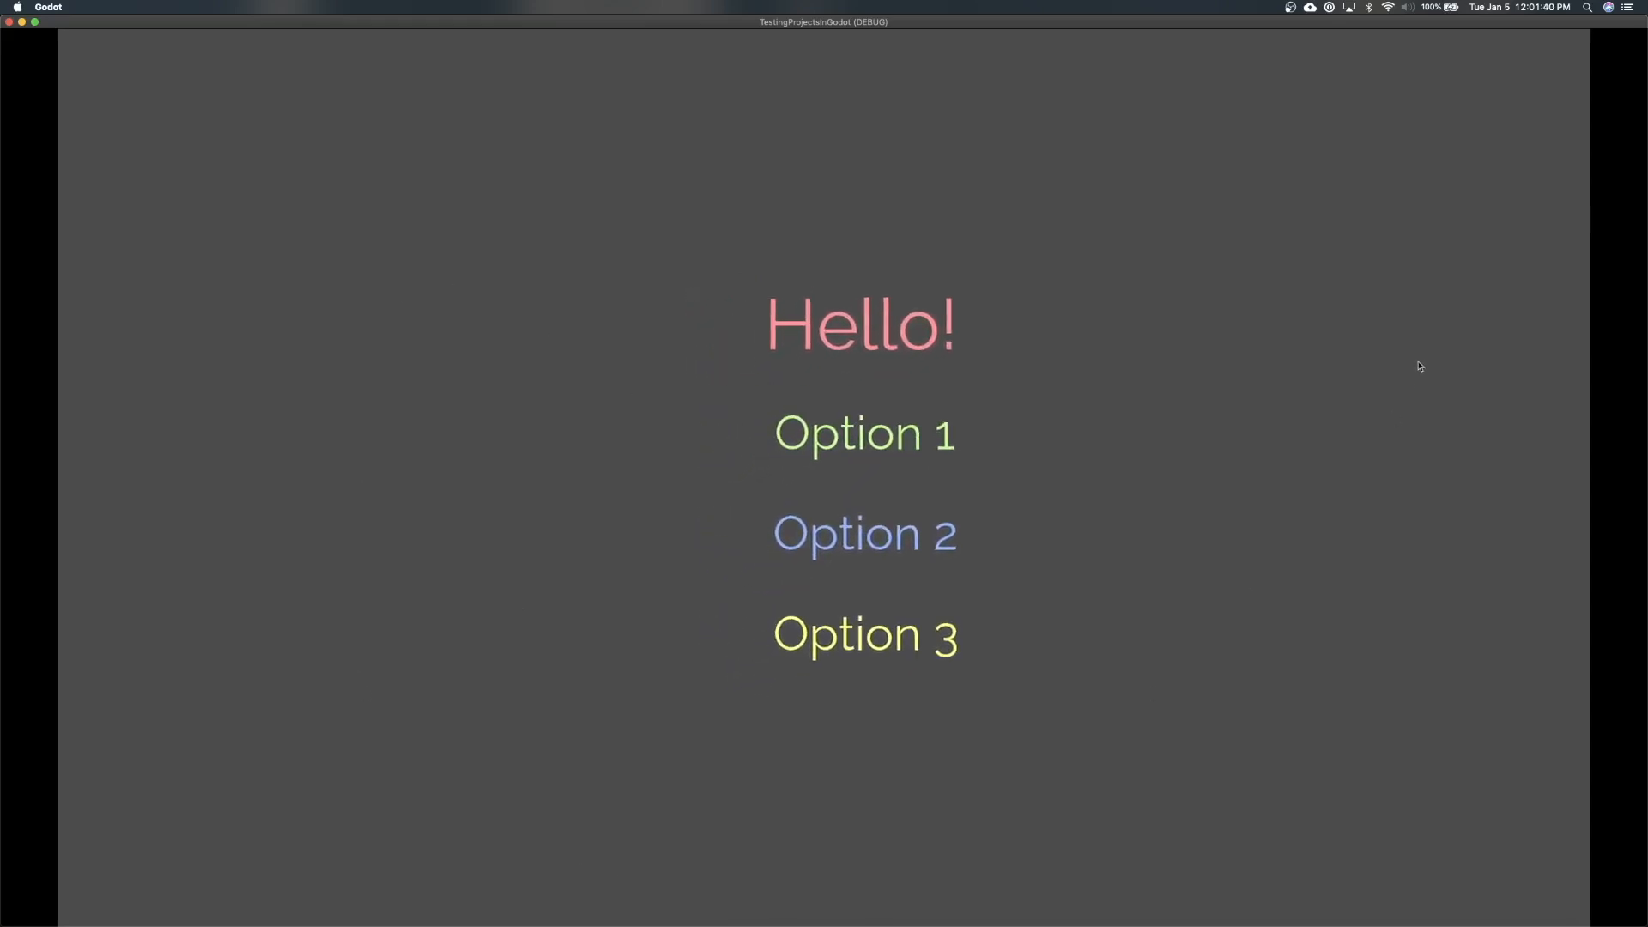
mouse_move(1187, 405)
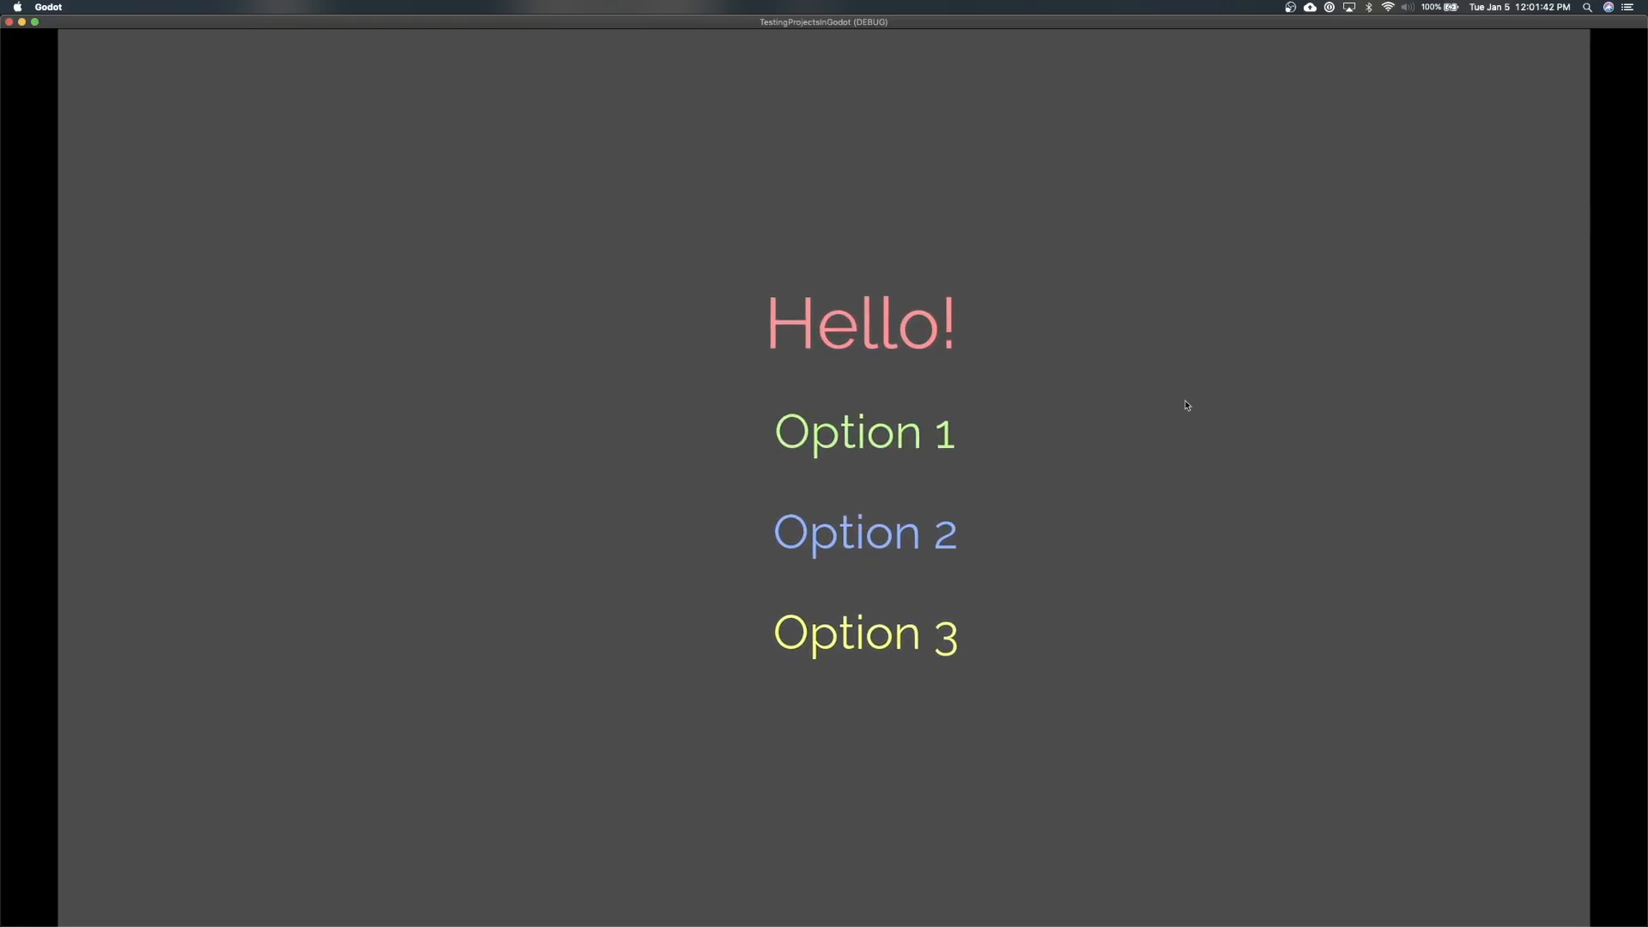
mouse_move(972, 444)
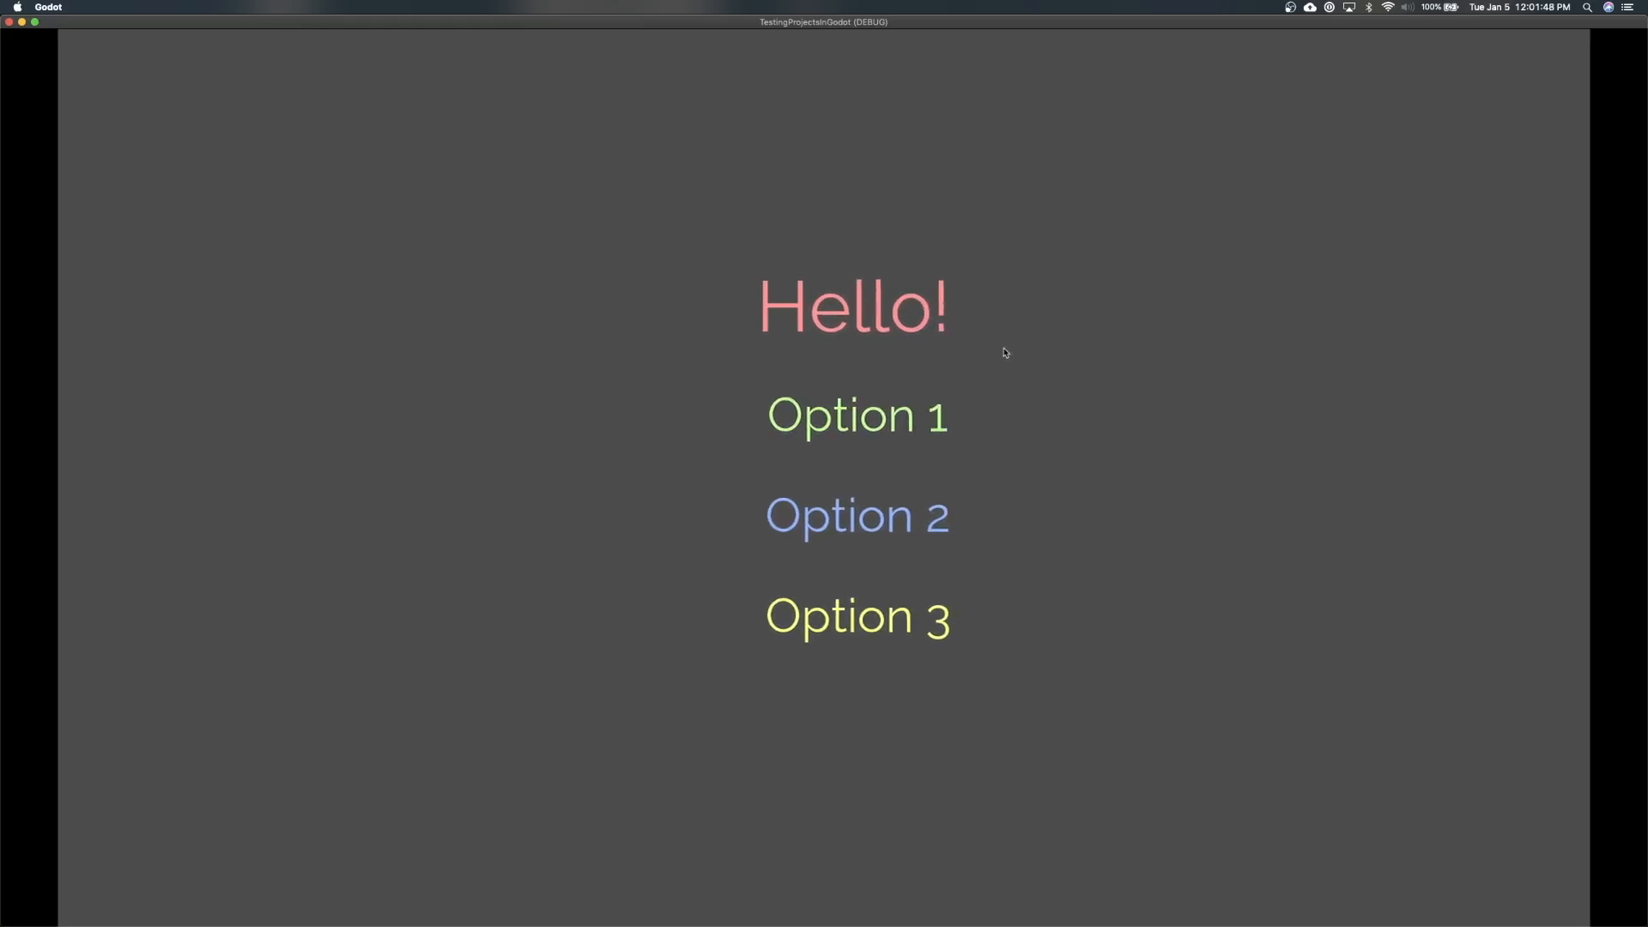
mouse_move(1259, 165)
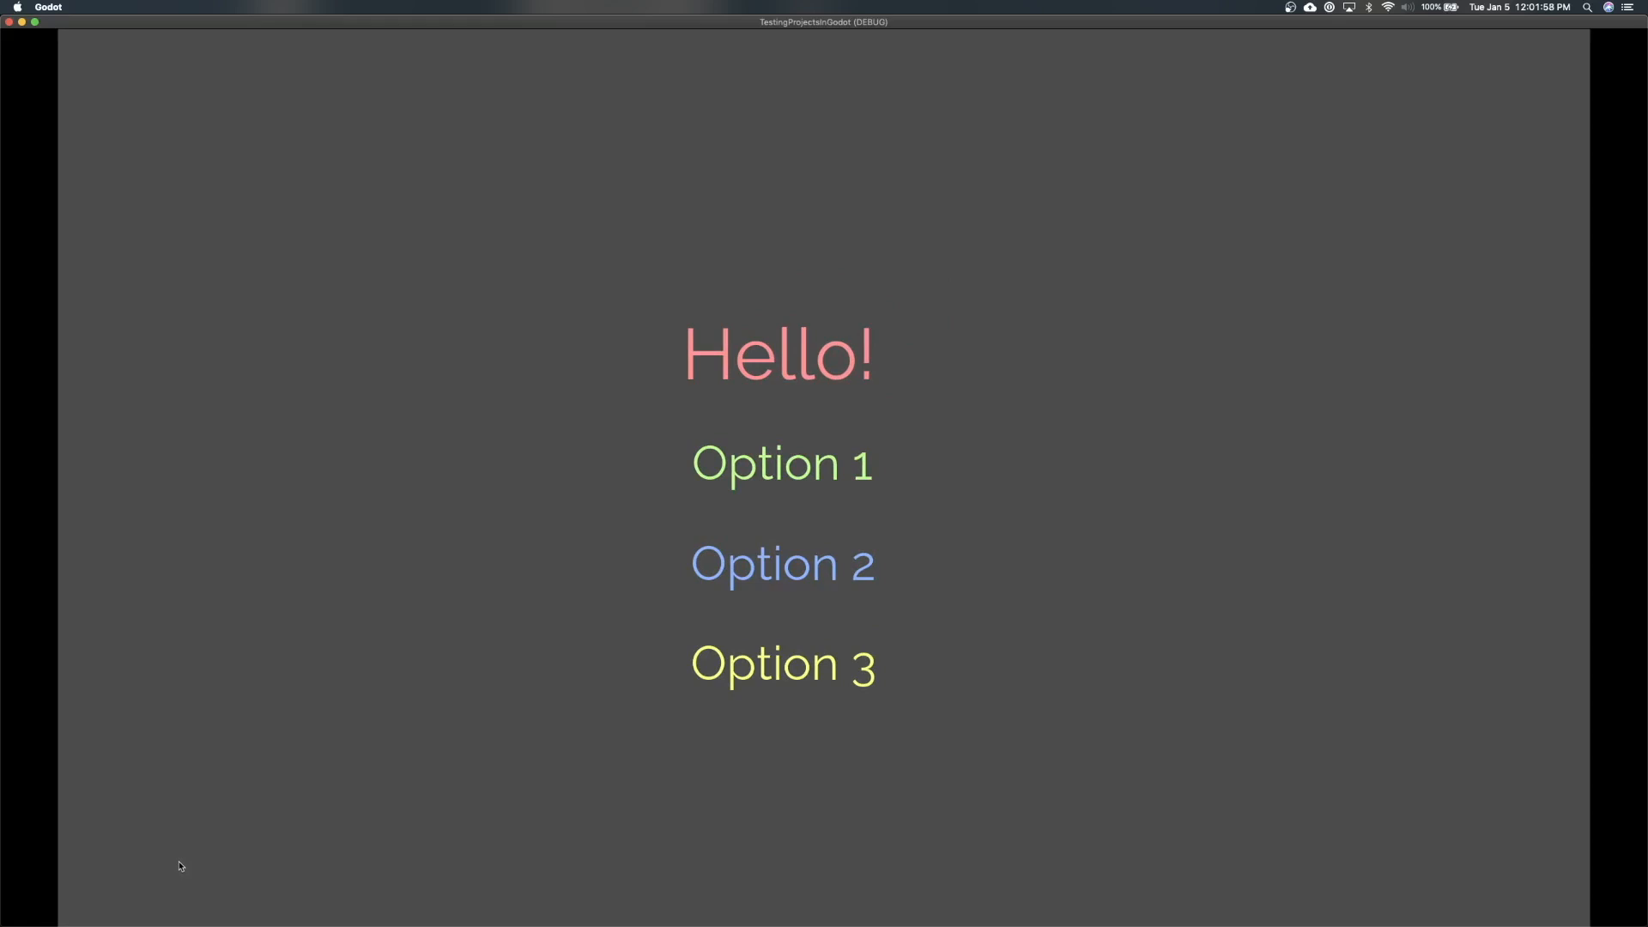
mouse_move(640, 546)
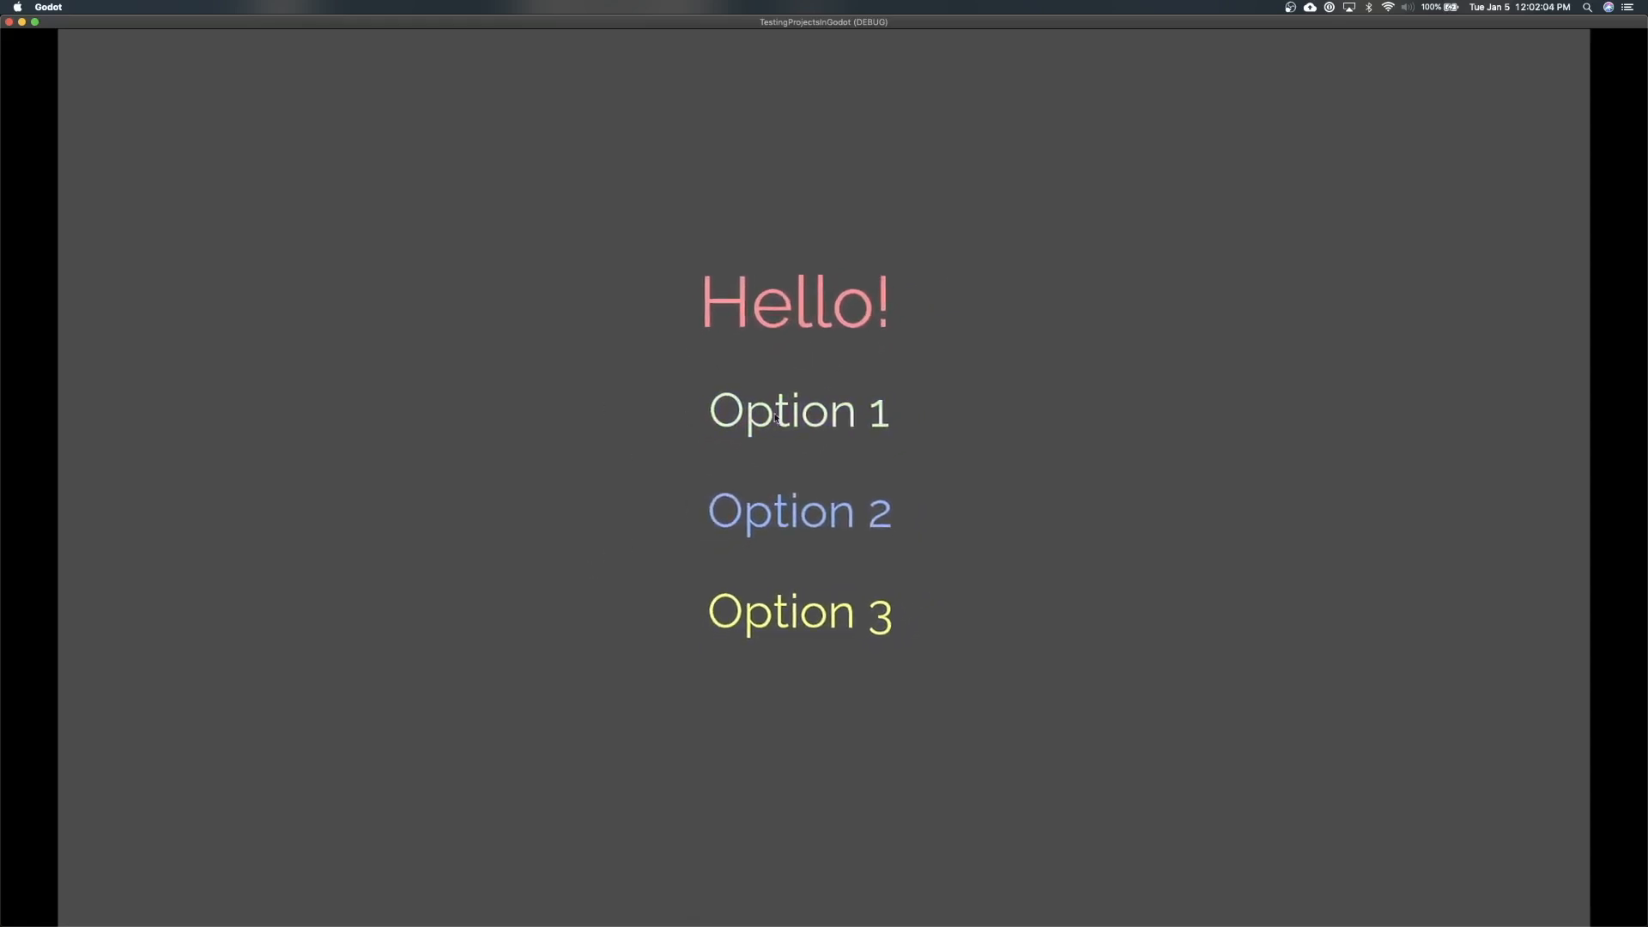
- Open the second menu via Option 1, then stop the test run
left_click(798, 512)
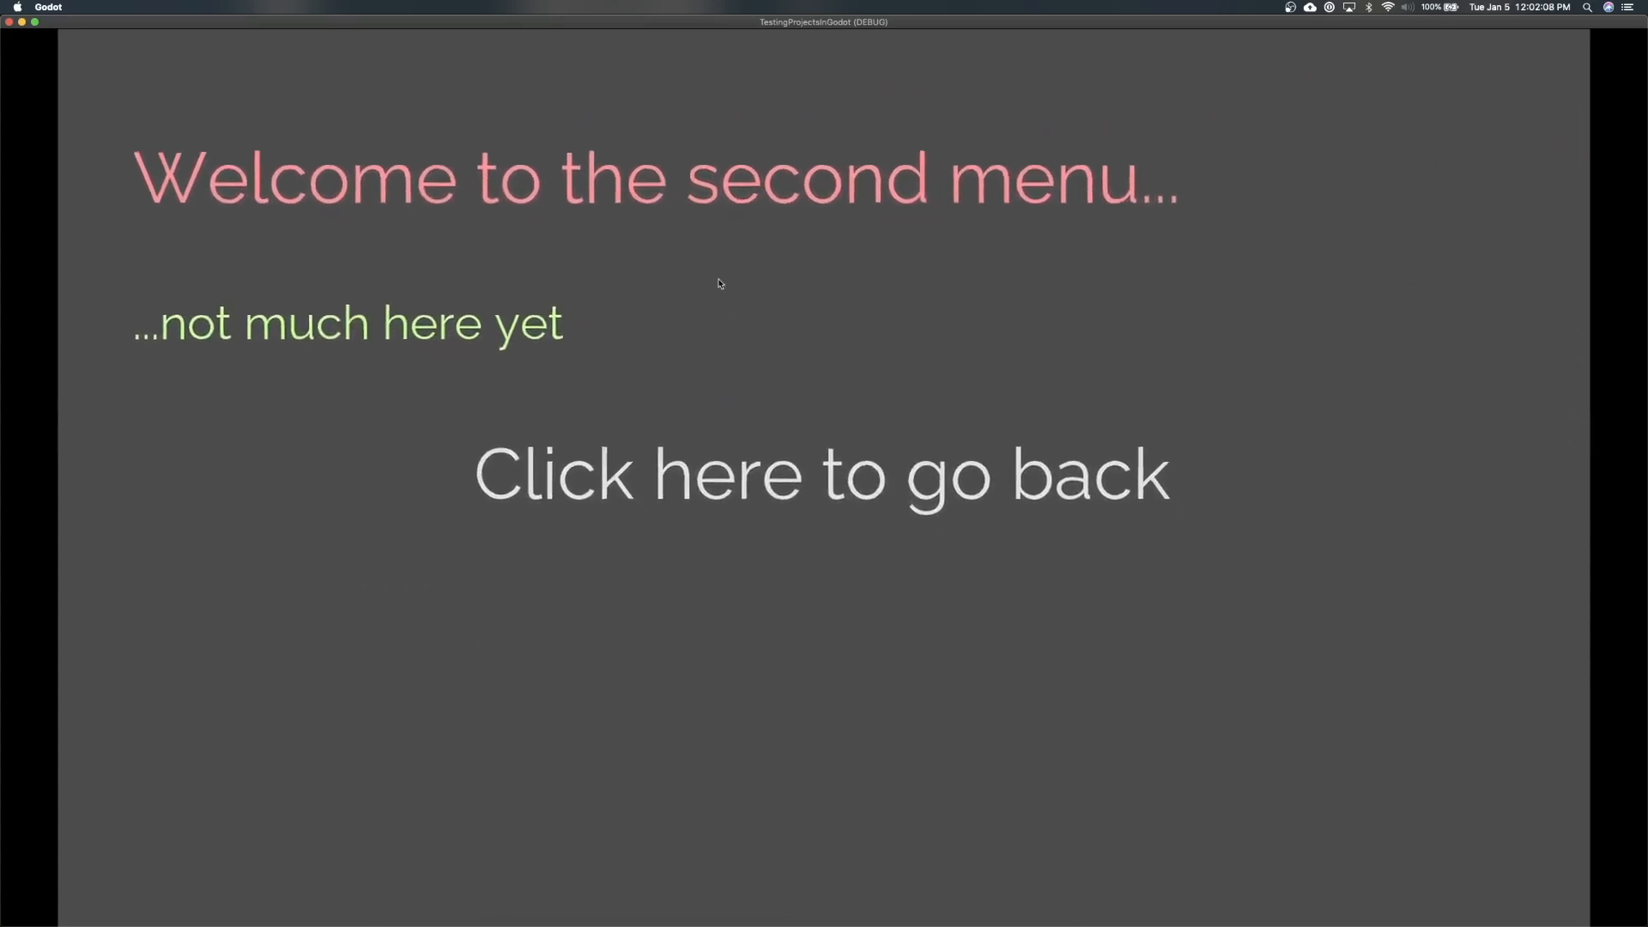
left_click(823, 474)
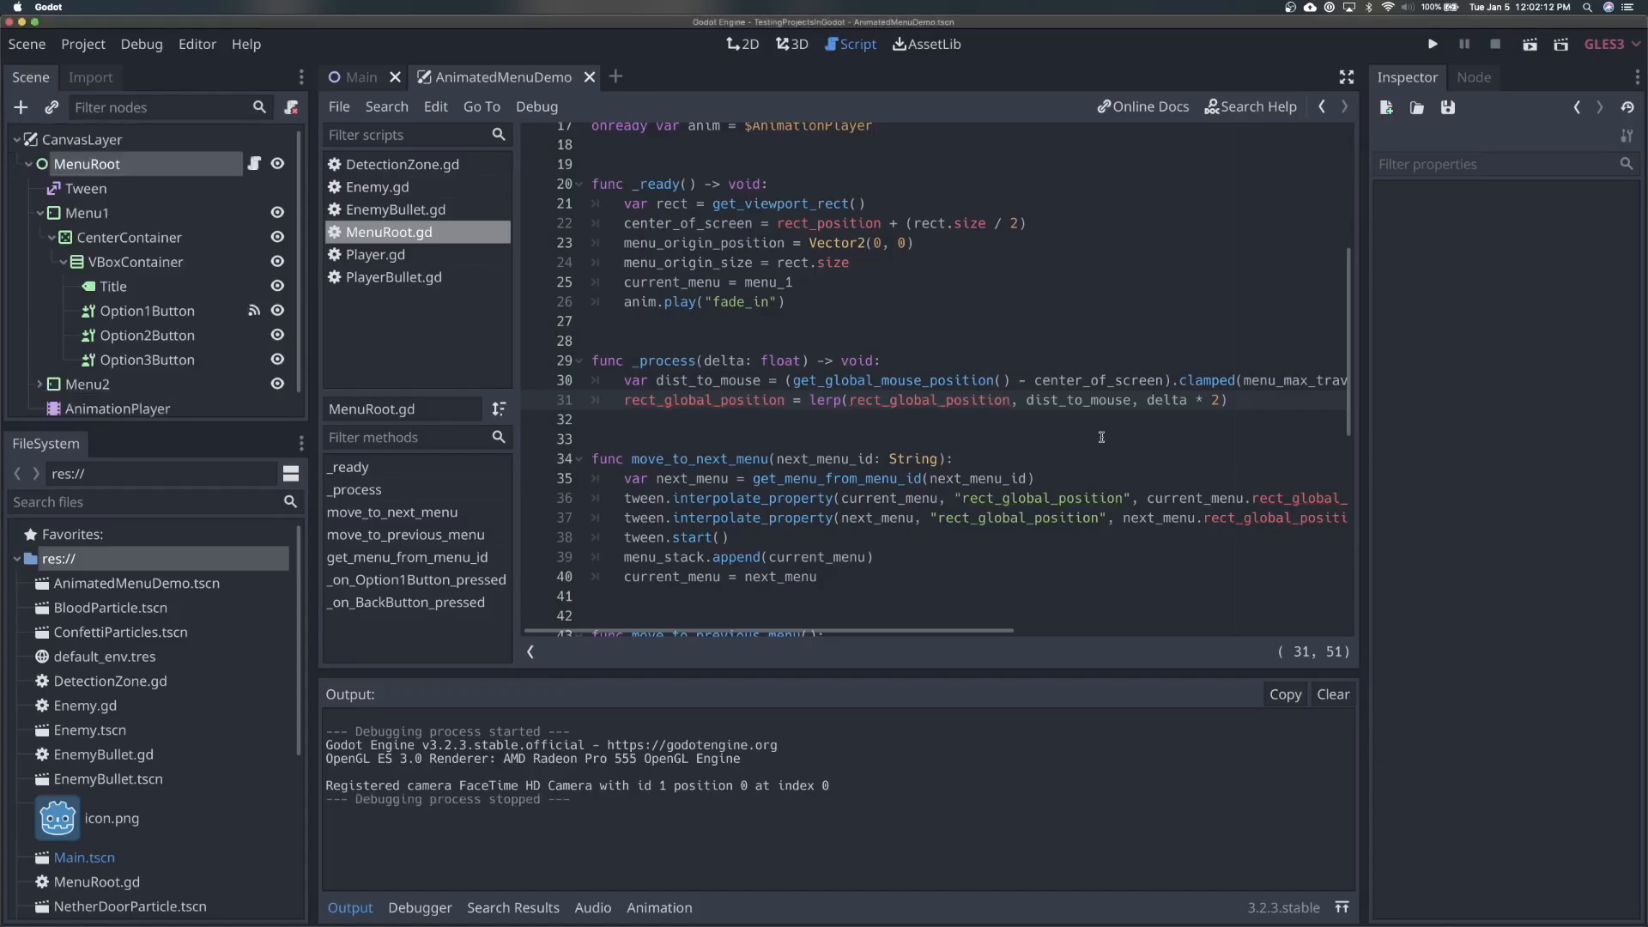
- Multiply the mouse offset by -1 before clamping and relaunch the game
left_click(786, 382)
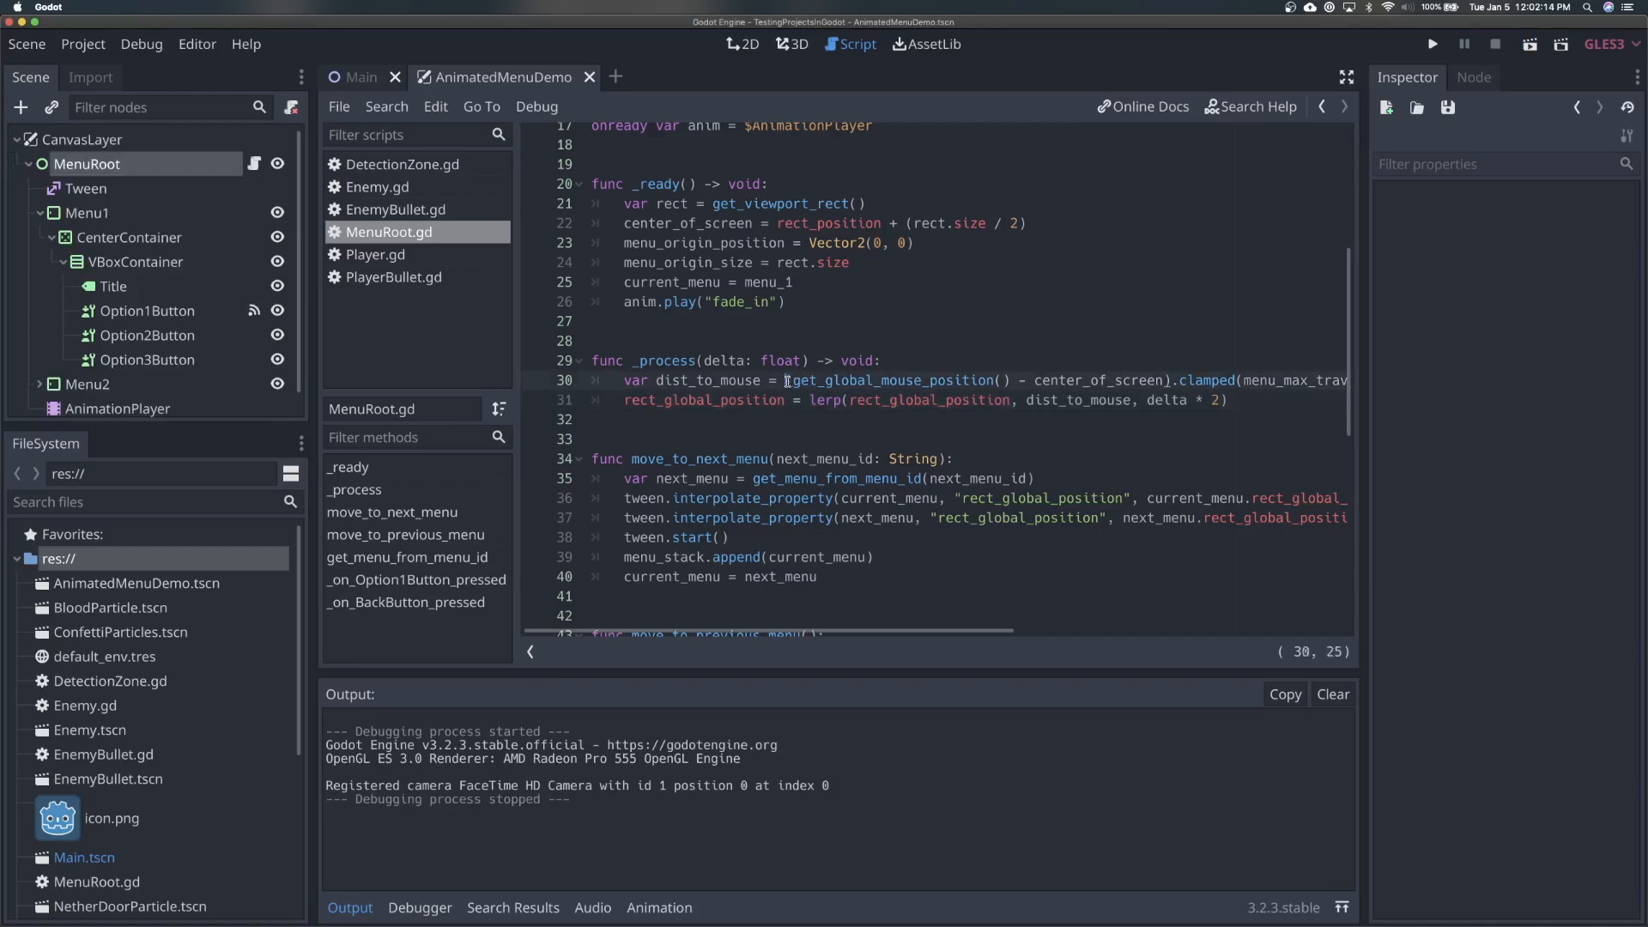
type("(")
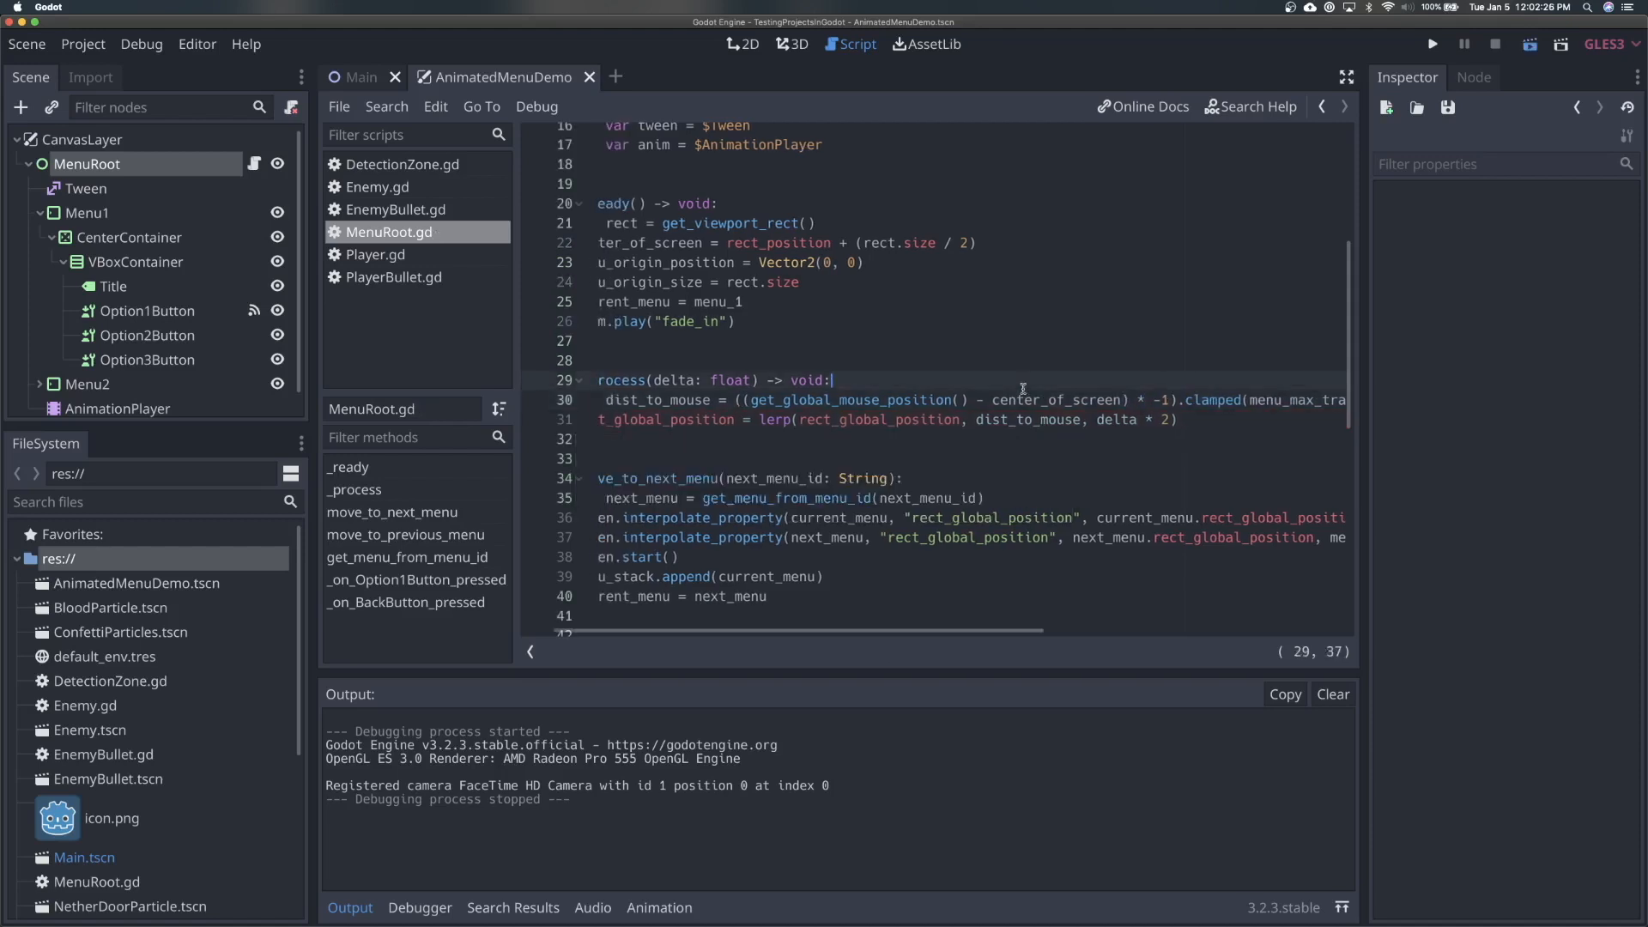
left_click(1432, 43)
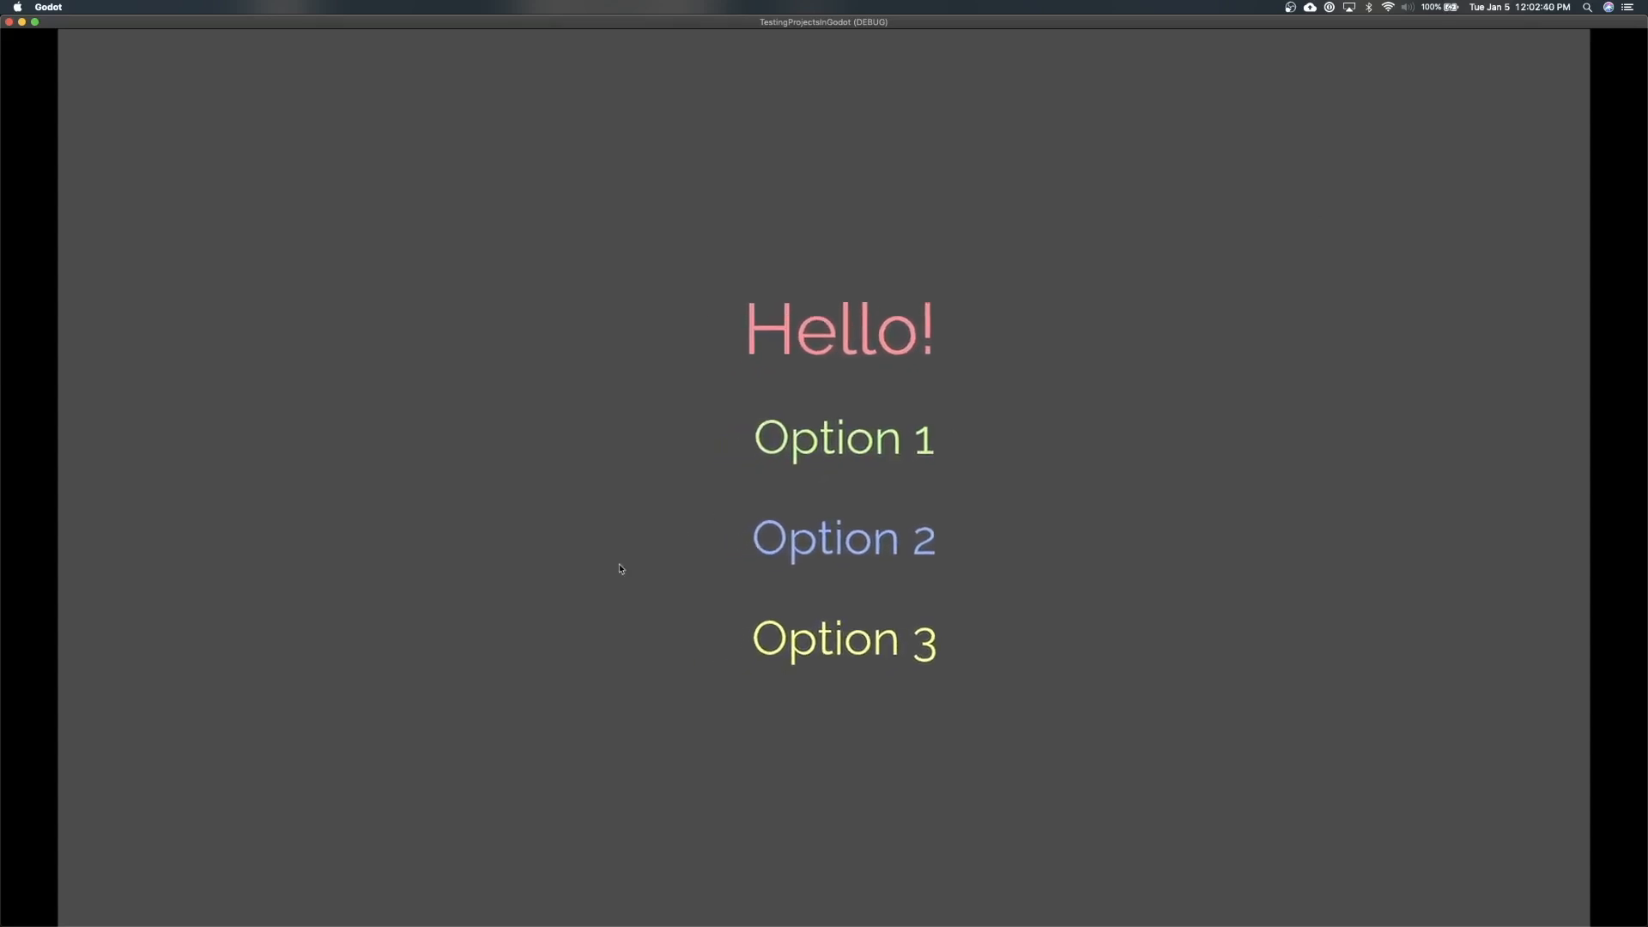
mouse_move(510, 616)
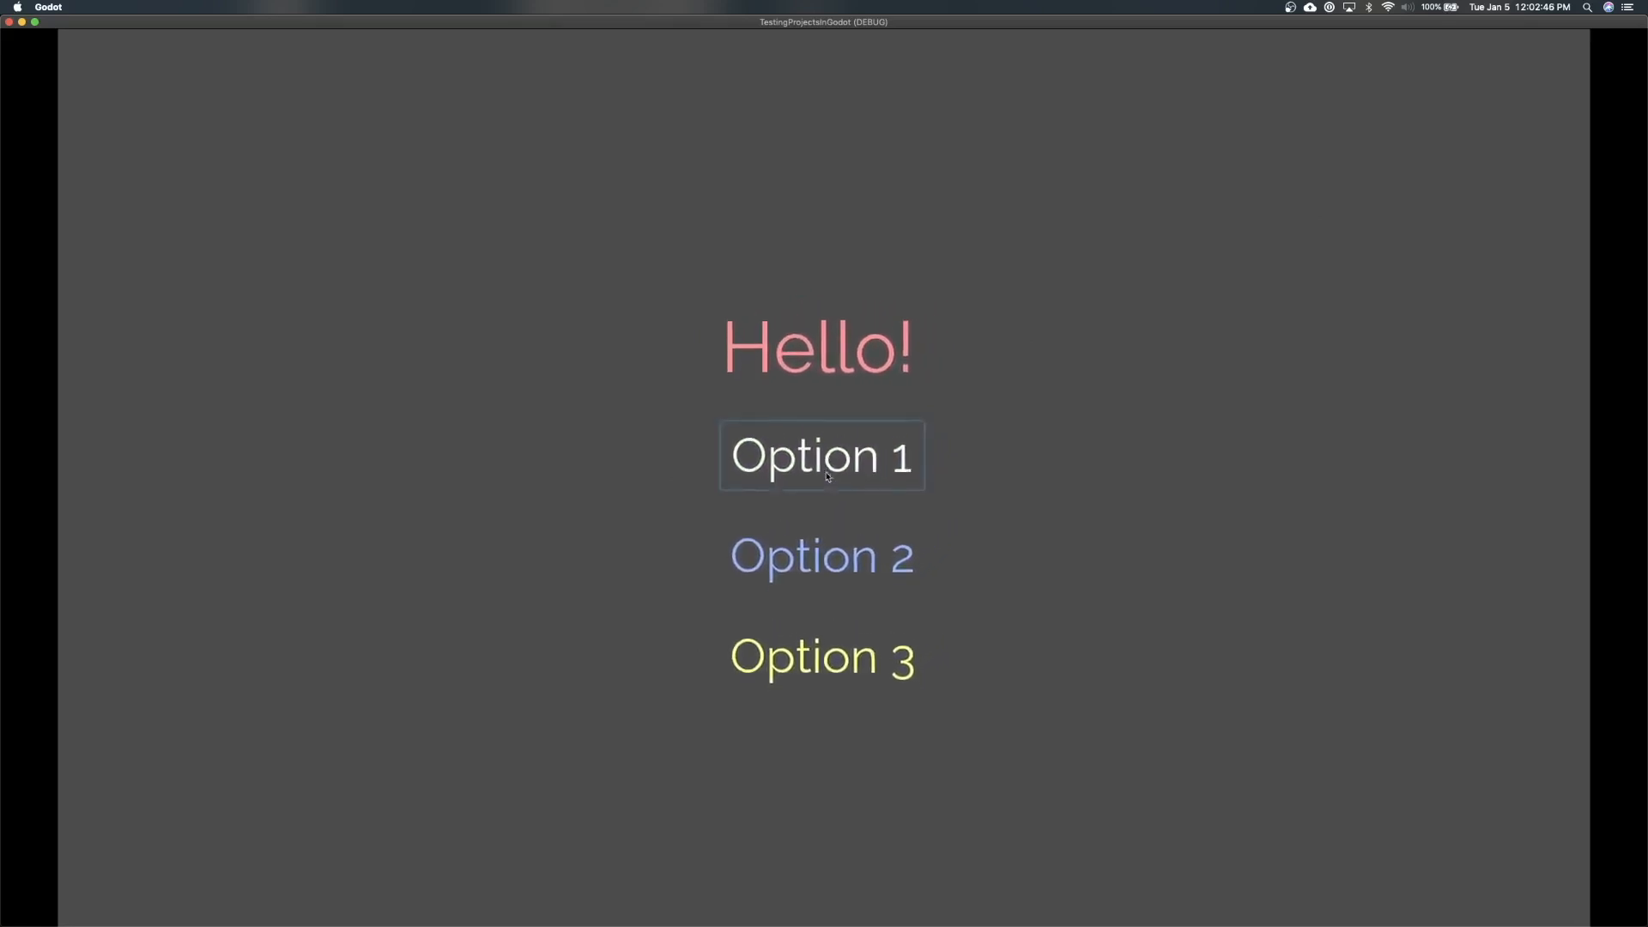
- Open the second menu via Option 1 and go back to the first menu
left_click(821, 455)
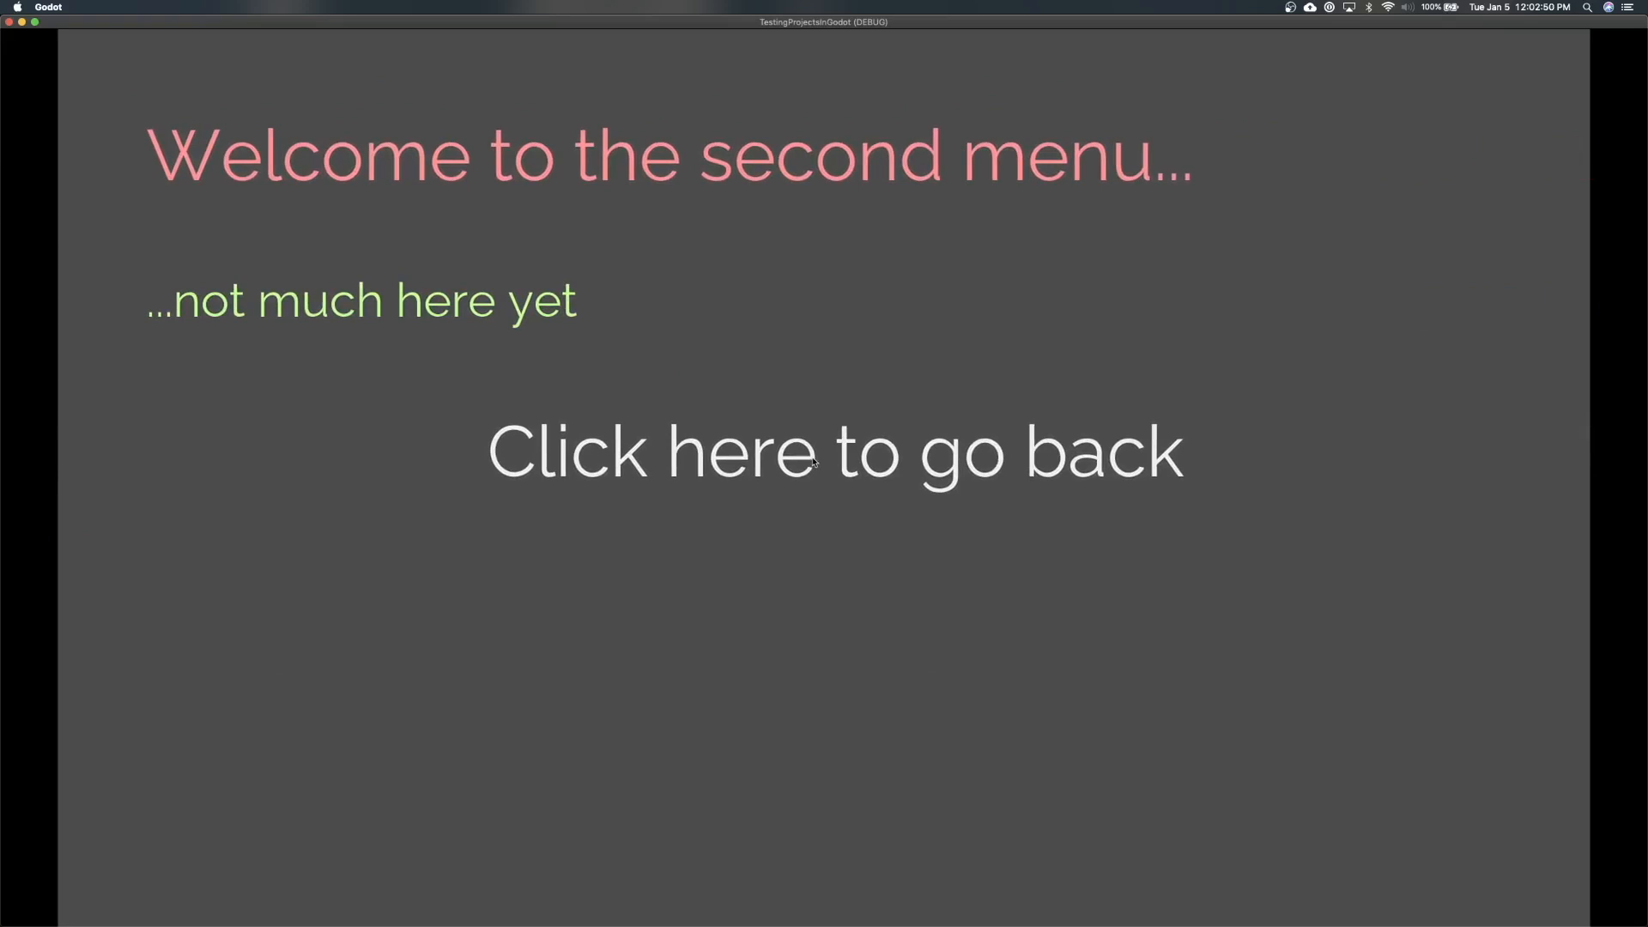
left_click(836, 451)
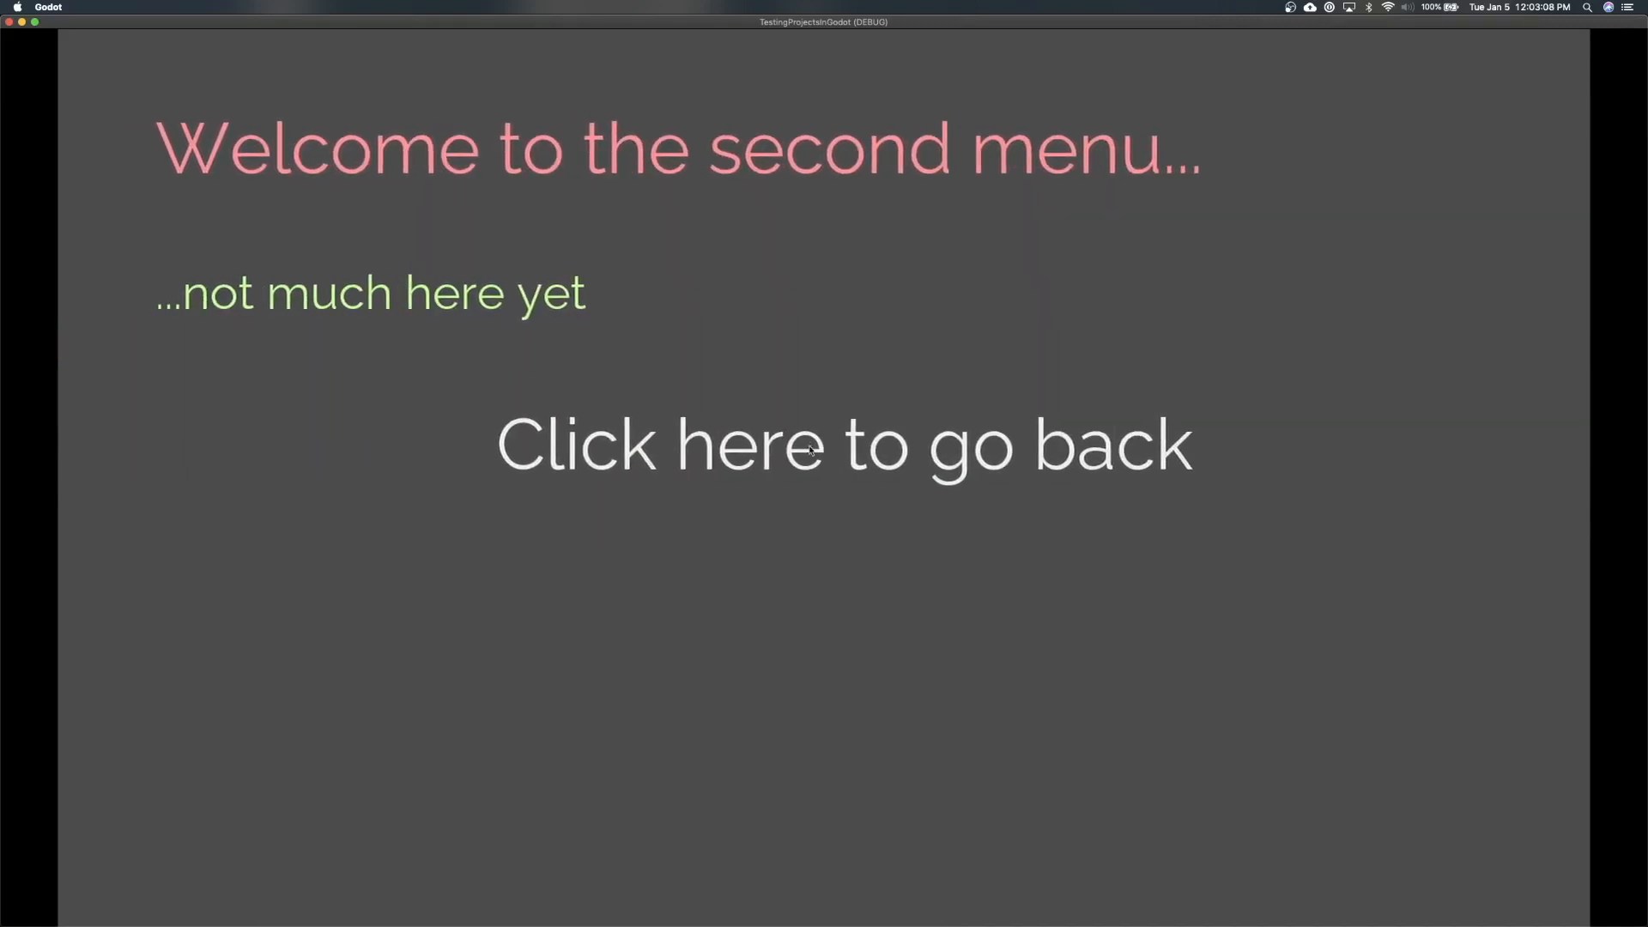
left_click(843, 443)
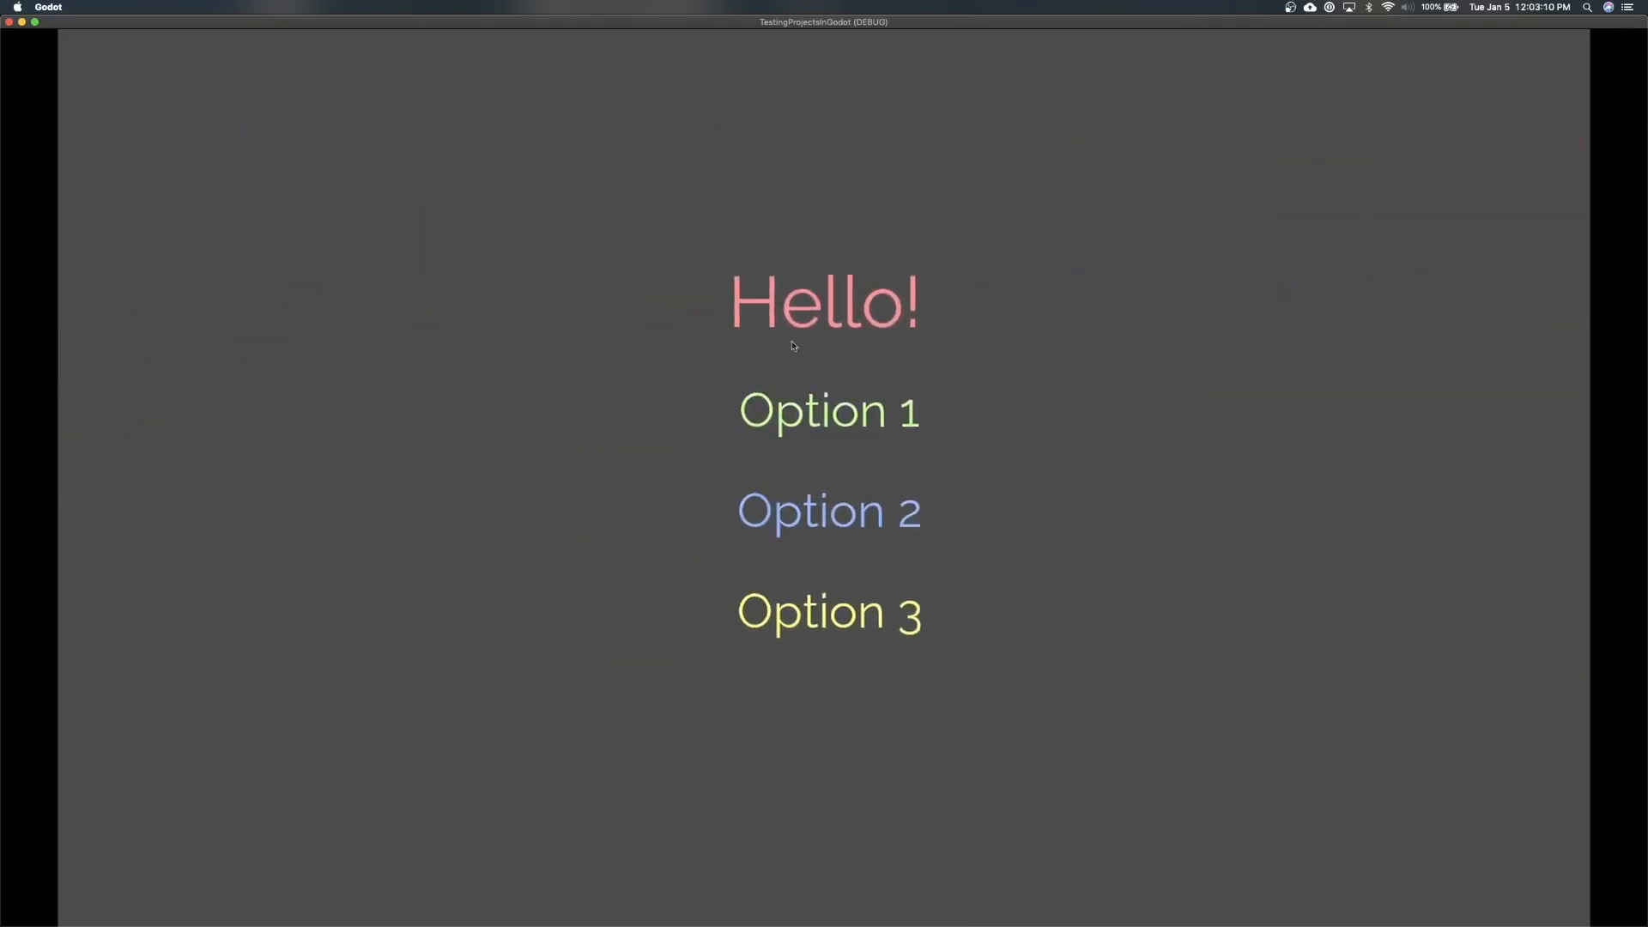
left_click(829, 511)
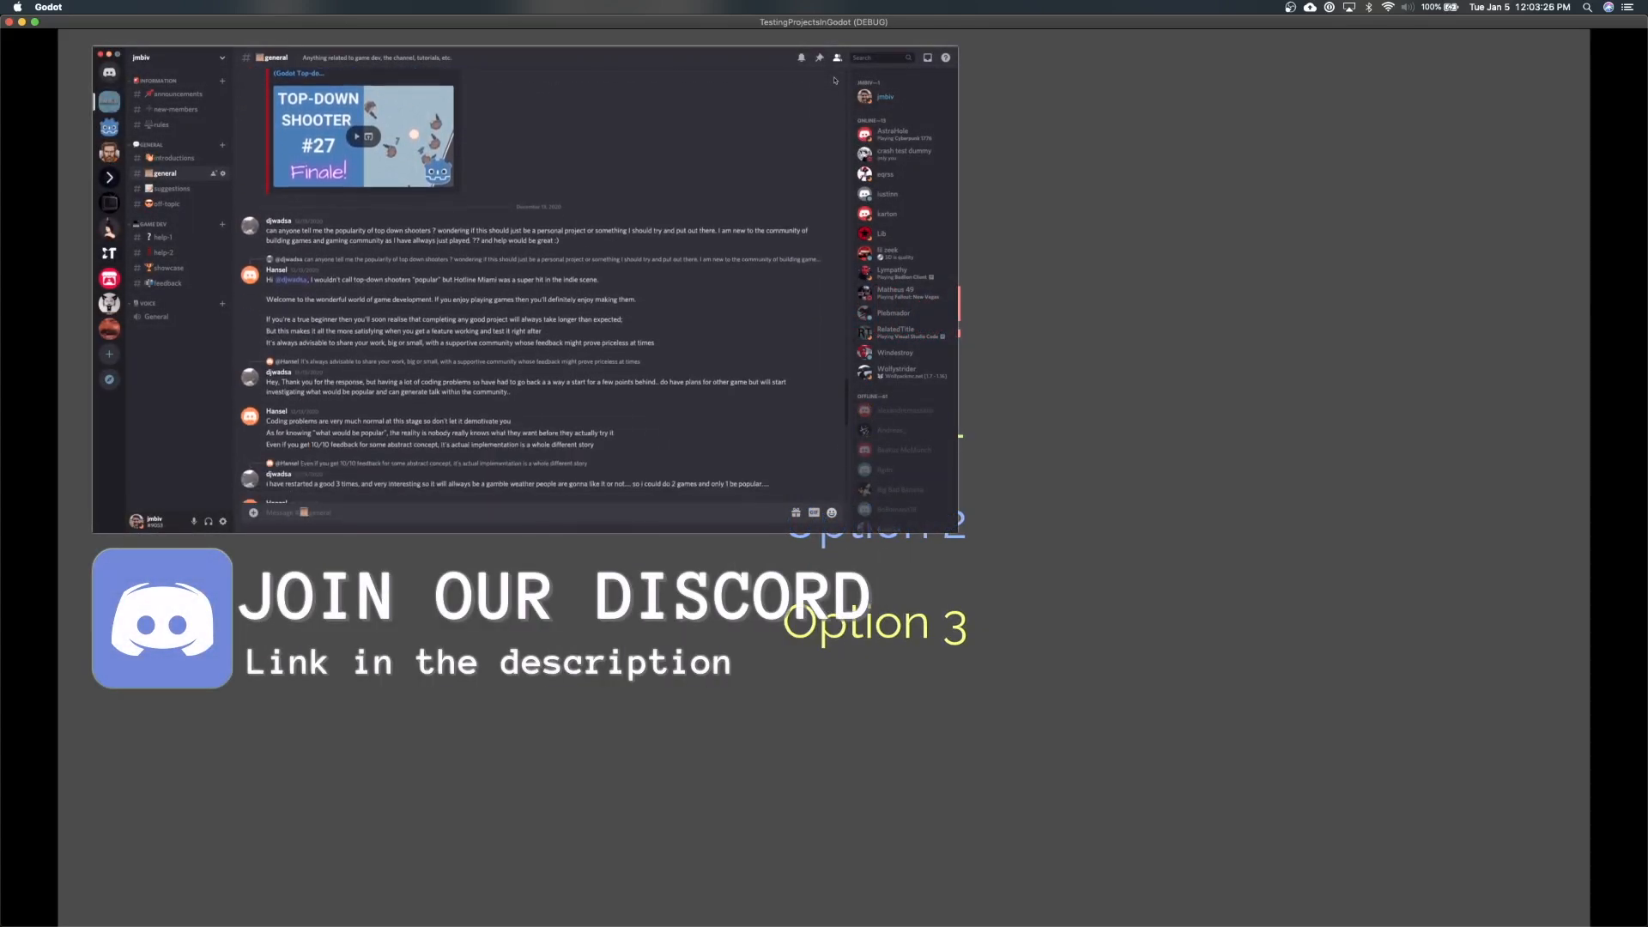
scroll("down", 3)
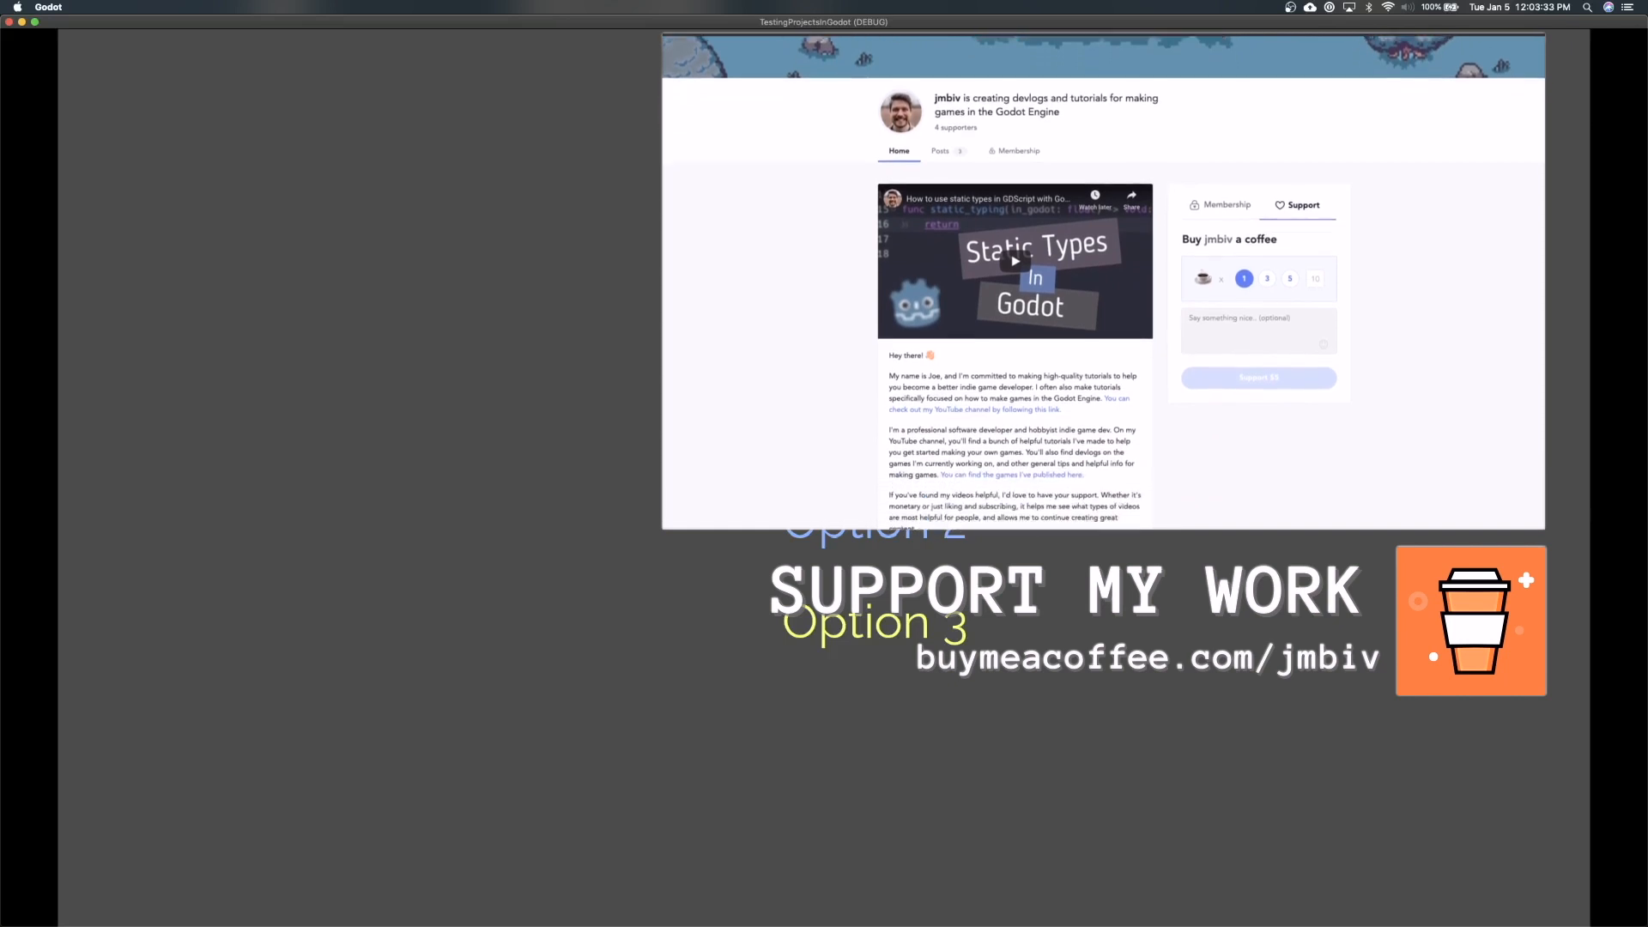
scroll("down", 3)
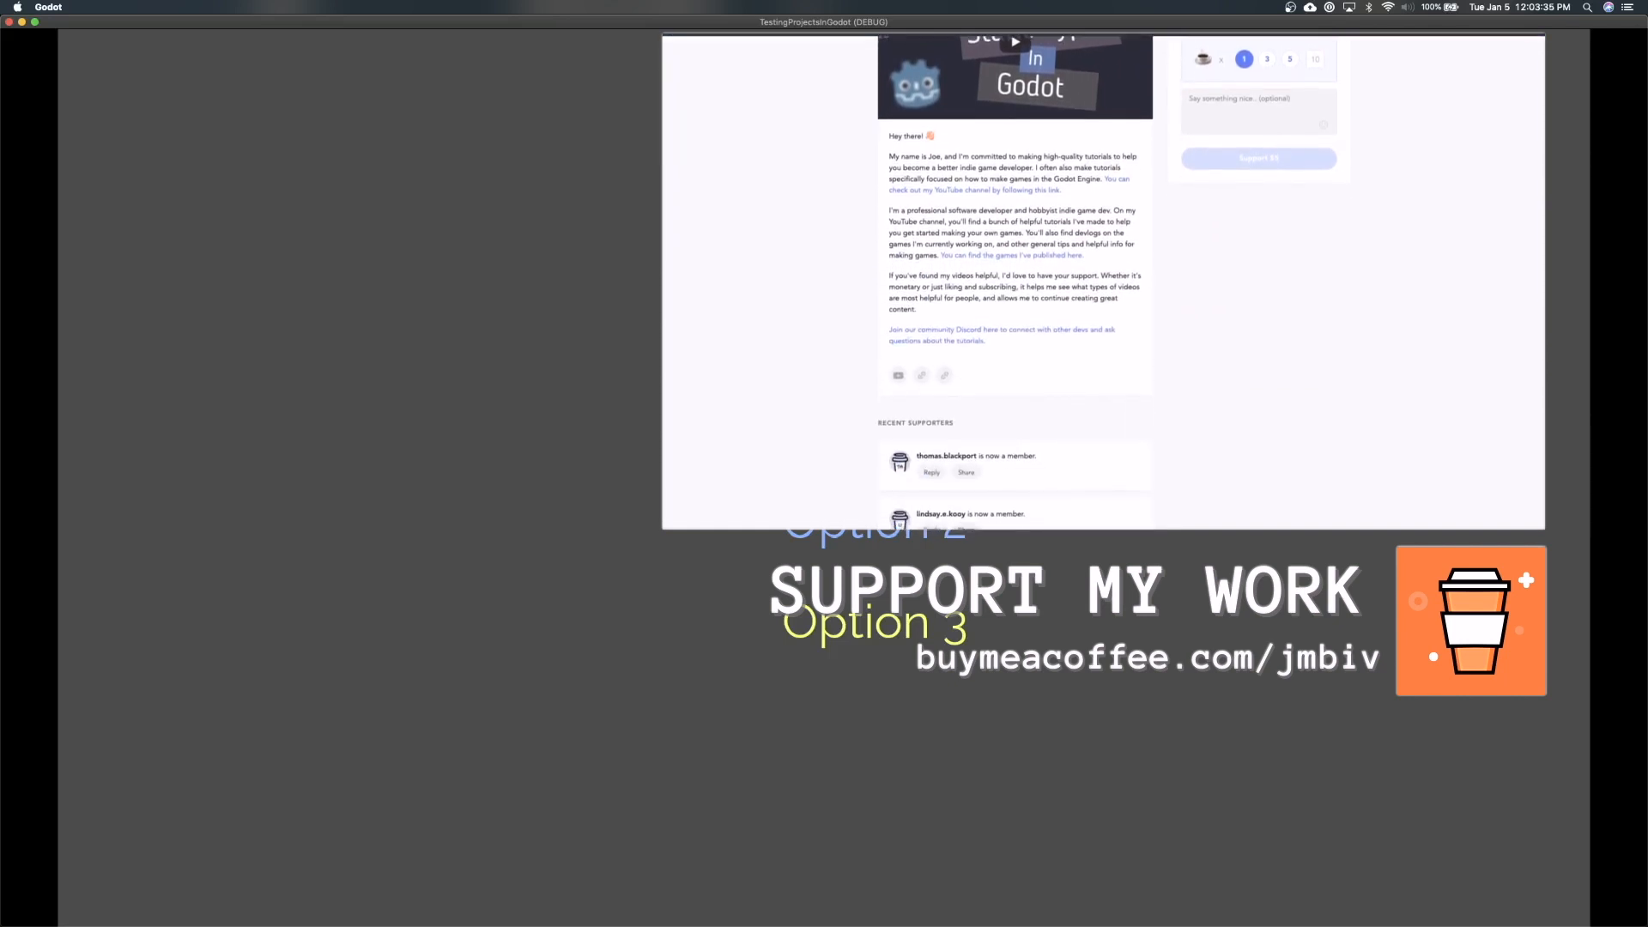